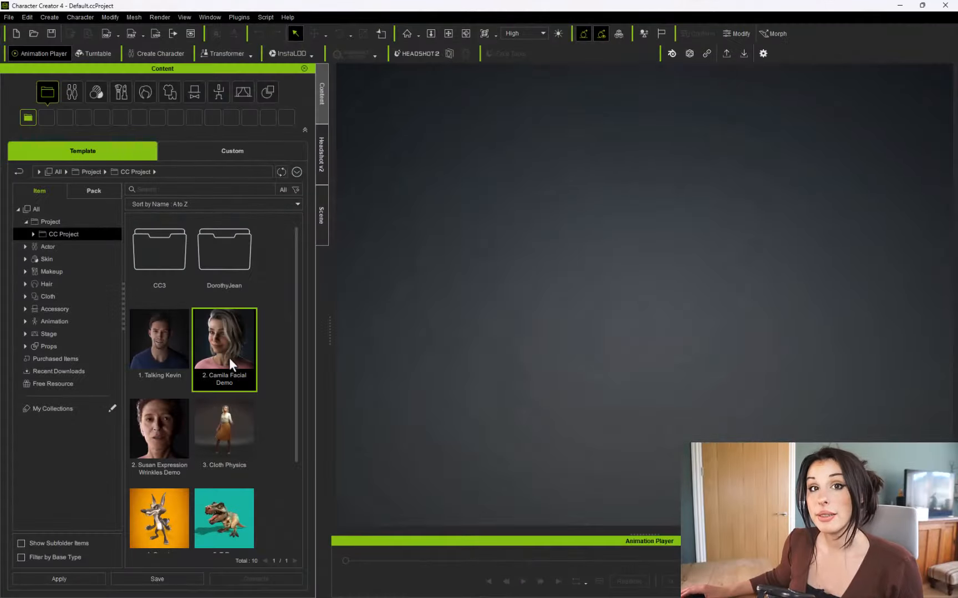
# - Load the Camila Facial Demo project, select Camila and lower her nose height
pyautogui.doubleClick(224, 345)
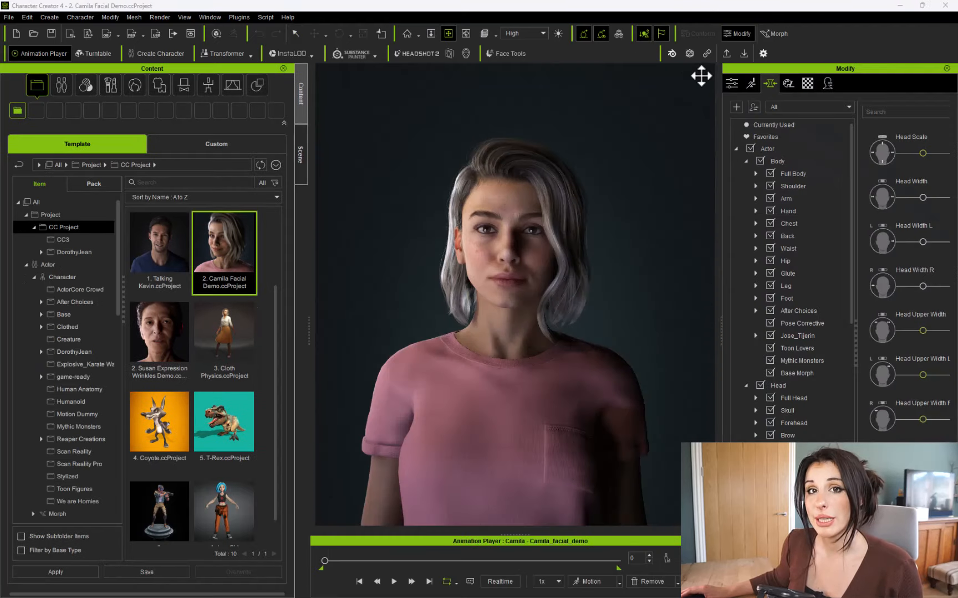
pyautogui.click(731, 83)
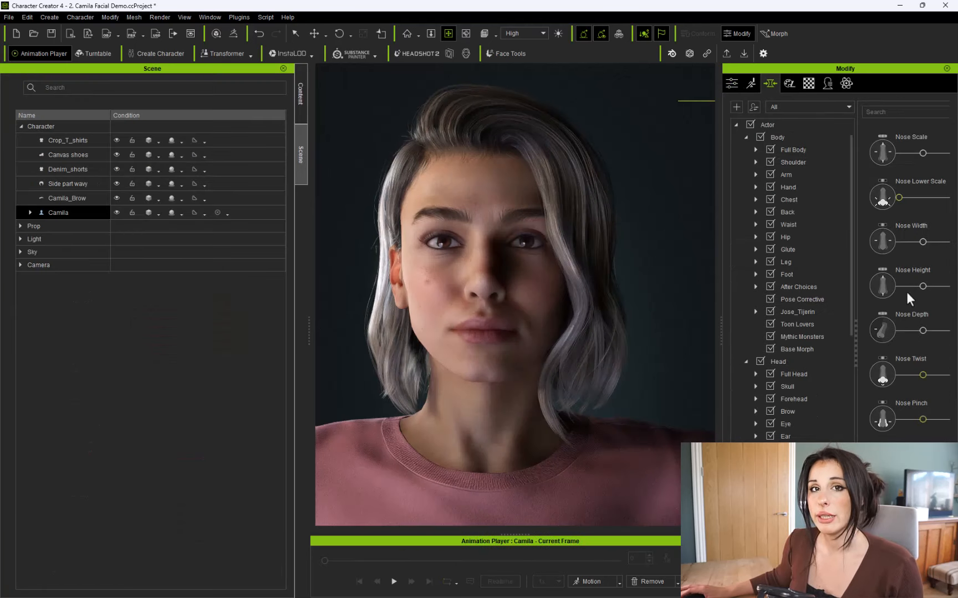
pyautogui.moveTo(922, 286); pyautogui.dragTo(897, 286)
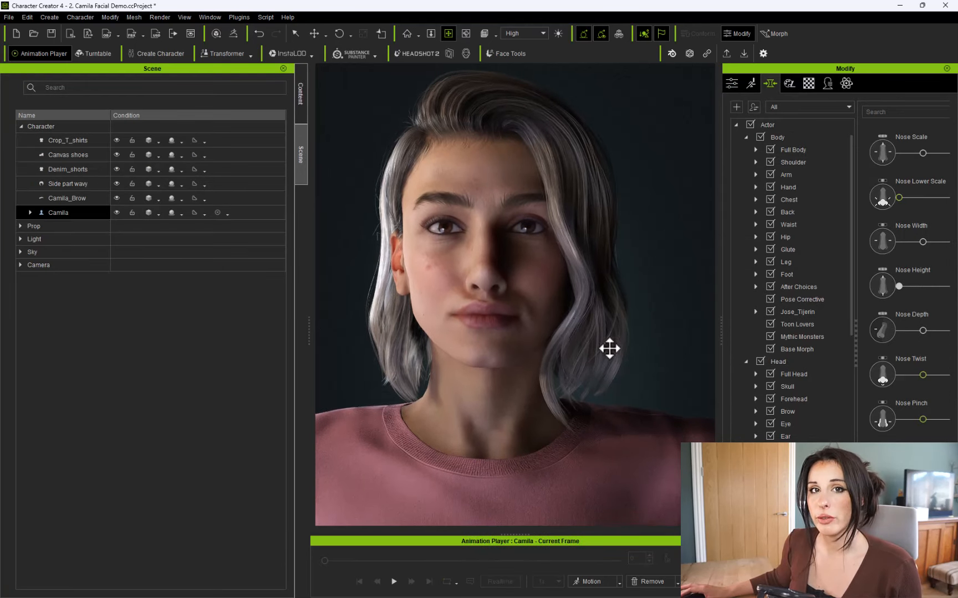
pyautogui.scroll(-3)
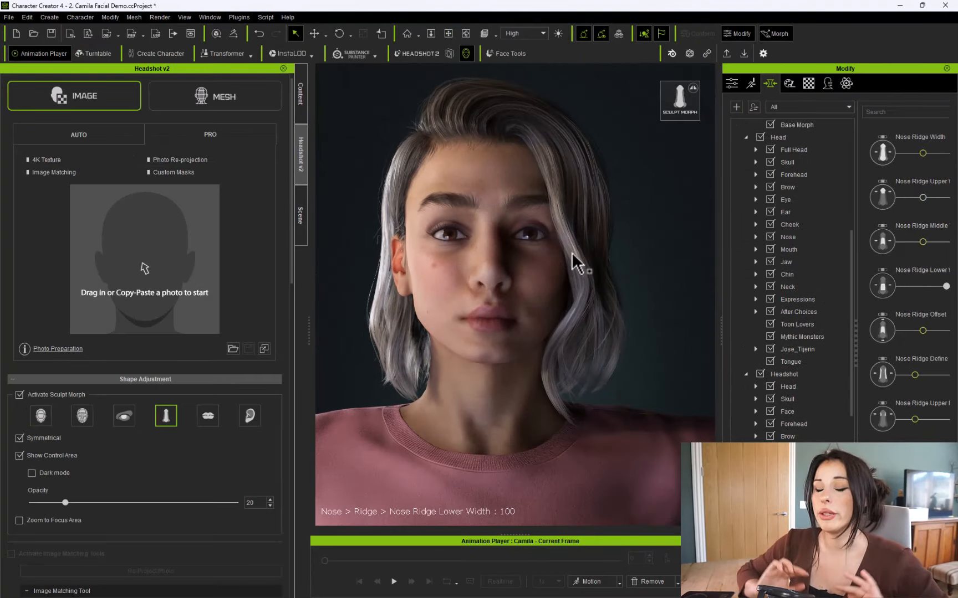
# - Narrow the cheekbone width and adjust the lower eyelid shape with the morph sliders
pyautogui.click(82, 416)
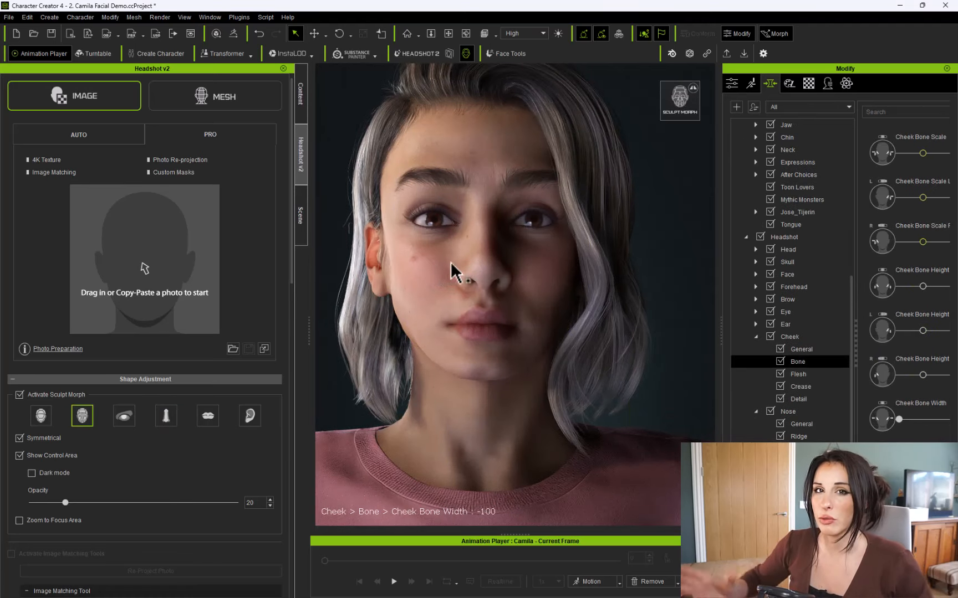
pyautogui.click(793, 287)
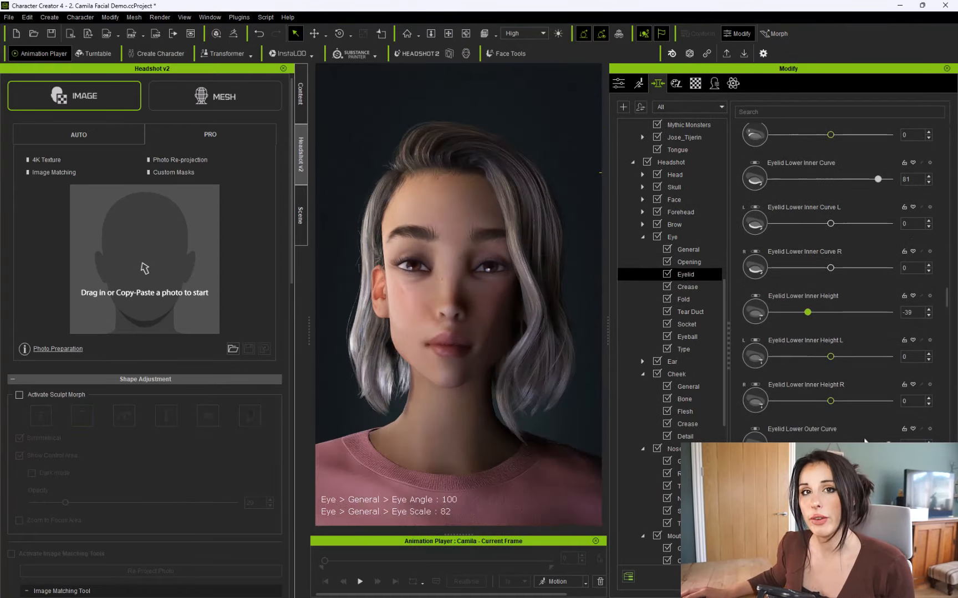
pyautogui.click(240, 17)
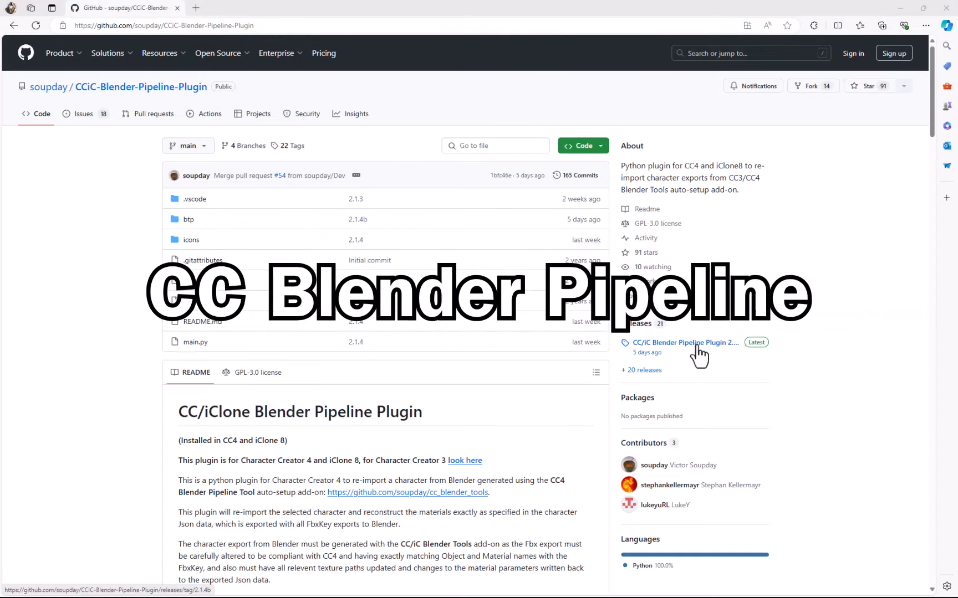
# - Get the latest CCiC Blender Pipeline plugin release and export the character to Blender
pyautogui.click(684, 343)
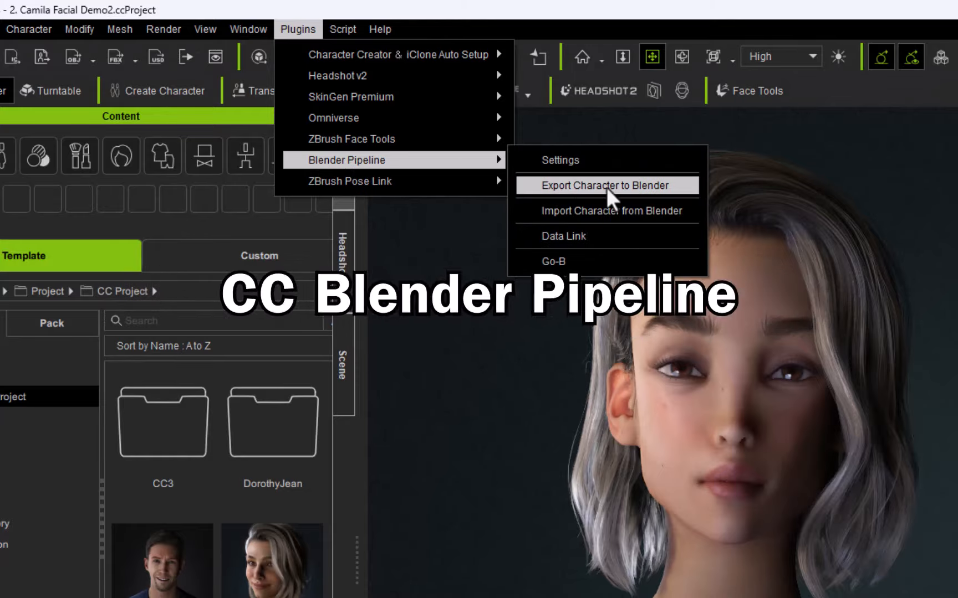
pyautogui.click(607, 185)
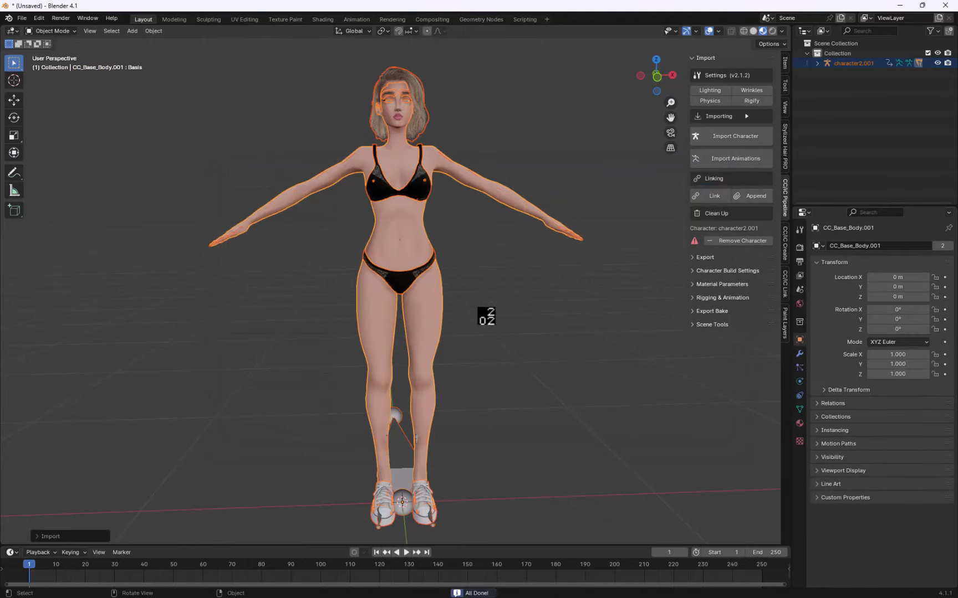
# - Apply the Courtyard lighting preset from the CC/iC Pipeline Scene Tools
pyautogui.click(751, 100)
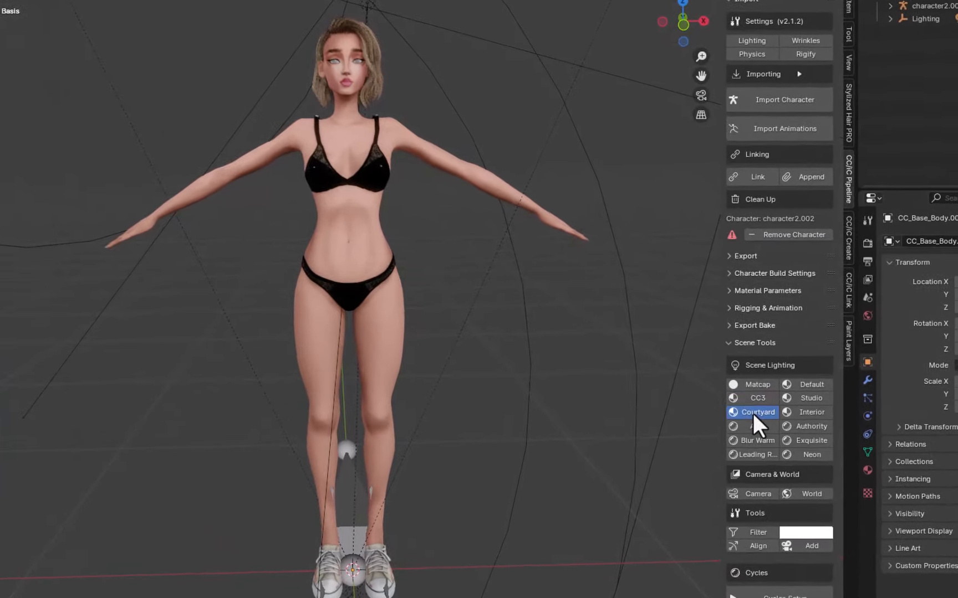
pyautogui.click(804, 399)
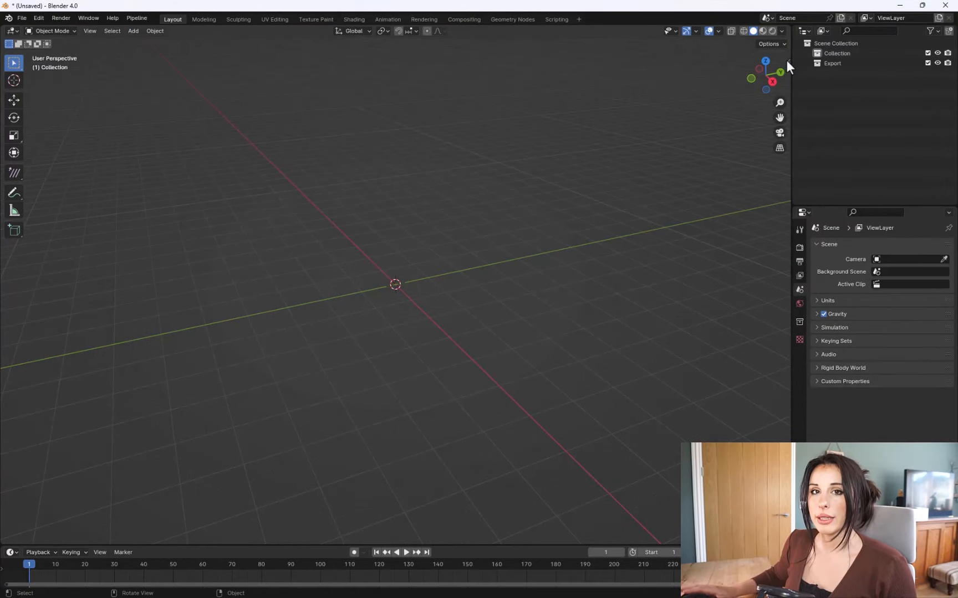
# - Show the CC/iC Pipeline sidebar and import a Character Creator character into the empty scene
pyautogui.press('N')
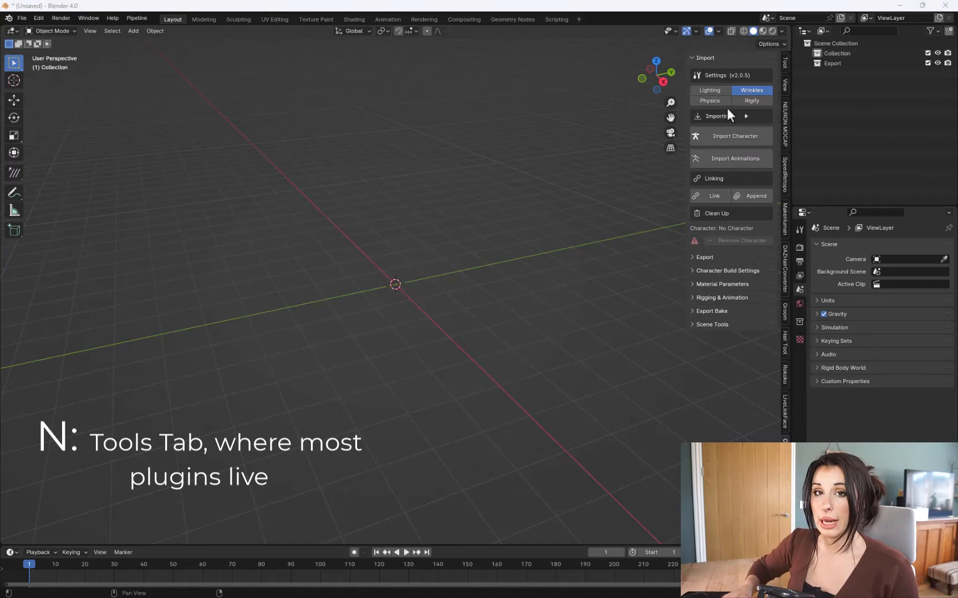
pyautogui.moveTo(740, 82)
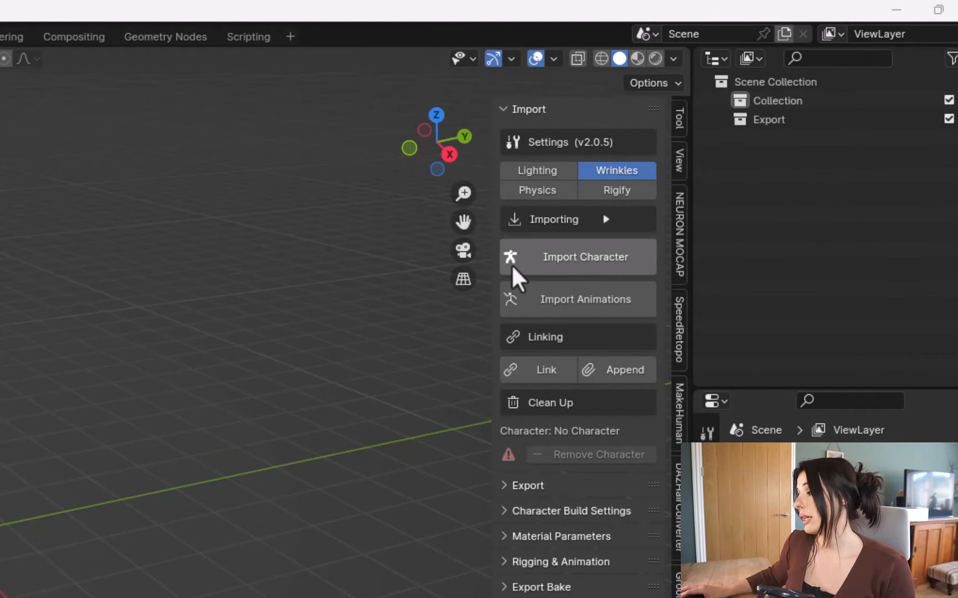
pyautogui.click(585, 256)
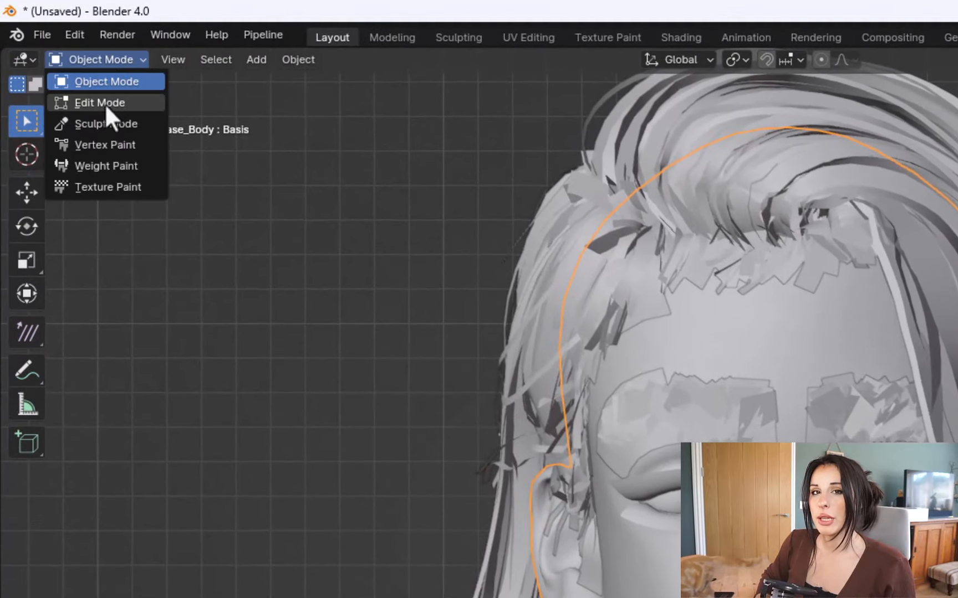
# - Switch the body mesh to Sculpt Mode and sculpt the face beside the nose
pyautogui.click(105, 124)
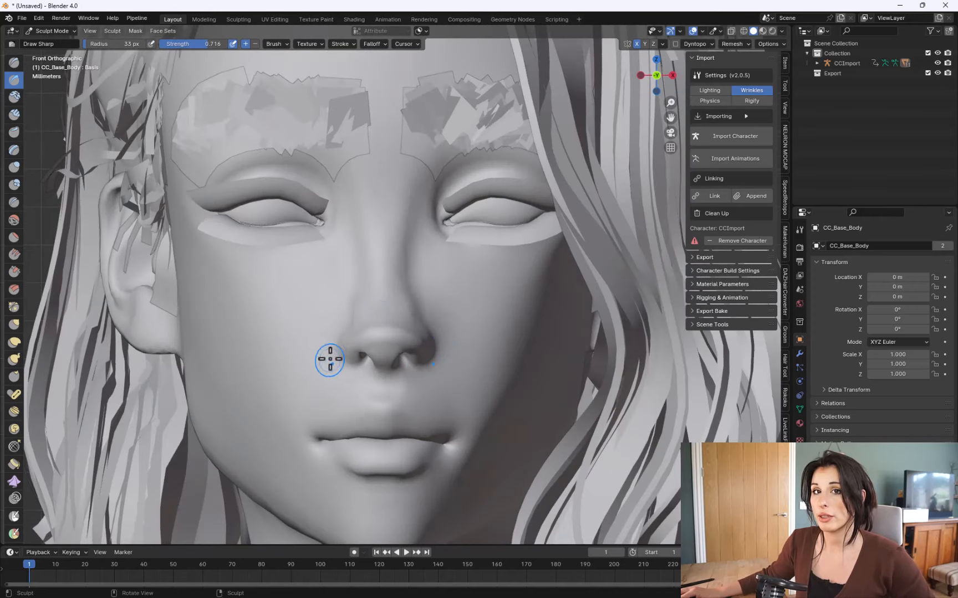
pyautogui.click(13, 180)
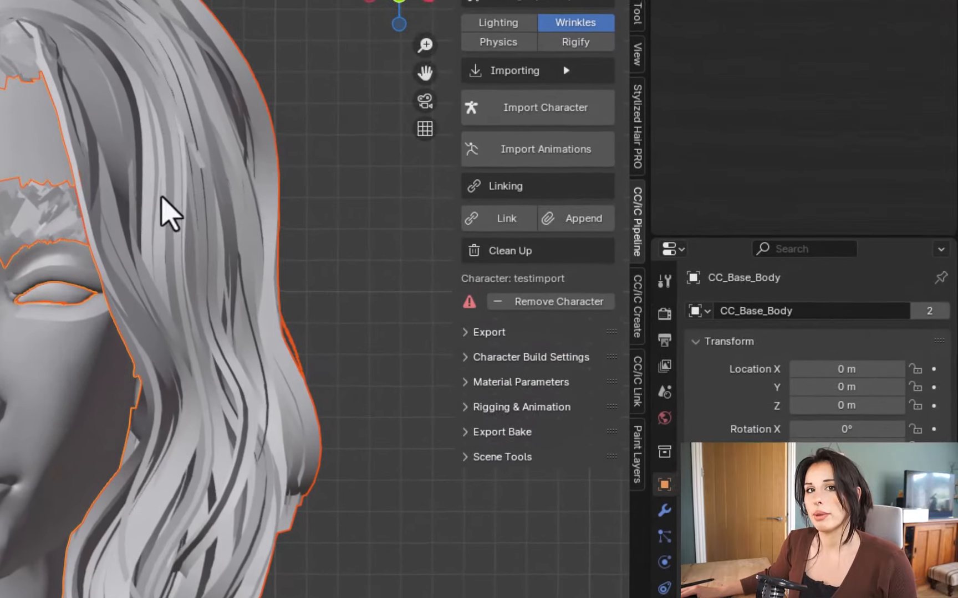
# - Send the sculpted character back to Character Creator via Export to CC3/4
pyautogui.click(489, 332)
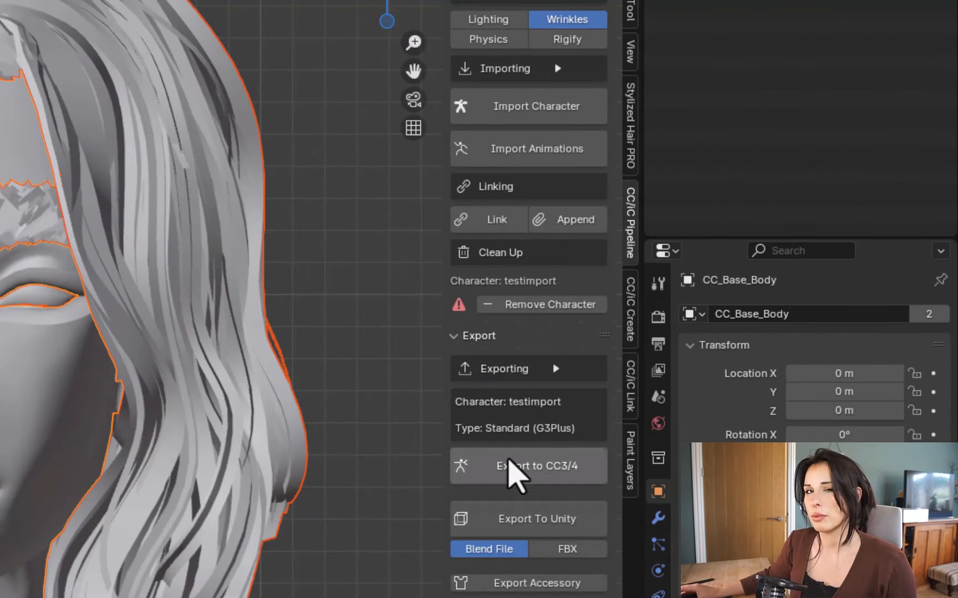
pyautogui.click(528, 466)
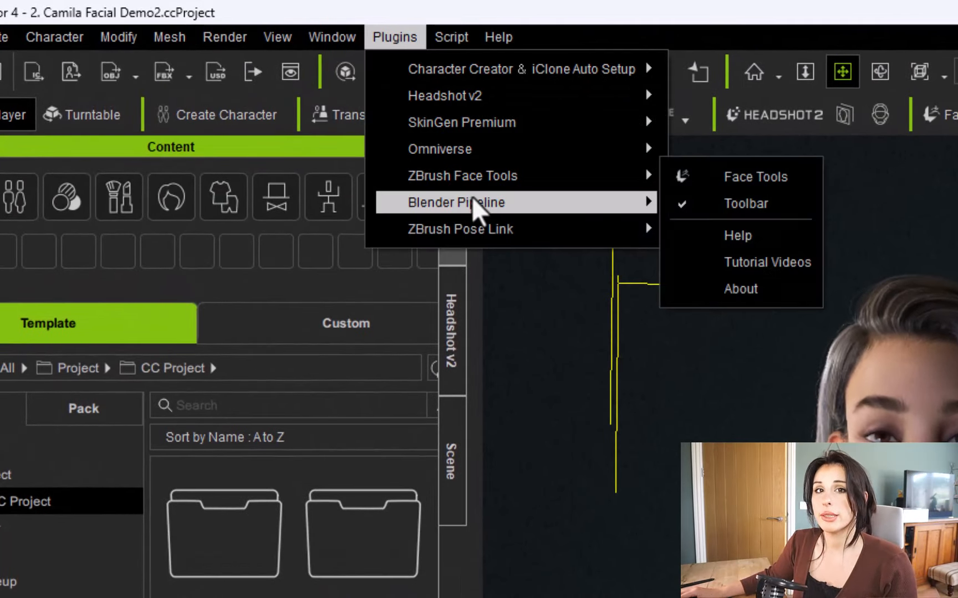
pyautogui.moveTo(827, 291)
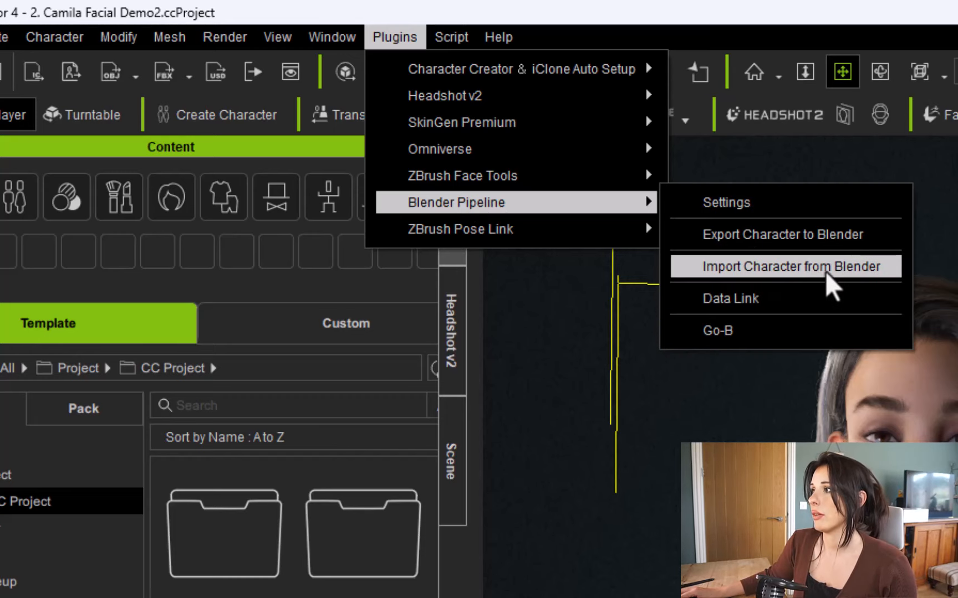
# - Import the Blender-edited character back into Character Creator, confirming the file list and import report
pyautogui.click(790, 266)
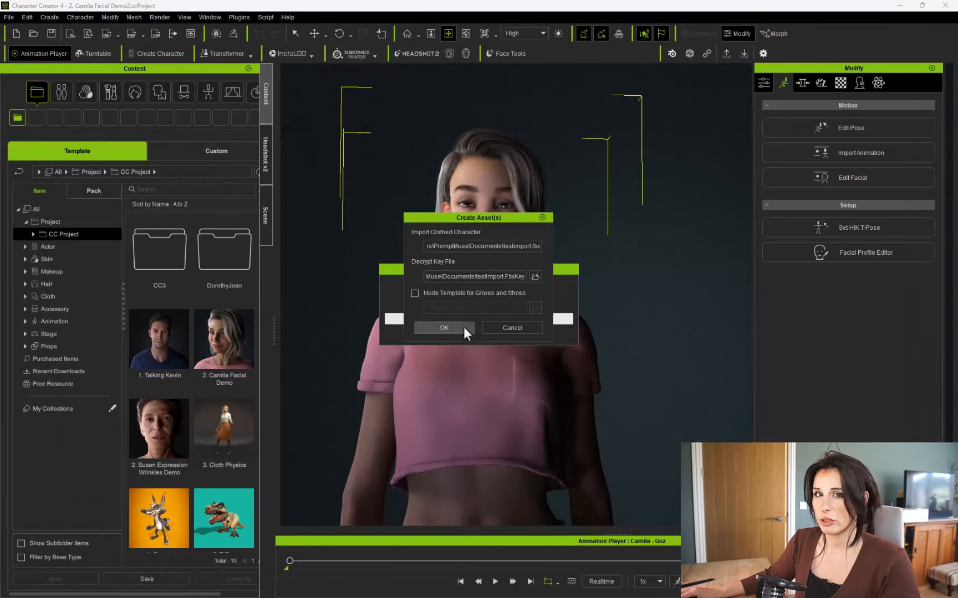
pyautogui.click(444, 328)
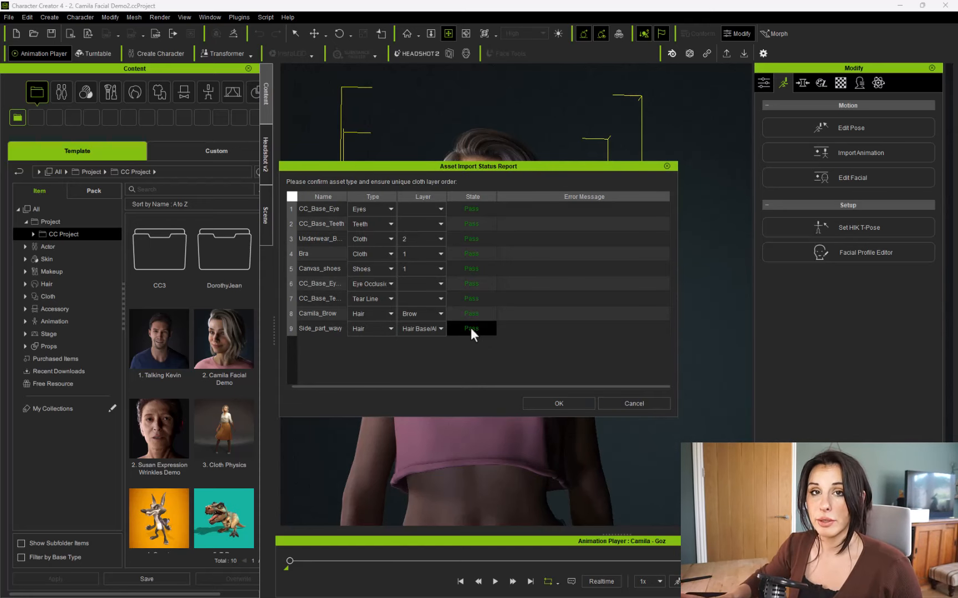
pyautogui.click(558, 403)
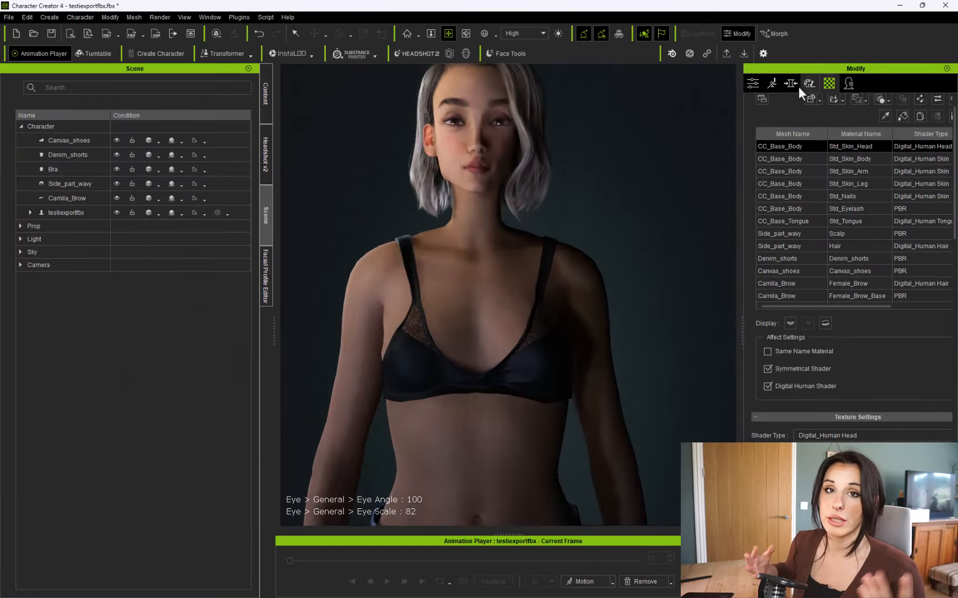
# - Reduce the trapezius scale in the Shoulder morph sliders
pyautogui.click(790, 83)
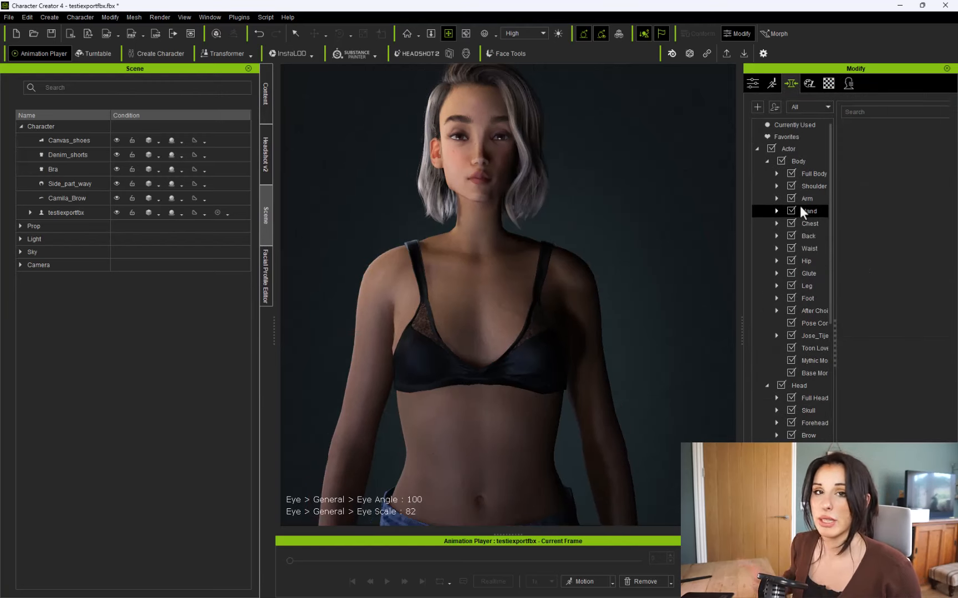
pyautogui.click(713, 185)
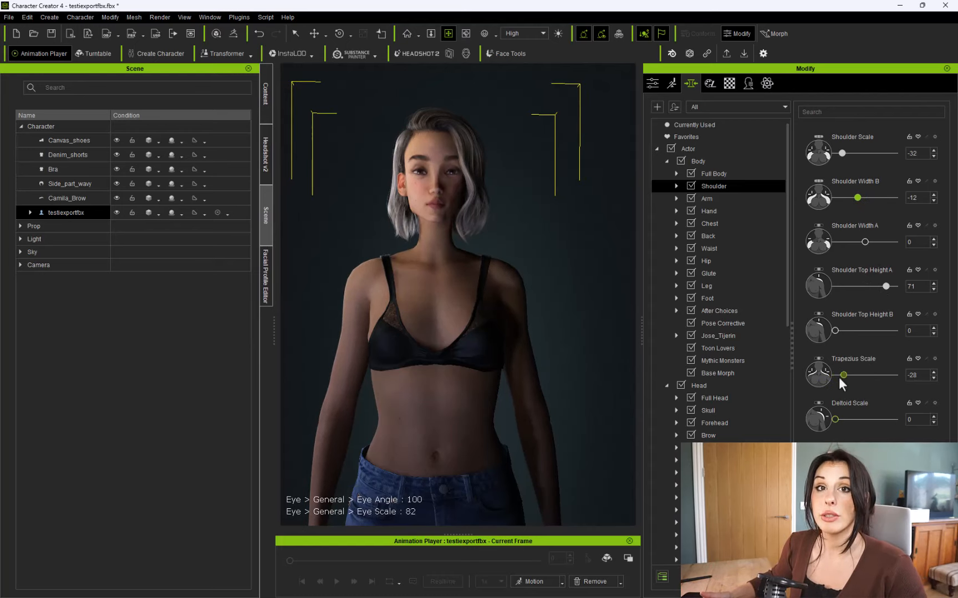
pyautogui.click(709, 223)
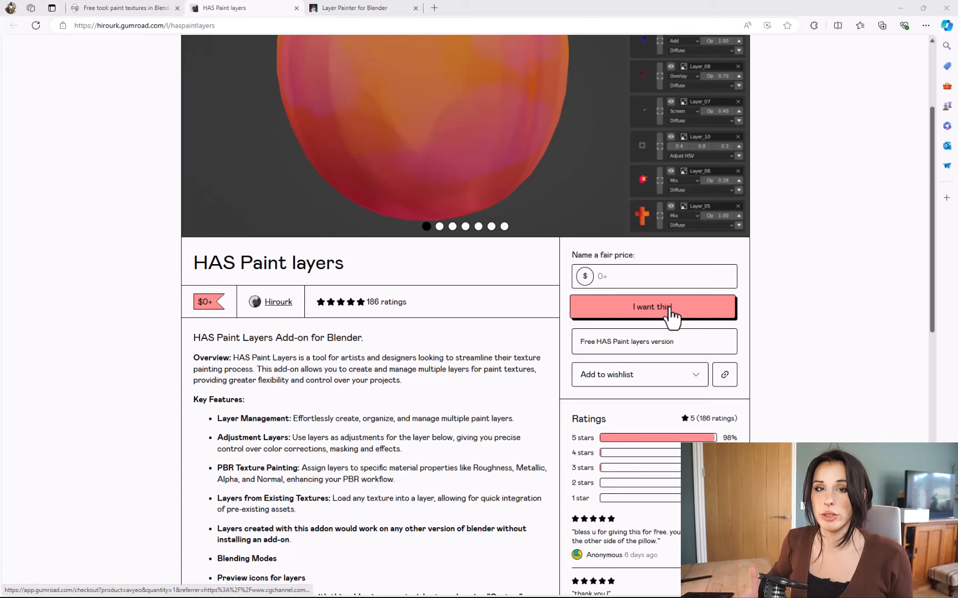
pyautogui.moveTo(502, 353)
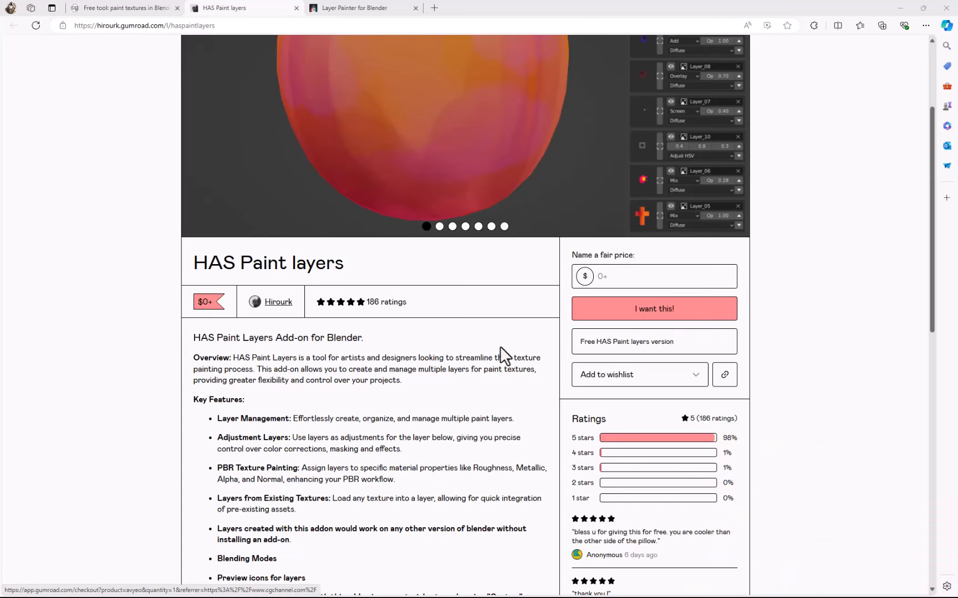
pyautogui.scroll(3)
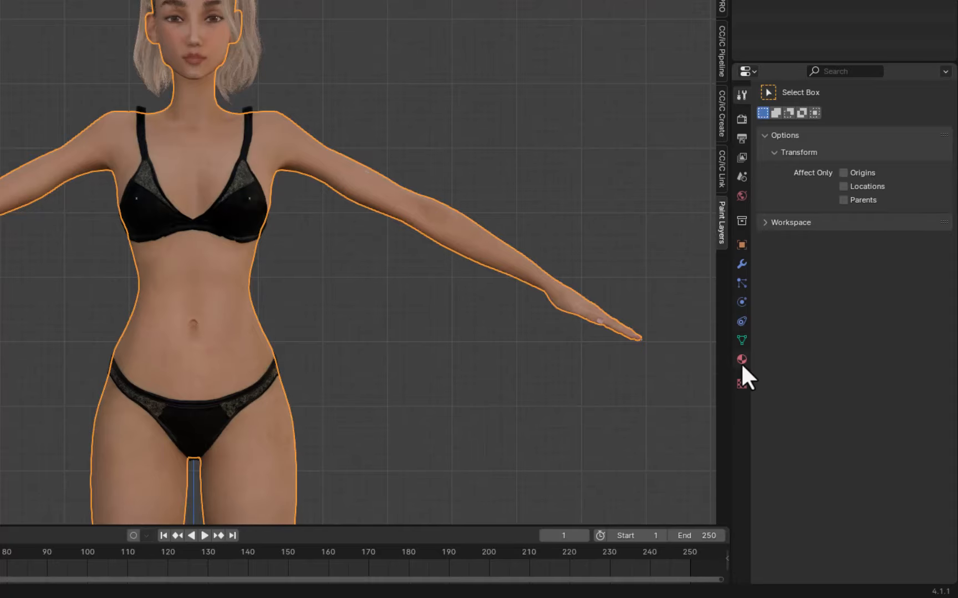
pyautogui.moveTo(741, 359)
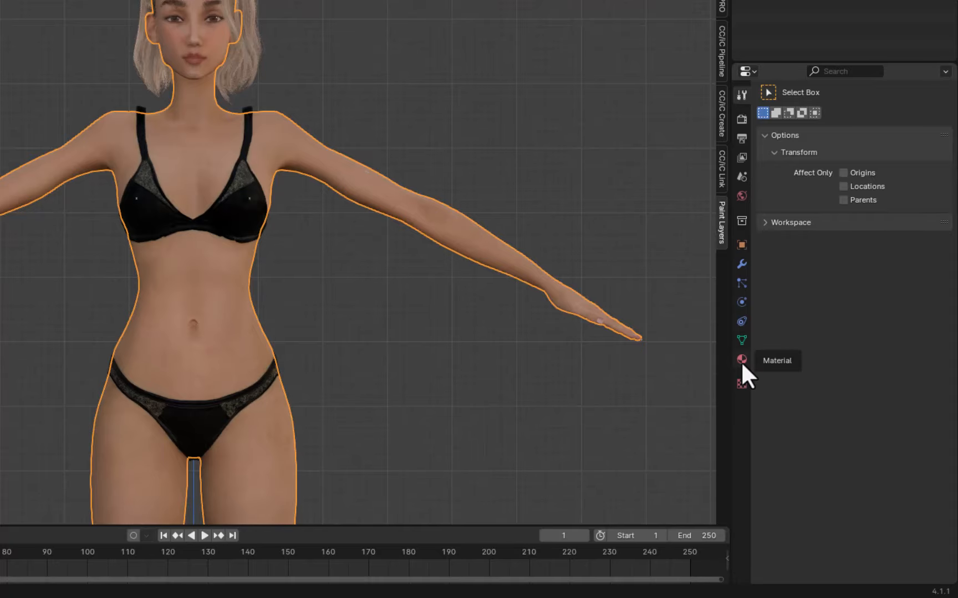
# - Load Std_Skin_Head_Diffuse into the body's paint layers and add a new layer above it
pyautogui.click(742, 359)
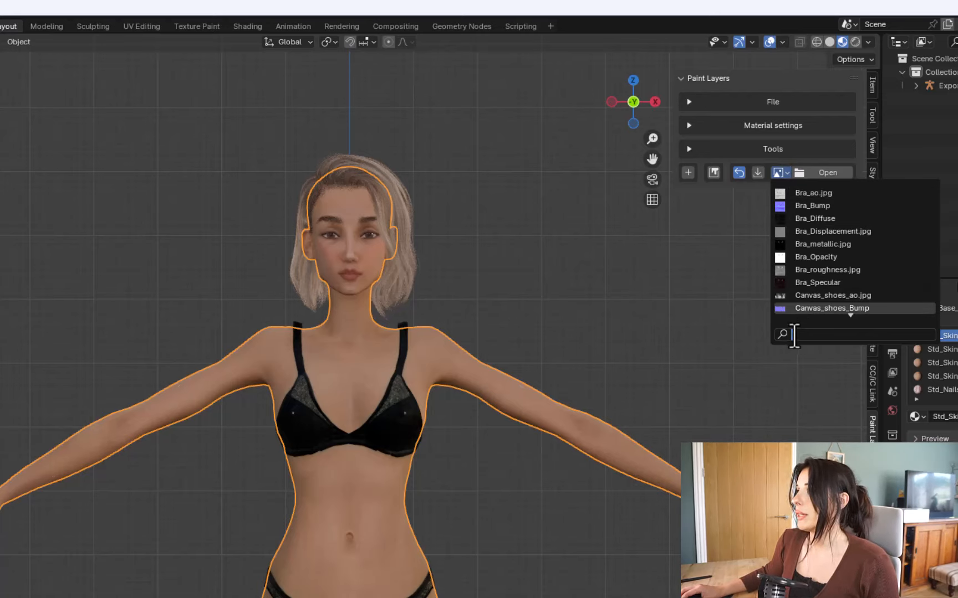
pyautogui.write('ead')
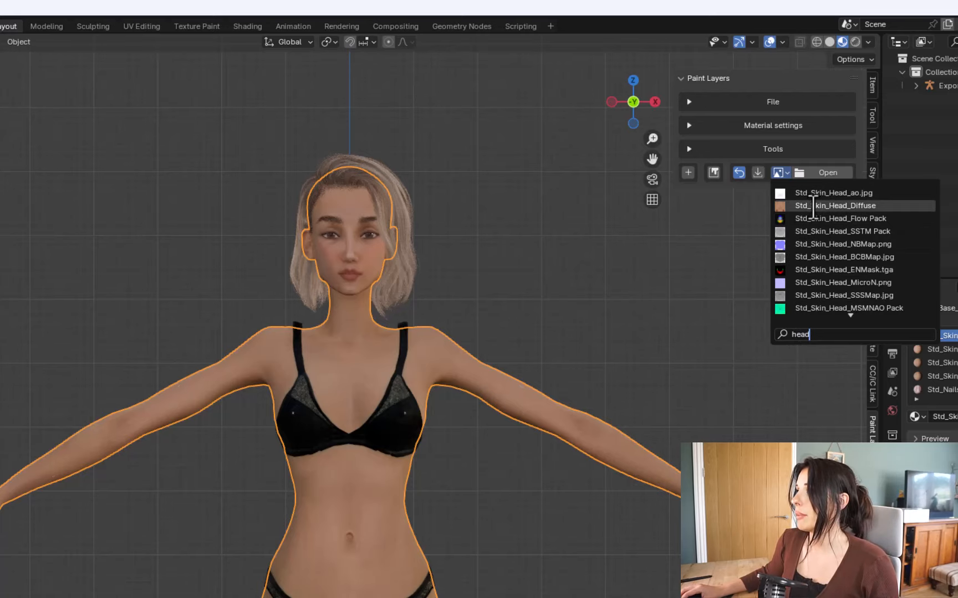
pyautogui.click(844, 206)
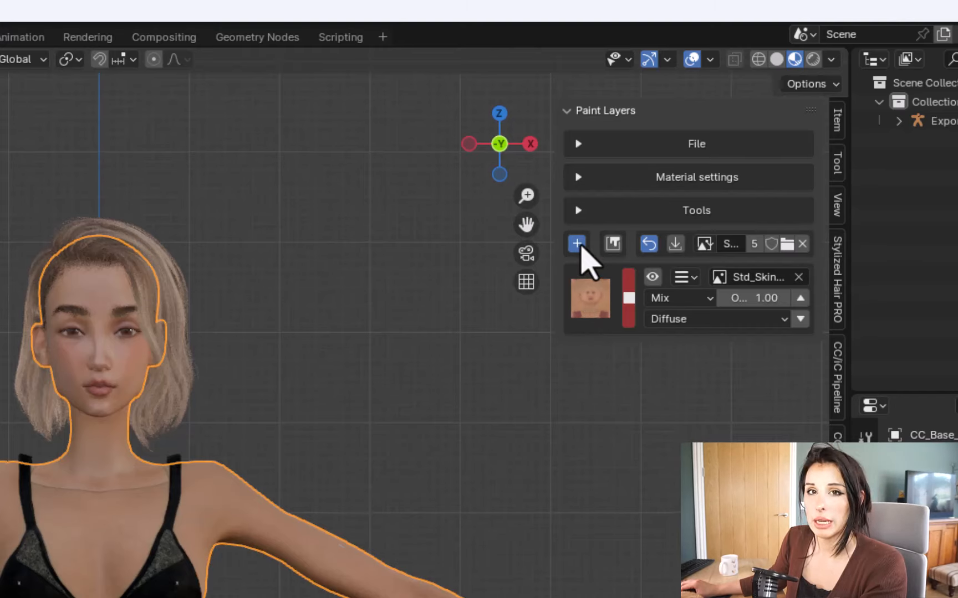
pyautogui.click(576, 244)
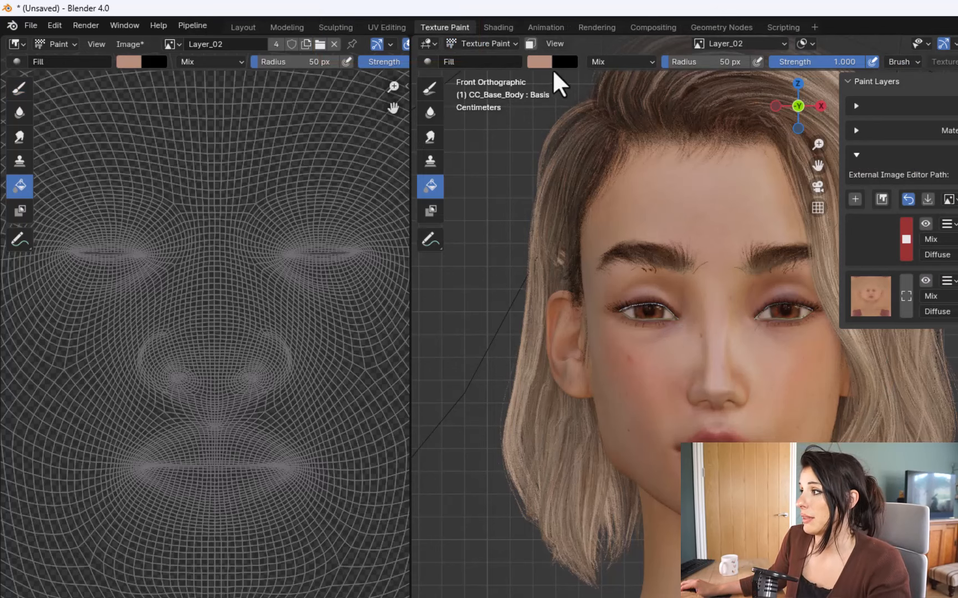
# - Fill Layer_02 on the face with a flat skin-tone colour
pyautogui.click(541, 62)
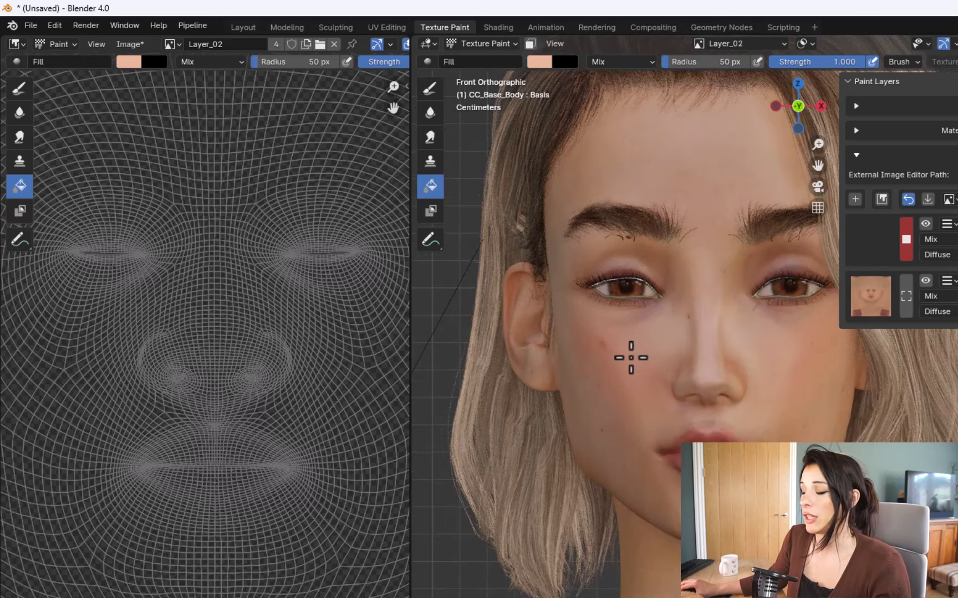
pyautogui.click(632, 358)
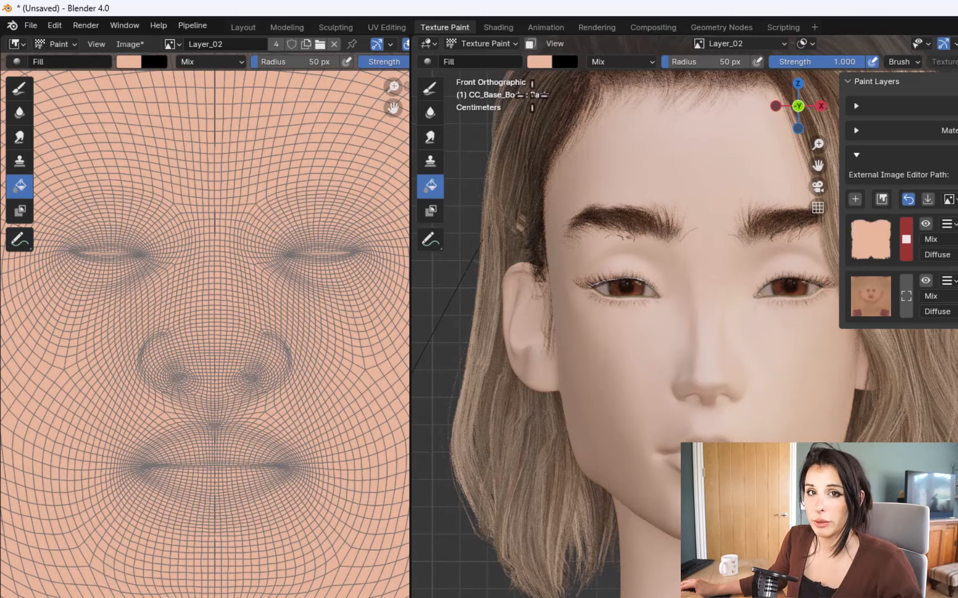
pyautogui.click(541, 61)
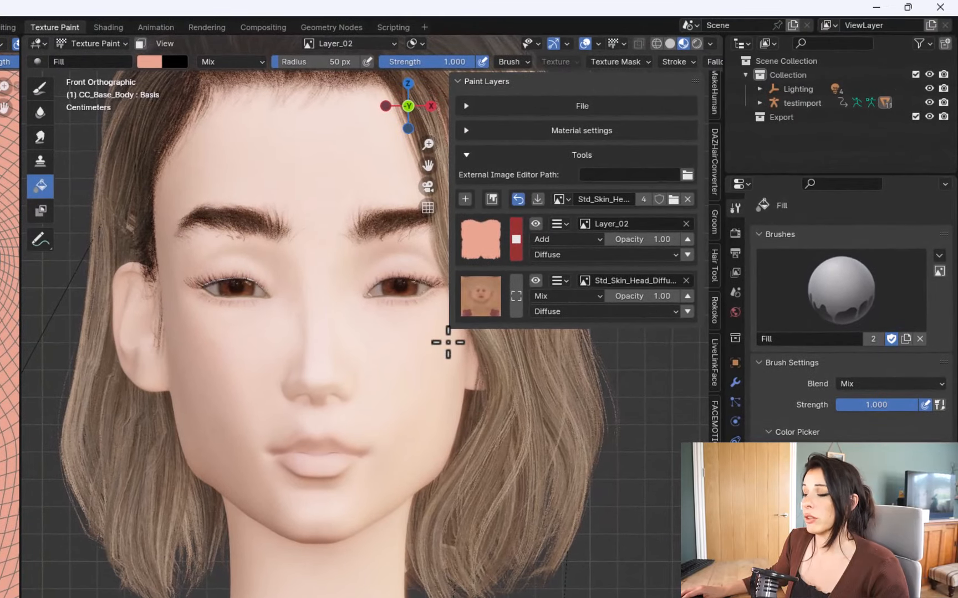
# - Try the fill layer's blend mode as Add, then Color, over the skin
pyautogui.click(564, 239)
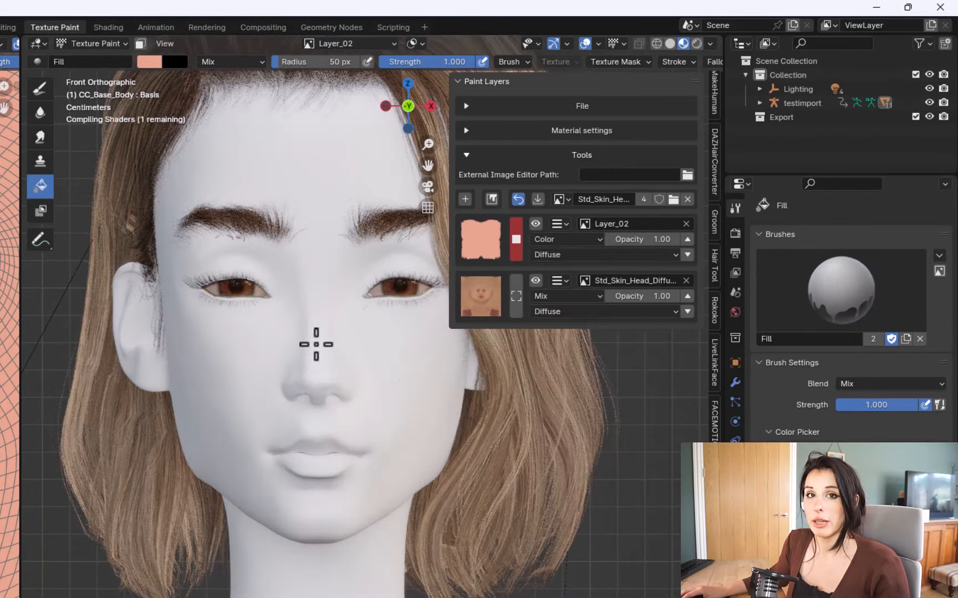
pyautogui.click(565, 239)
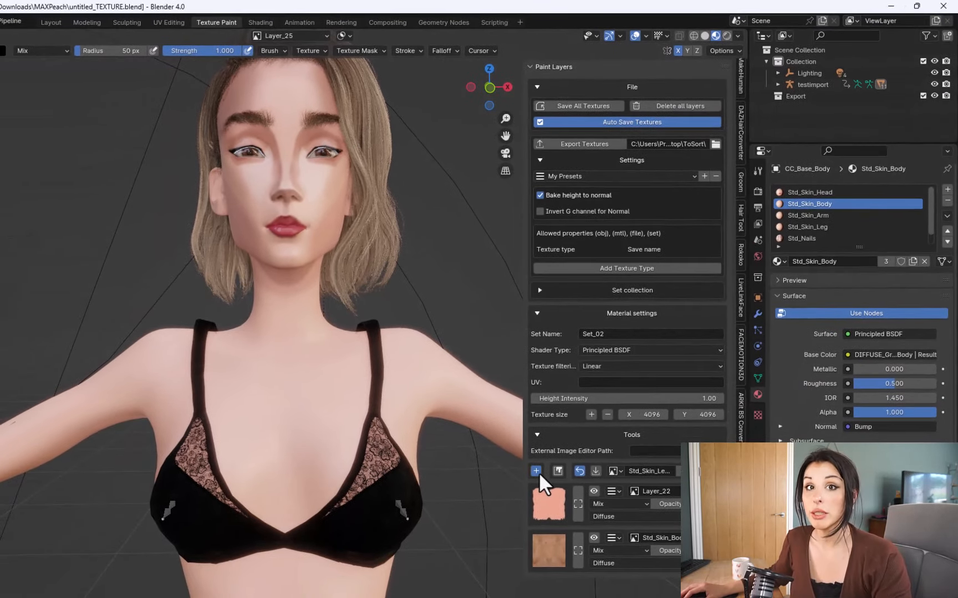
# - Add a paint layer to the body skin and pick an HSV colour to paint the iris
pyautogui.click(536, 471)
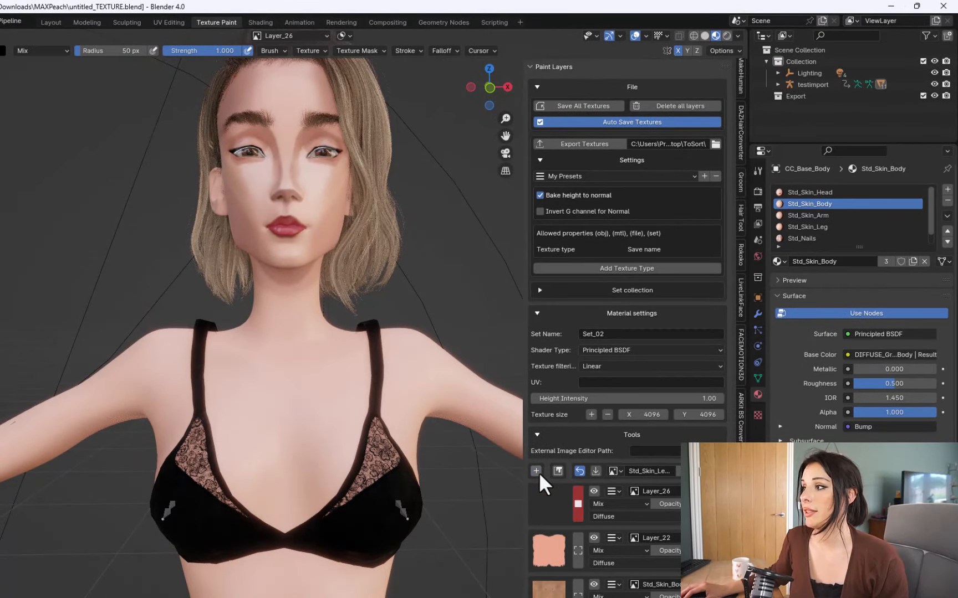
pyautogui.moveTo(327, 487)
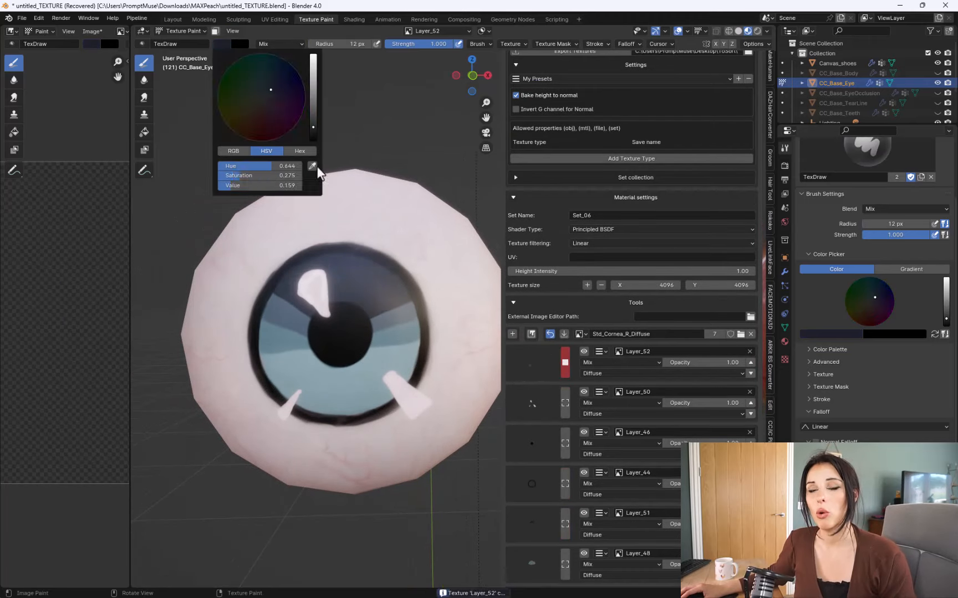
pyautogui.click(173, 19)
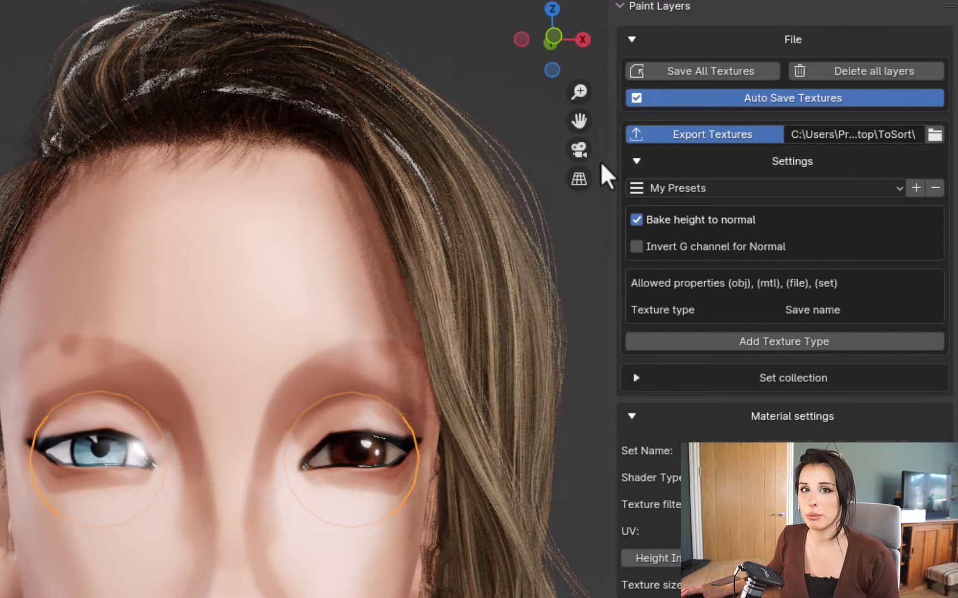
pyautogui.moveTo(523, 123)
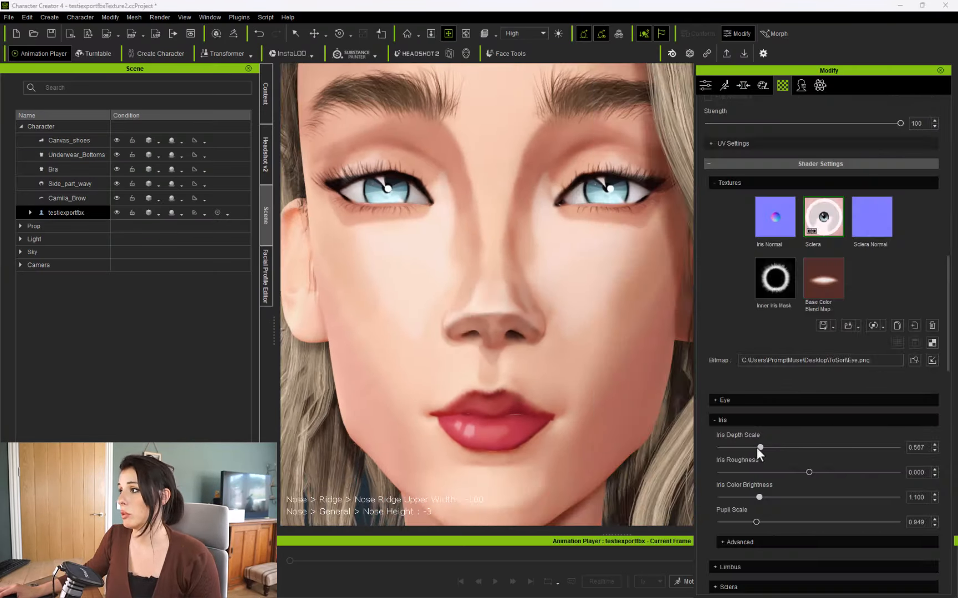
# - Raise Iris Depth Scale and Iris Roughness, then set Lip Scale to 96
pyautogui.moveTo(759, 448); pyautogui.dragTo(870, 448)
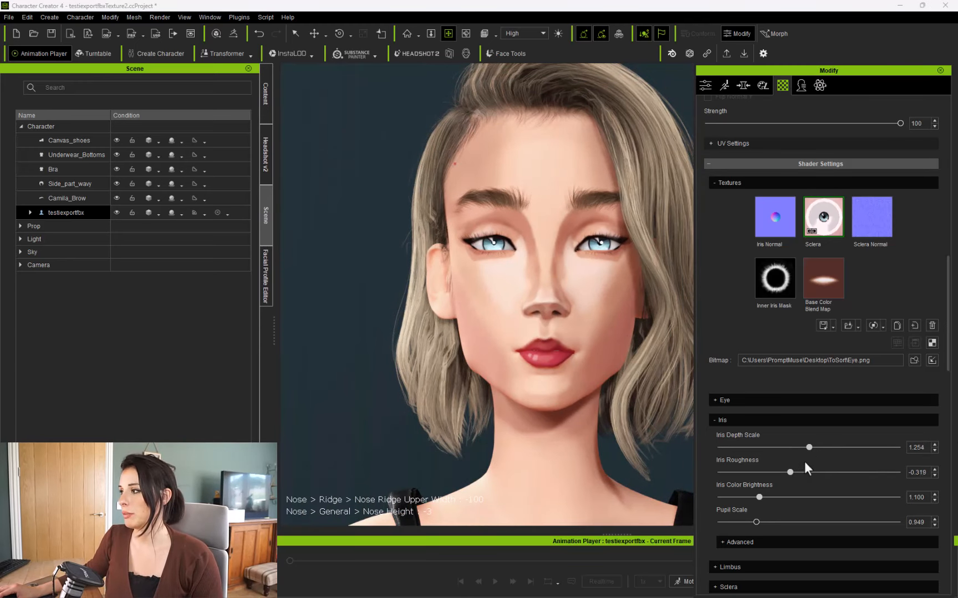
pyautogui.moveTo(790, 471); pyautogui.dragTo(897, 471)
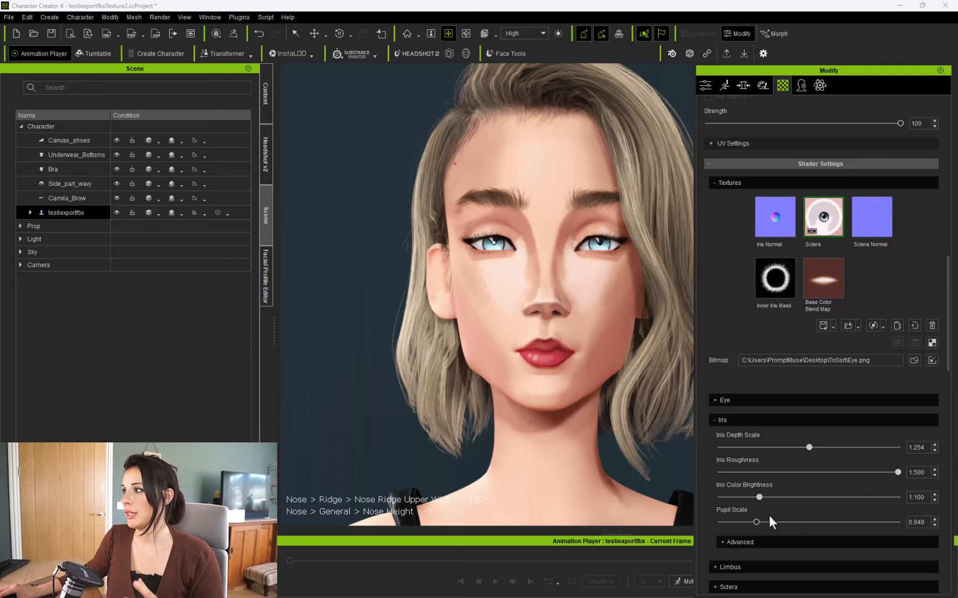
pyautogui.moveTo(757, 522); pyautogui.dragTo(779, 522)
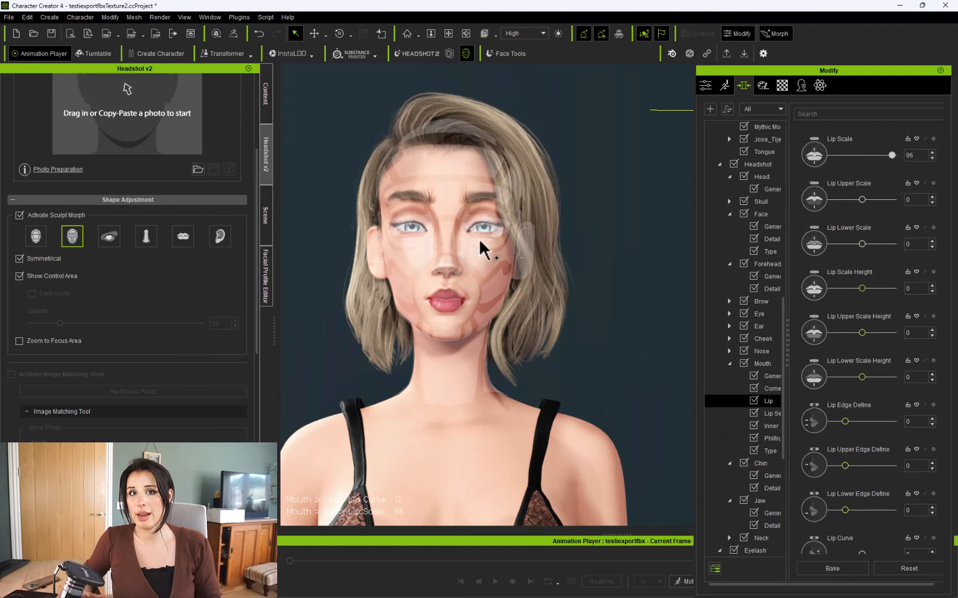
pyautogui.click(109, 236)
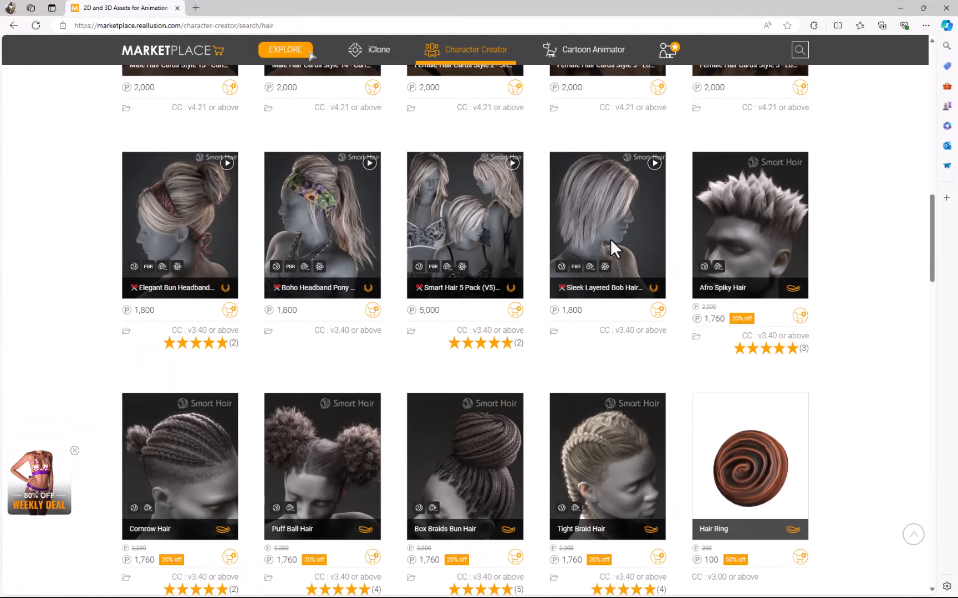
# - Scroll down through the Character Creator hair search results on the Reallusion Marketplace
pyautogui.scroll(-3)
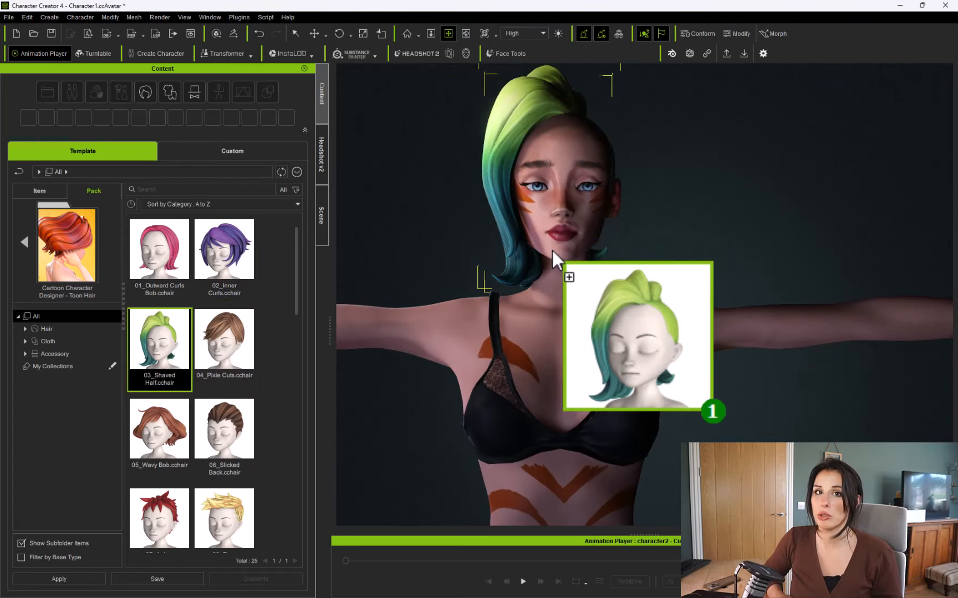
# - Apply the 03_Shaved Half.cchair toon hairstyle from Content > Template to the character
pyautogui.doubleClick(224, 249)
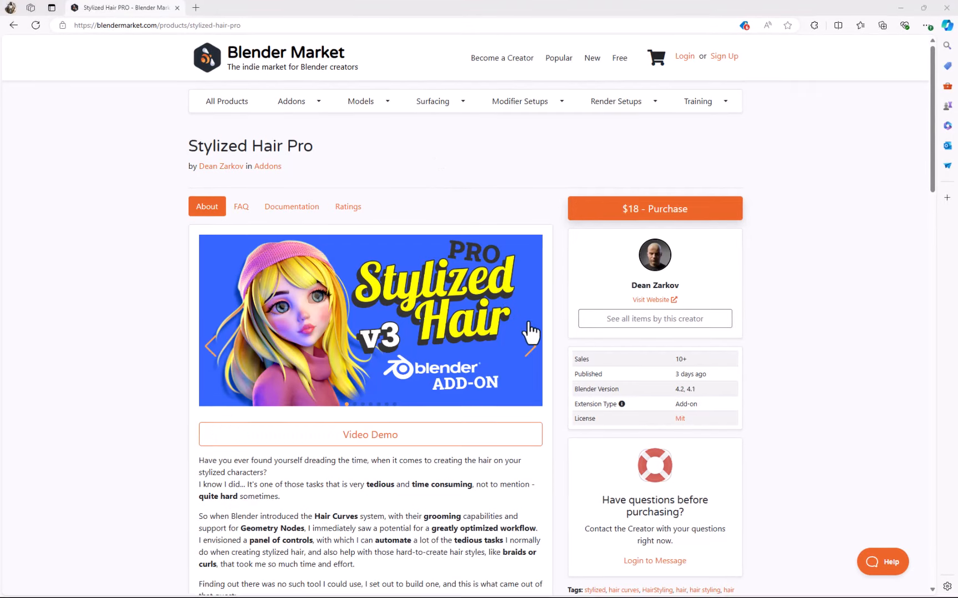
# - Bring up the Stylized Hair Pro add-on product page on Blender Market
pyautogui.click(532, 332)
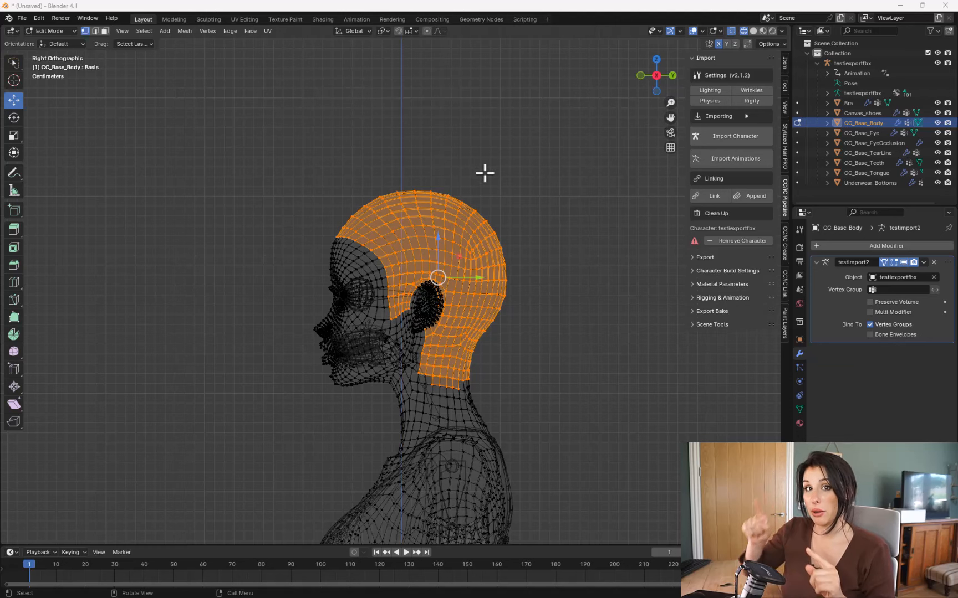
# - Separate the selected scalp faces into their own object via P > Selection
pyautogui.press('p')
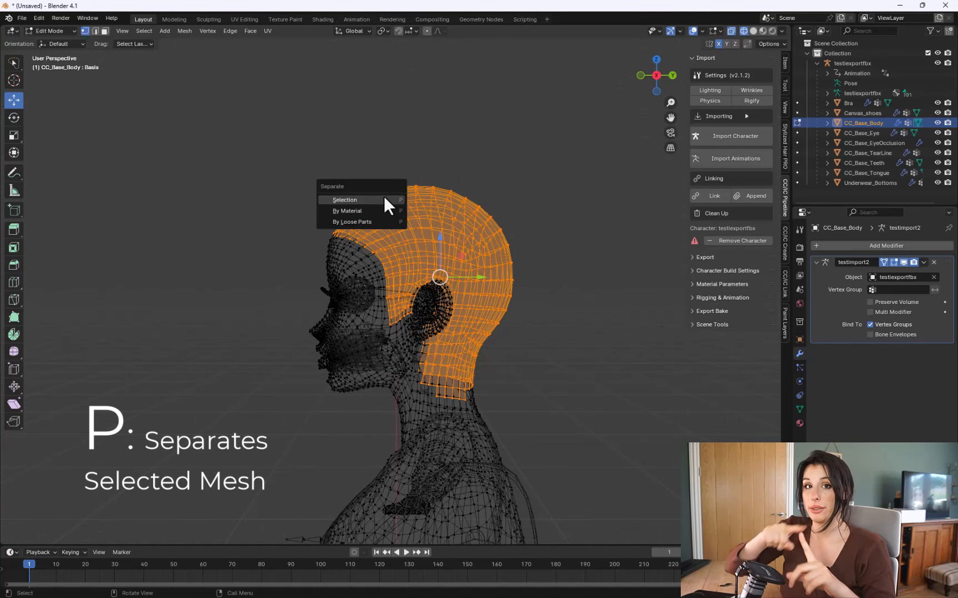
pyautogui.click(344, 200)
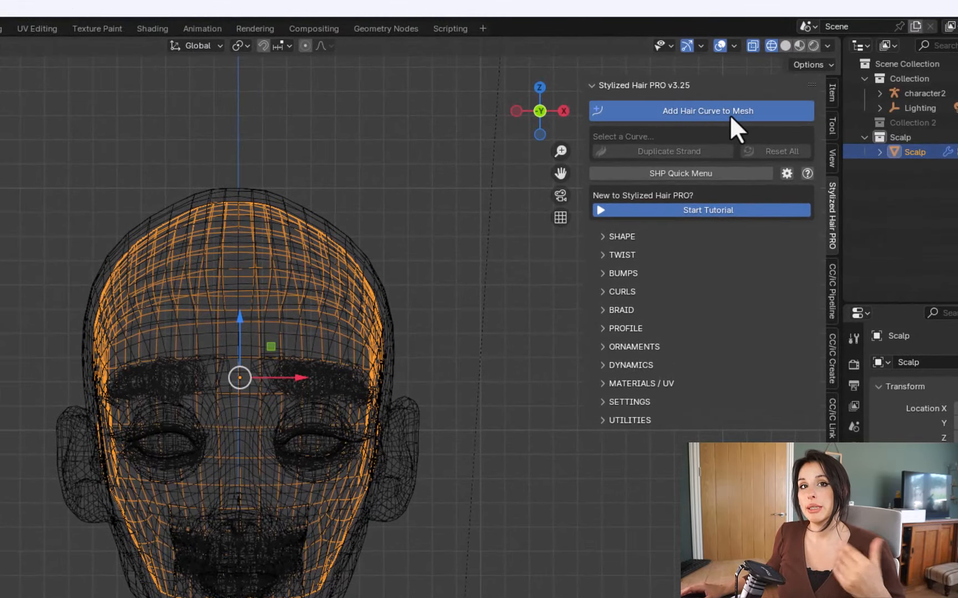
# - Add a hair curve to the scalp, set it up as a Stylized Hair PRO strand and duplicate strands
pyautogui.click(708, 111)
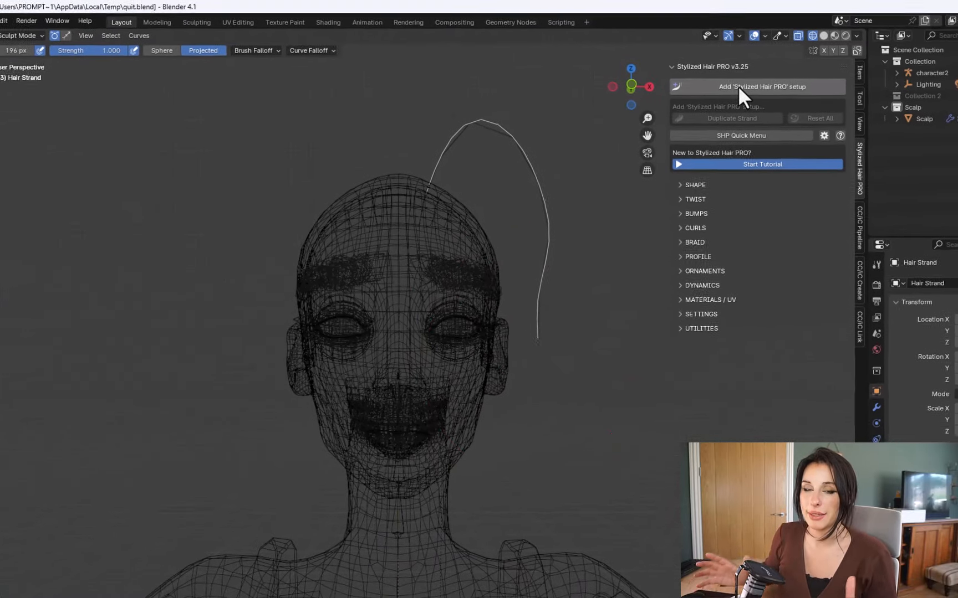
pyautogui.click(757, 87)
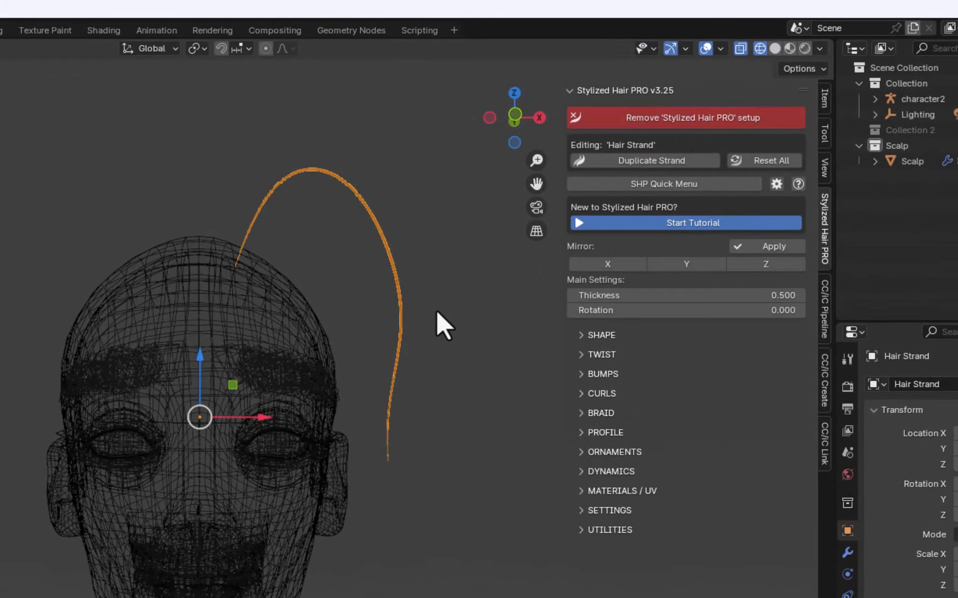
pyautogui.moveTo(439, 323); pyautogui.dragTo(415, 357)
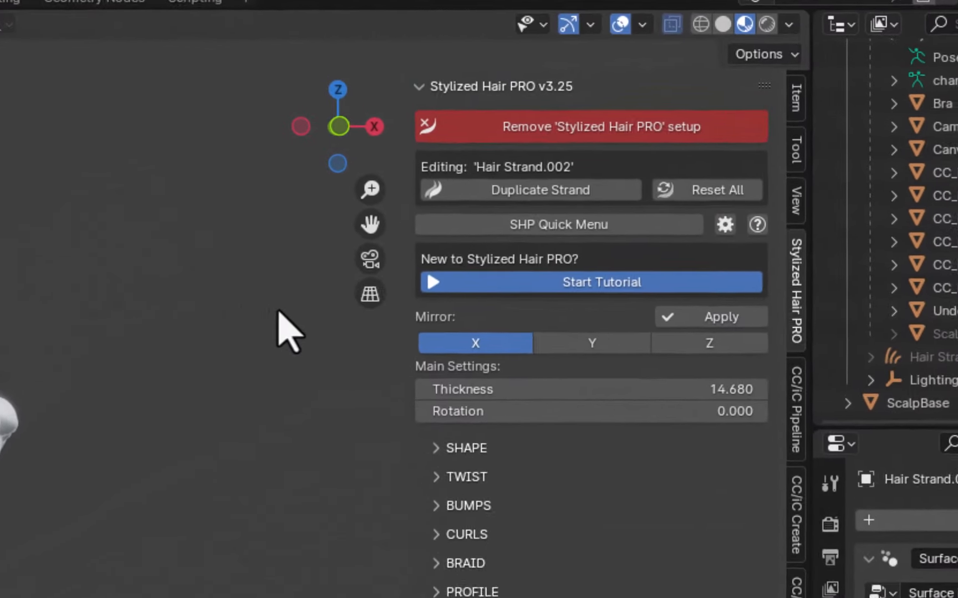
pyautogui.click(592, 282)
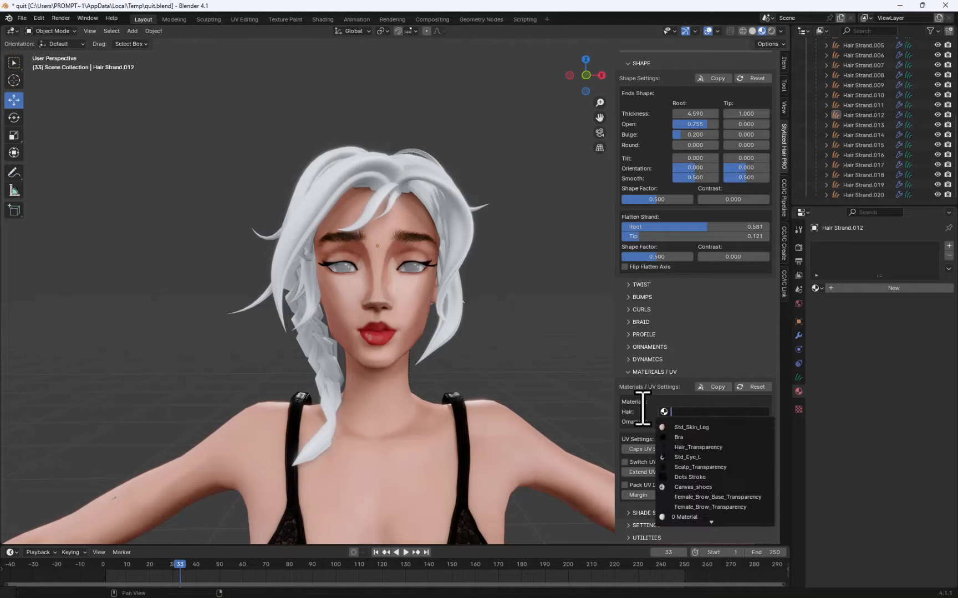
# - Create the RedHairGrad material with the HairUvw.png texture for a hair strand in Shading
pyautogui.click(322, 19)
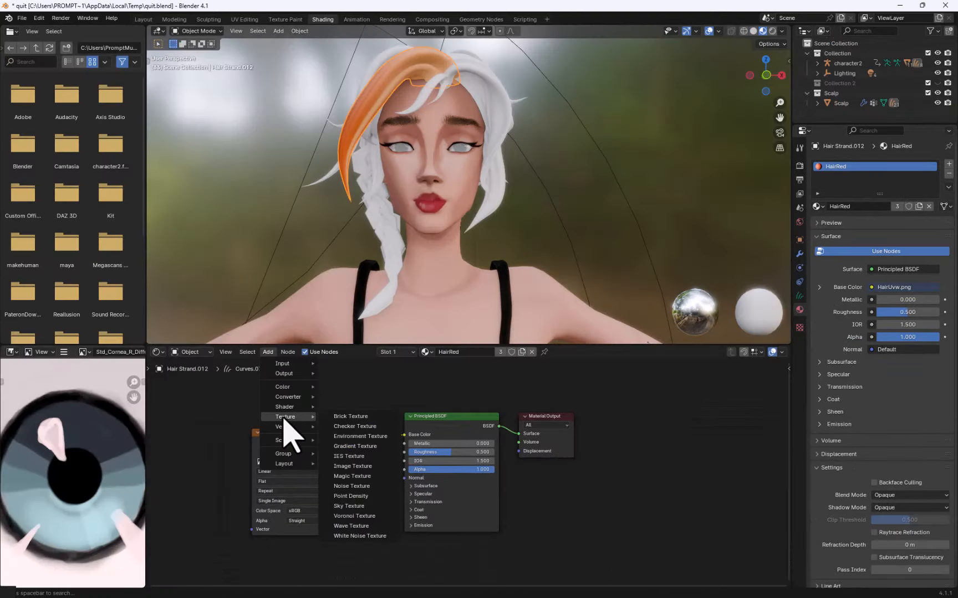
pyautogui.click(143, 19)
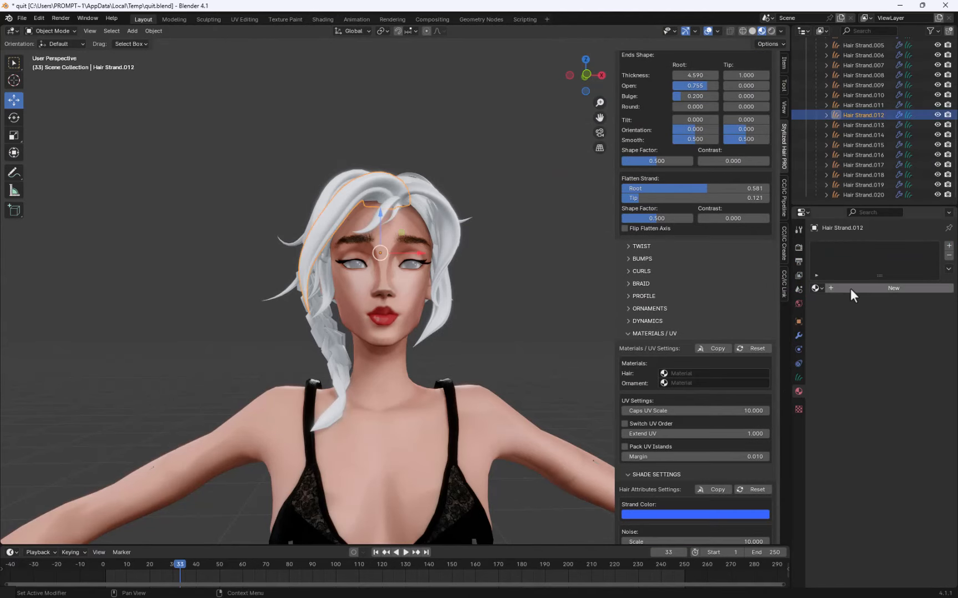
pyautogui.click(322, 19)
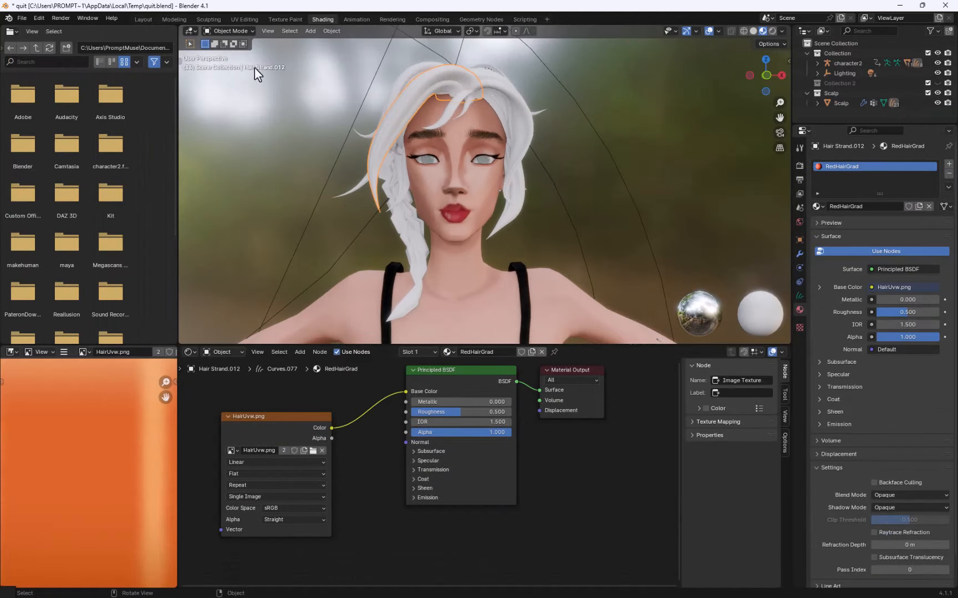
pyautogui.click(143, 19)
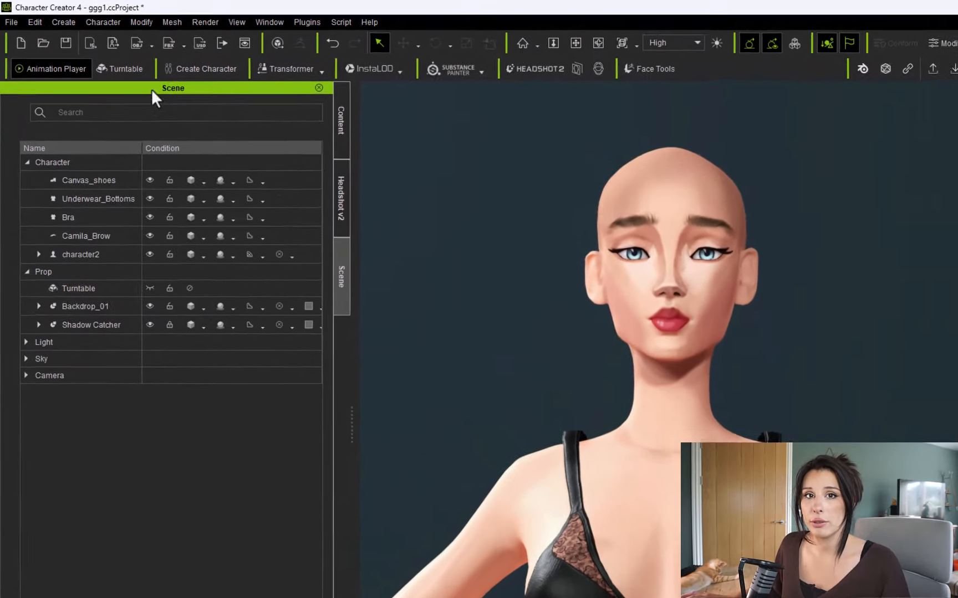
# - Import Hair_Strand as an accessory via Create and start Create Hair, Brows, Beard in Modify
pyautogui.click(63, 23)
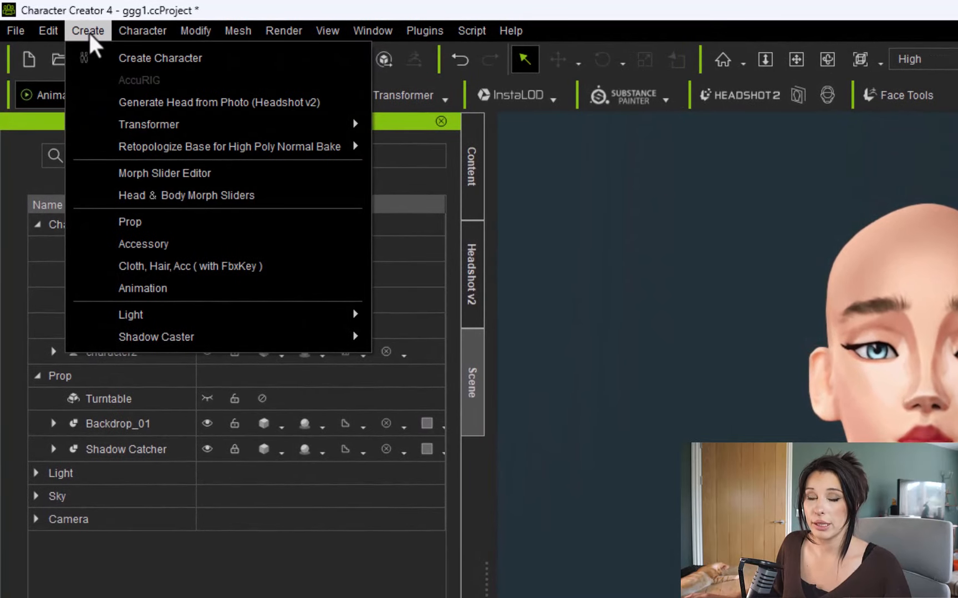
pyautogui.moveTo(130, 260)
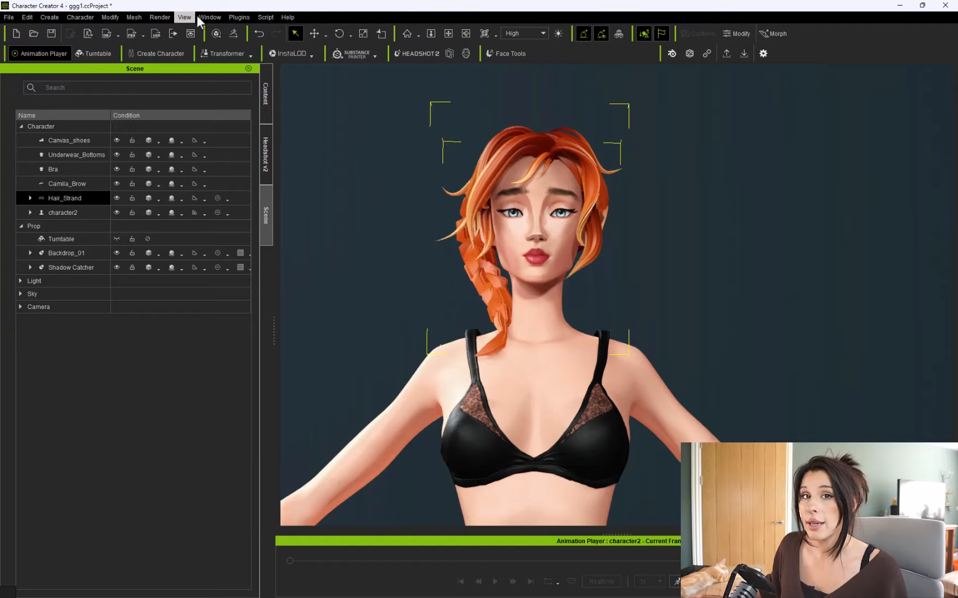
pyautogui.click(737, 33)
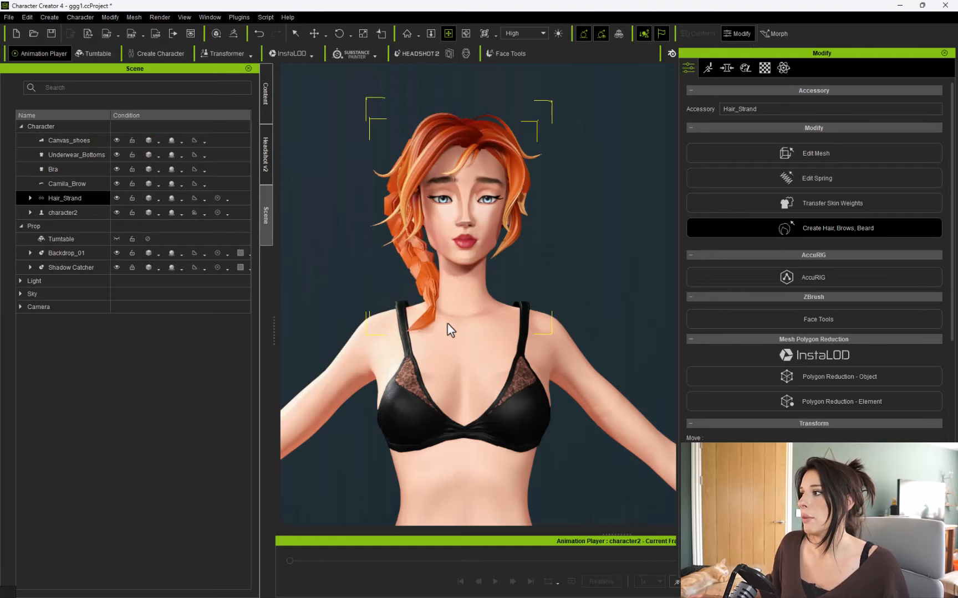
pyautogui.click(813, 228)
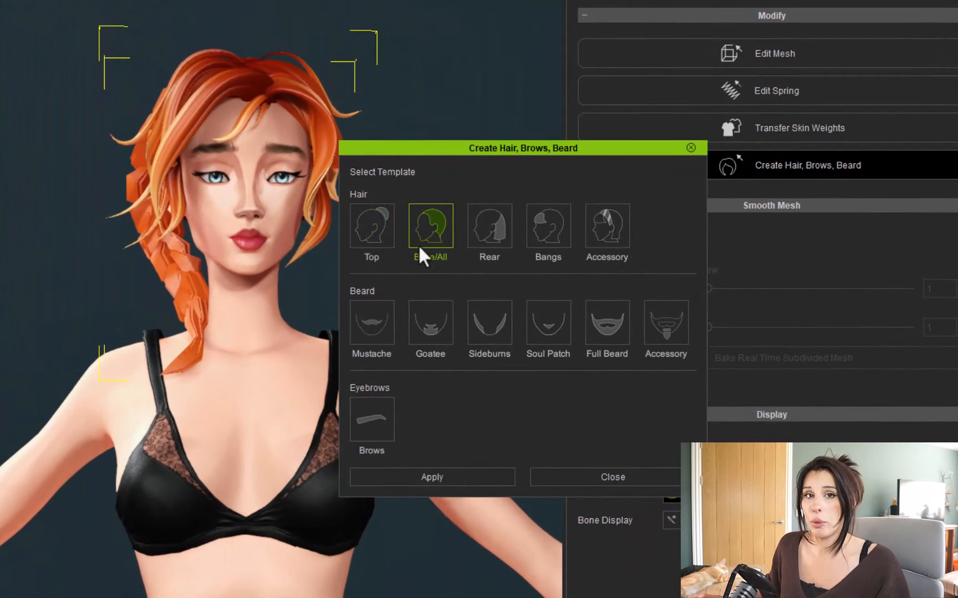
# - Apply the Base/All hair template to the strands and play the walk motion to check the hair
pyautogui.click(432, 477)
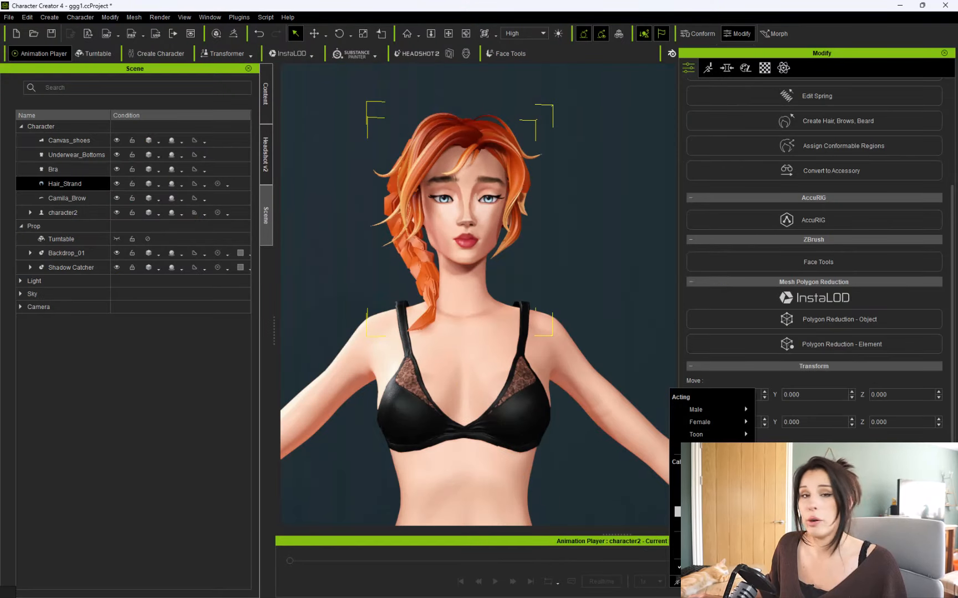
pyautogui.moveTo(708, 435)
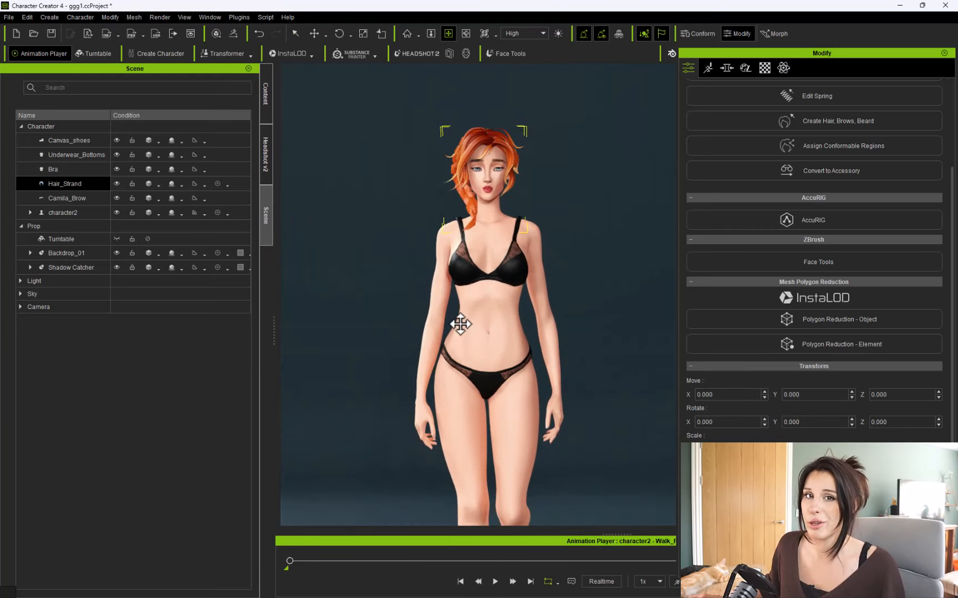
pyautogui.click(498, 597)
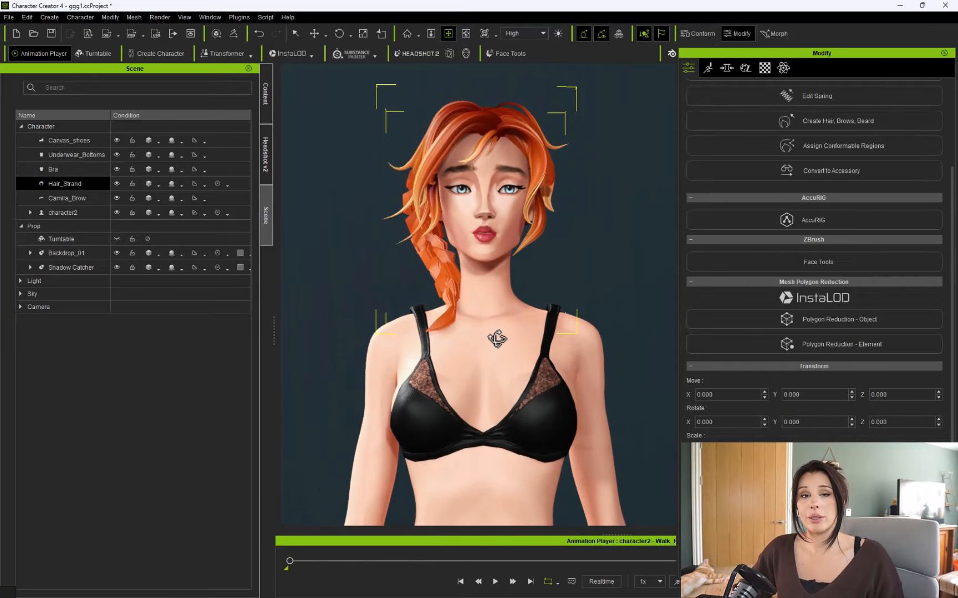
# - Select character2 and send it to Blender through the CC pipeline
pyautogui.click(62, 212)
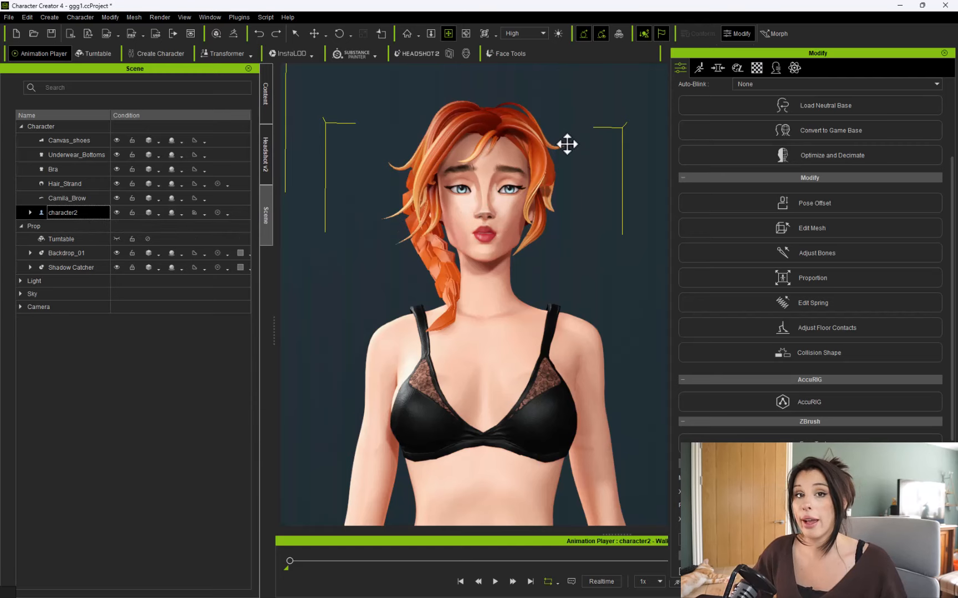
pyautogui.click(717, 68)
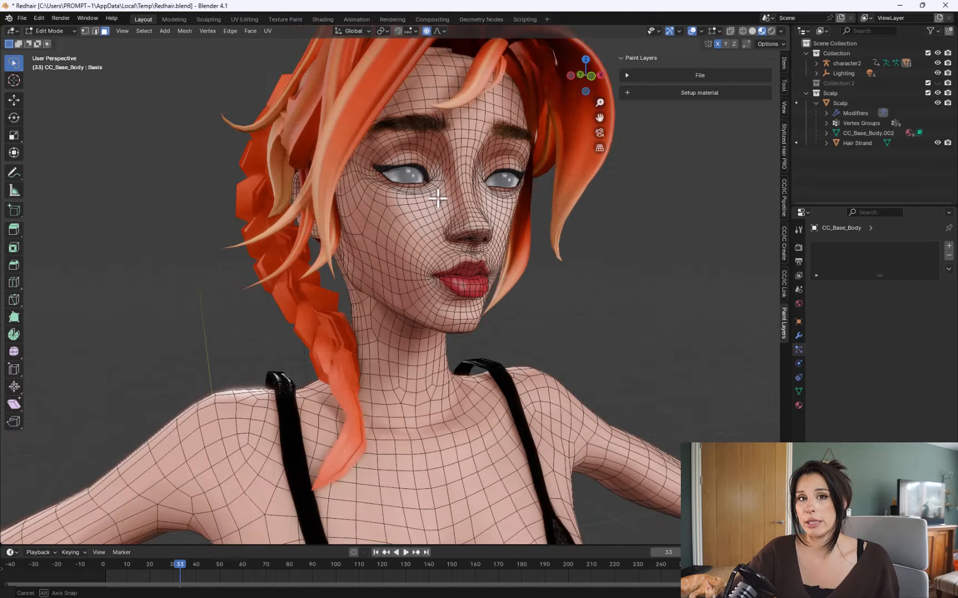
# - Enter Edit Mode on CC_Base_Body to inspect the red-haired character's mesh topology
pyautogui.click(285, 19)
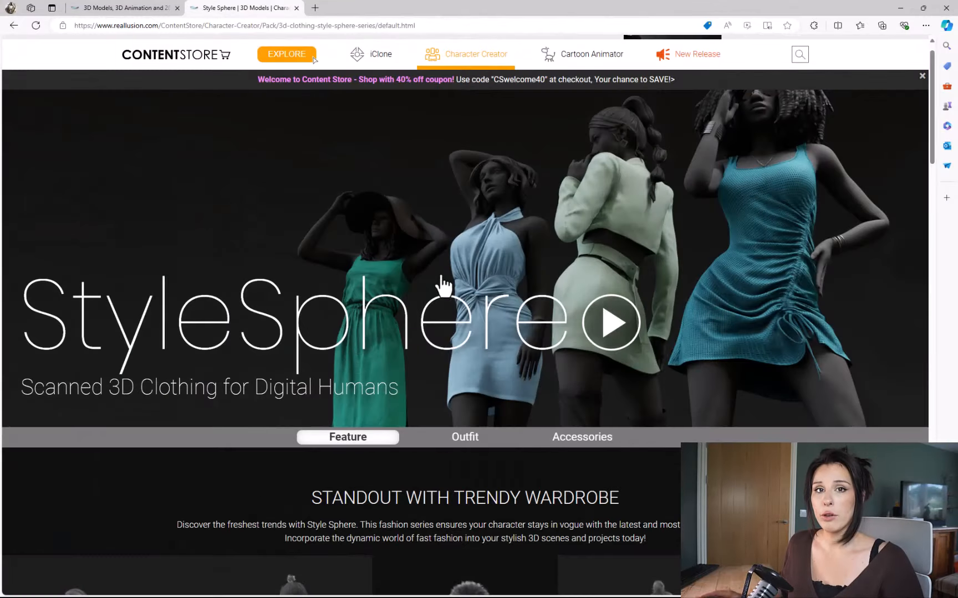
# - Scroll down the StyleSphere scanned clothing pack page in the Reallusion Content Store
pyautogui.scroll(-3)
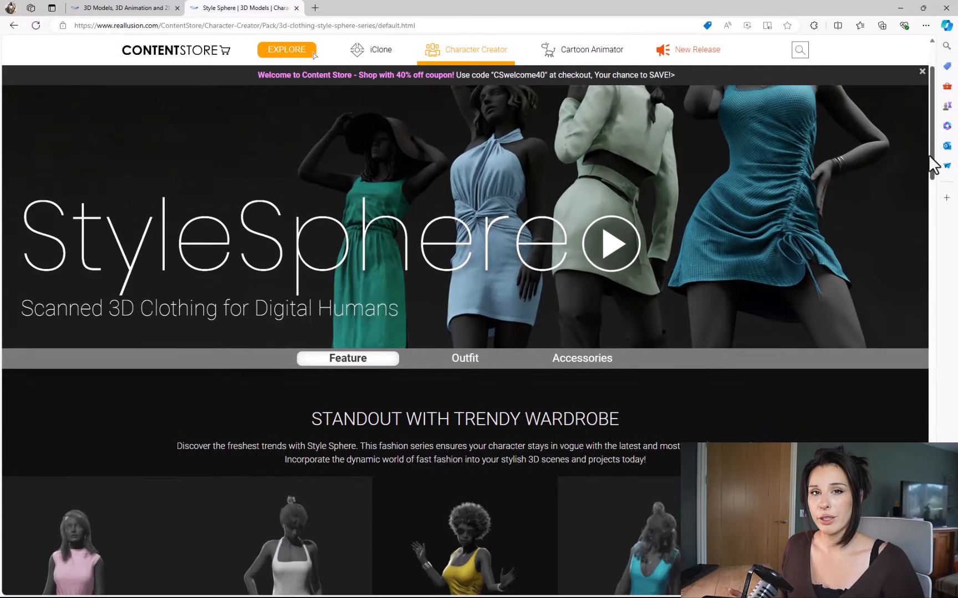
pyautogui.scroll(-3)
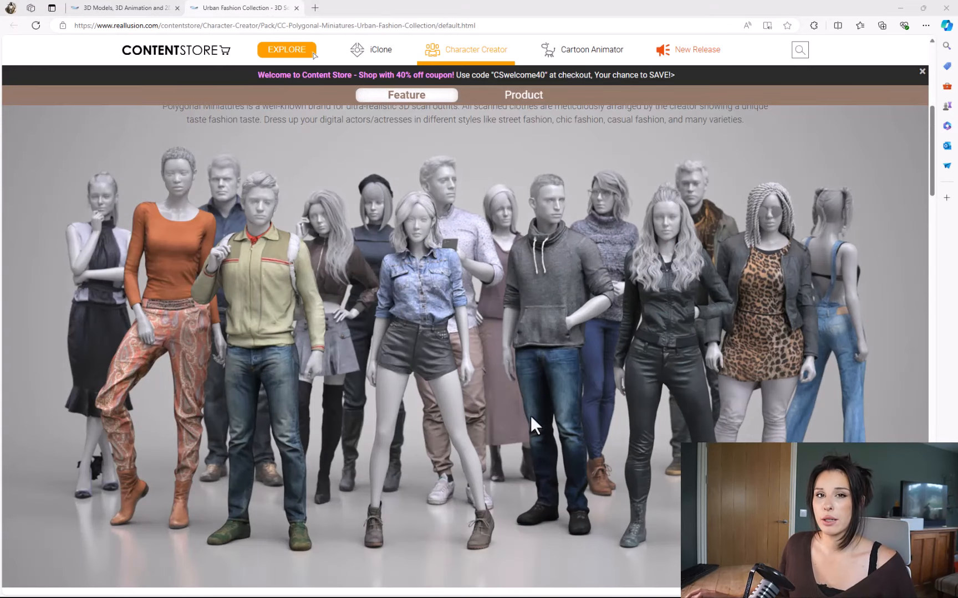
pyautogui.moveTo(215, 285)
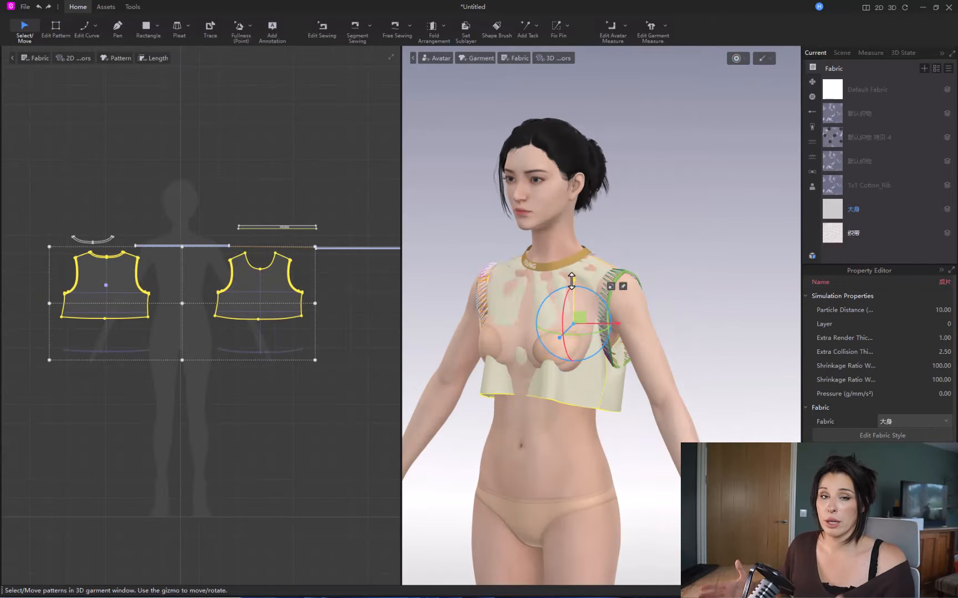
# - Download the Pleated skirt from the marketplace and confirm opening the YZ Women's T-Shirt W-Knit Top project
pyautogui.click(737, 58)
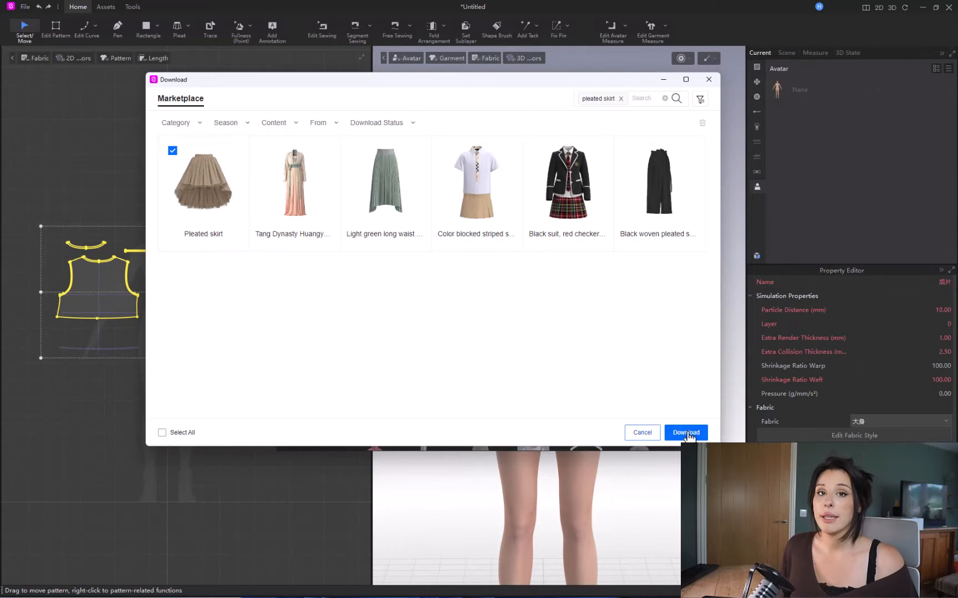
pyautogui.click(685, 432)
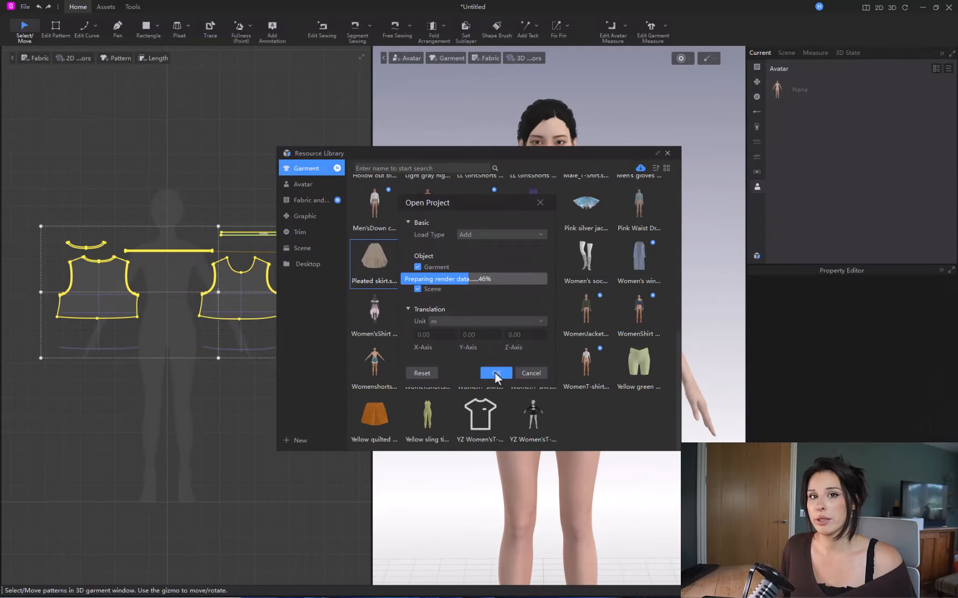
pyautogui.click(495, 373)
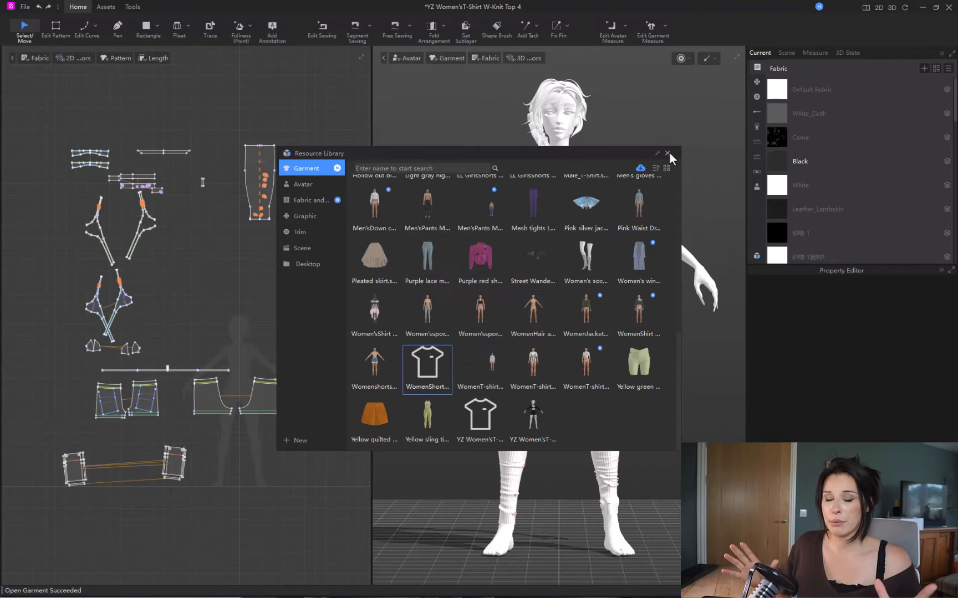
# - Switch the jacket, shorts and boots to Black fabrics and set their Rendering Type
pyautogui.click(667, 153)
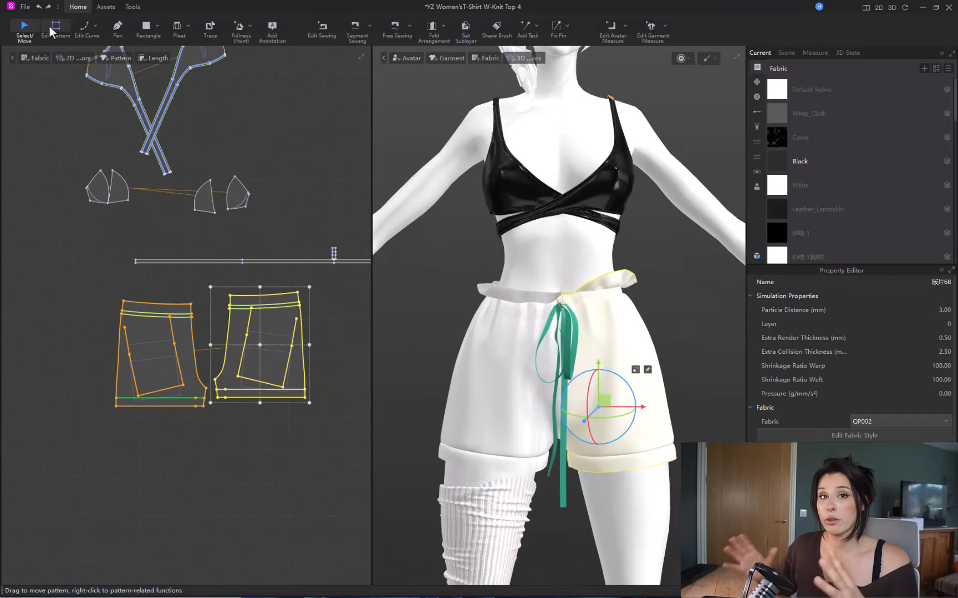
pyautogui.click(53, 26)
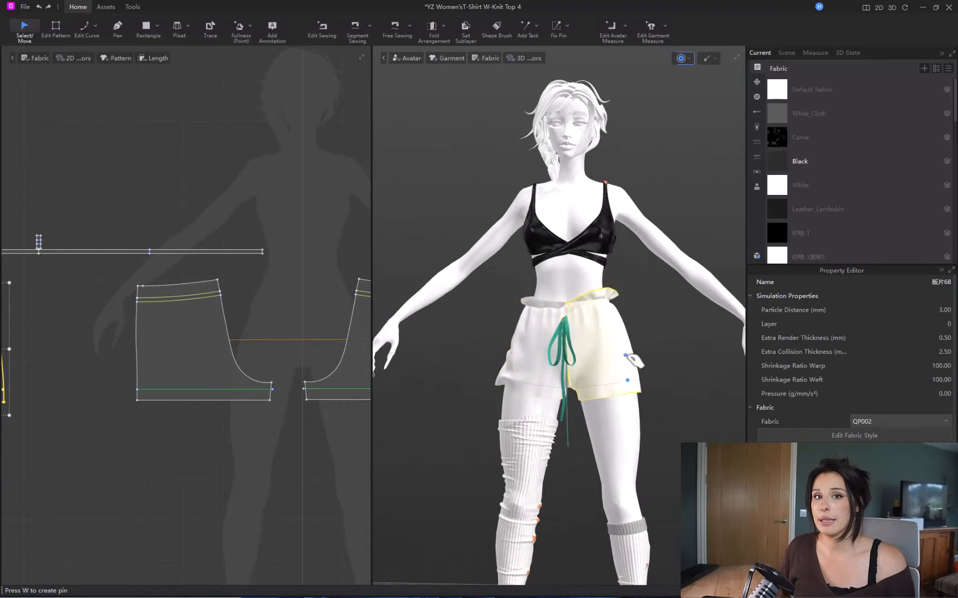
pyautogui.click(56, 26)
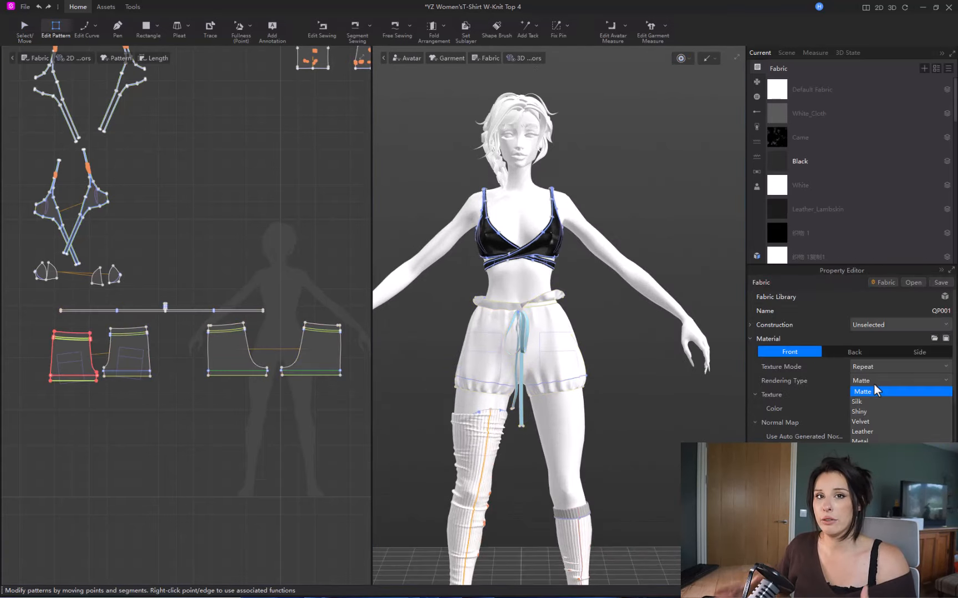
pyautogui.click(75, 357)
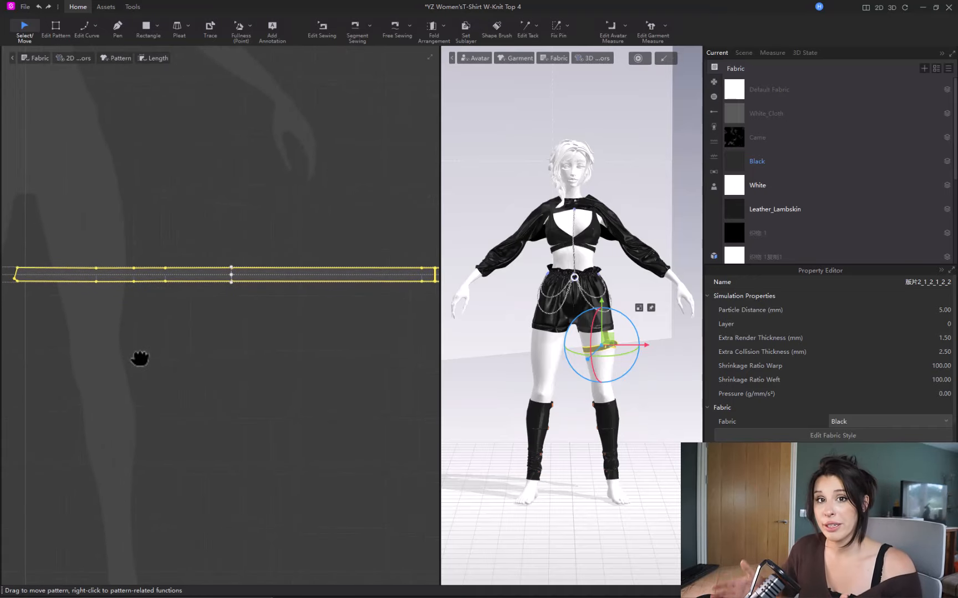
# - Export only the selected thigh band pattern as Thighband.fbx into the Outfit folder
pyautogui.click(24, 7)
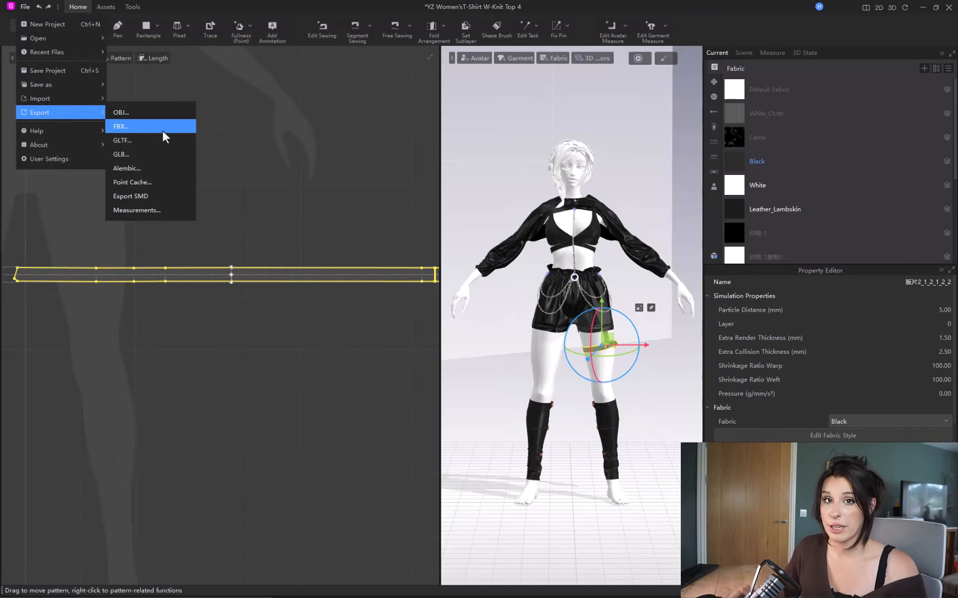
pyautogui.click(121, 126)
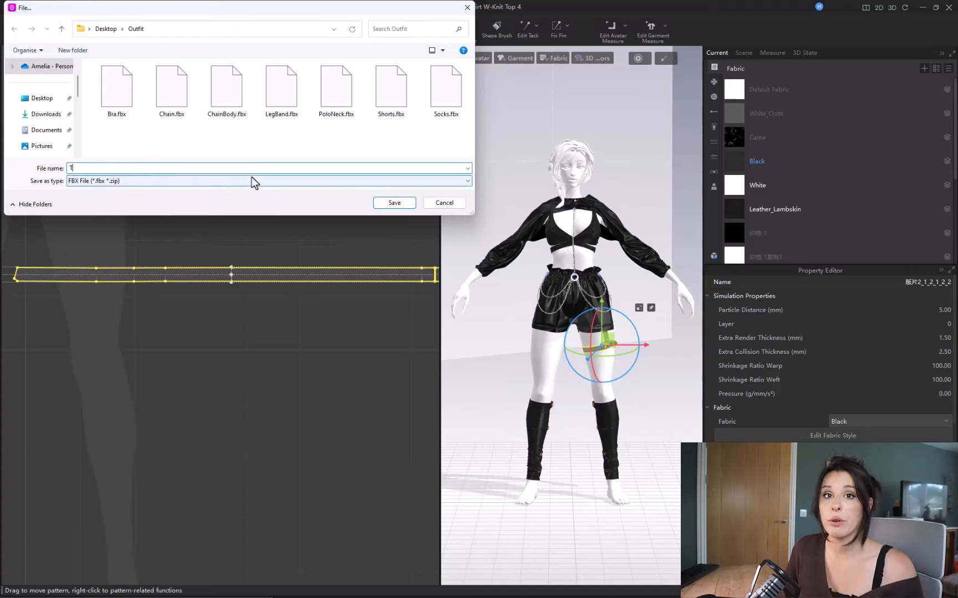
pyautogui.write('Thighband')
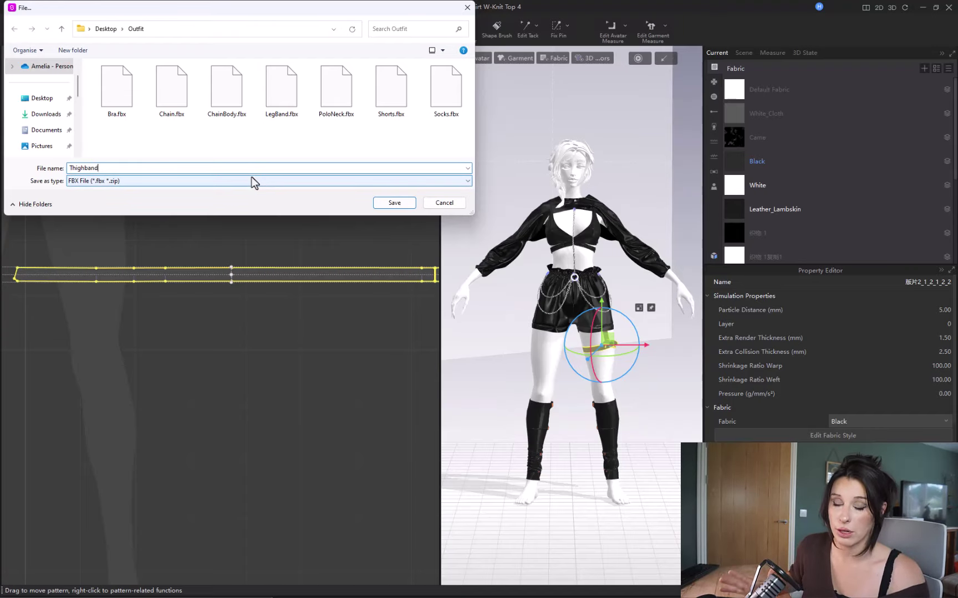
pyautogui.click(394, 202)
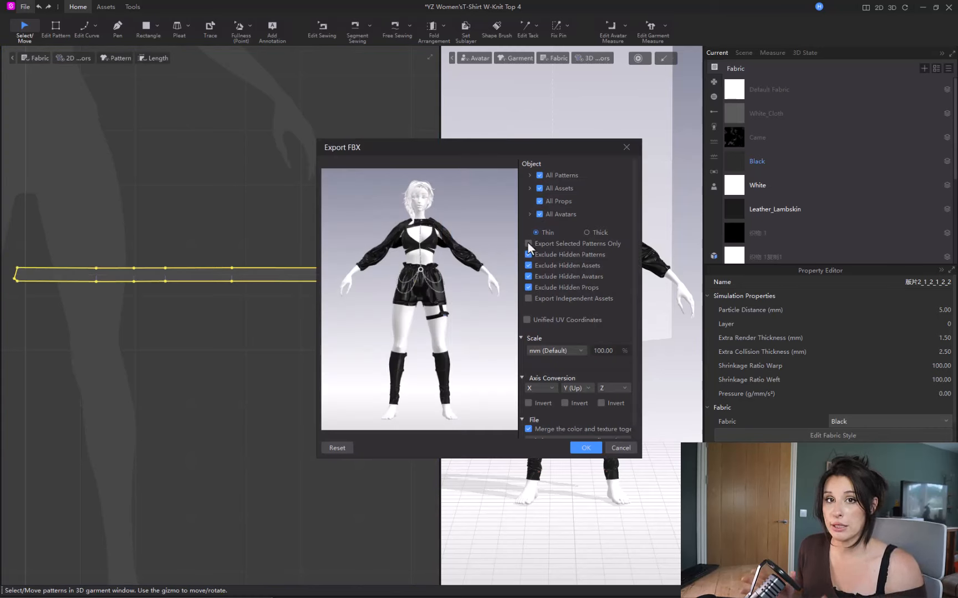
pyautogui.click(539, 214)
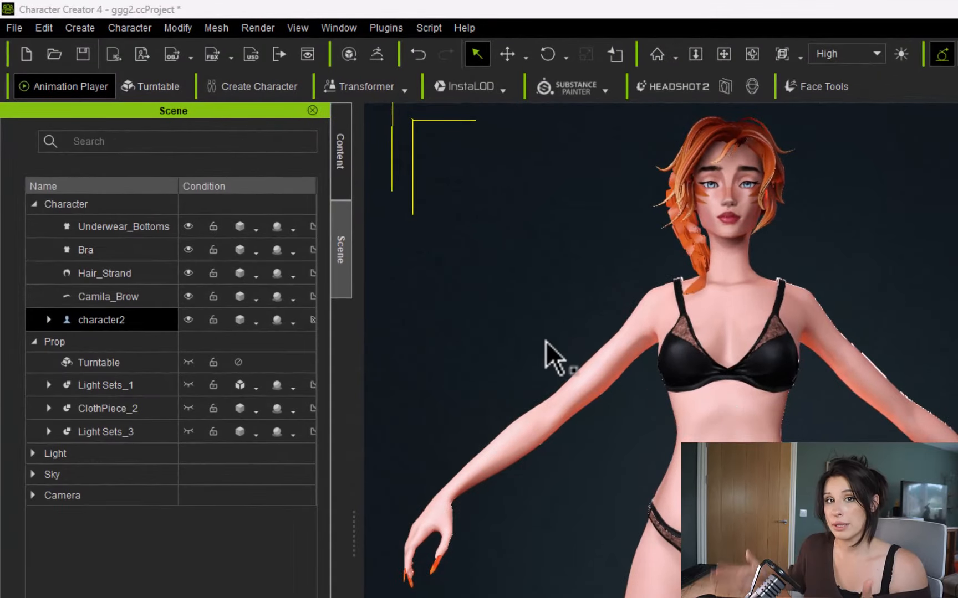
# - Import the Thighband FBX as an accessory on the character
pyautogui.click(80, 28)
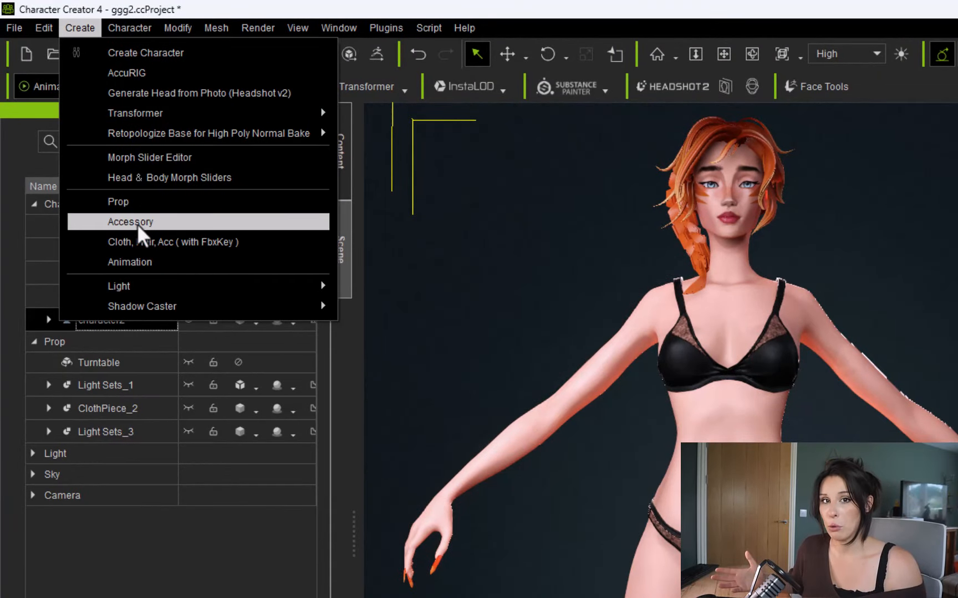
pyautogui.click(130, 222)
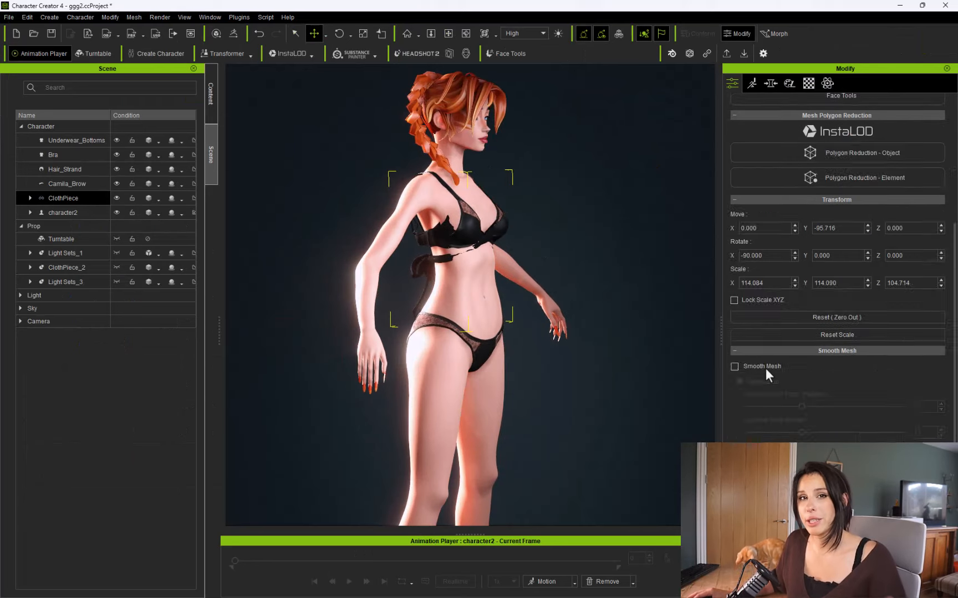
pyautogui.click(51, 155)
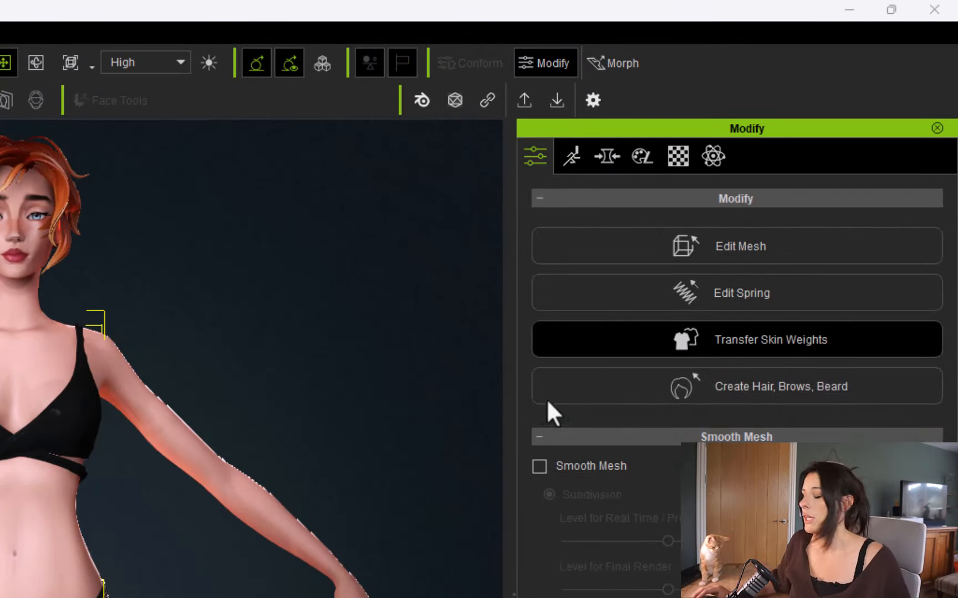
# - Transfer skin weights to the clothing with the Default template so it follows the body
pyautogui.click(770, 340)
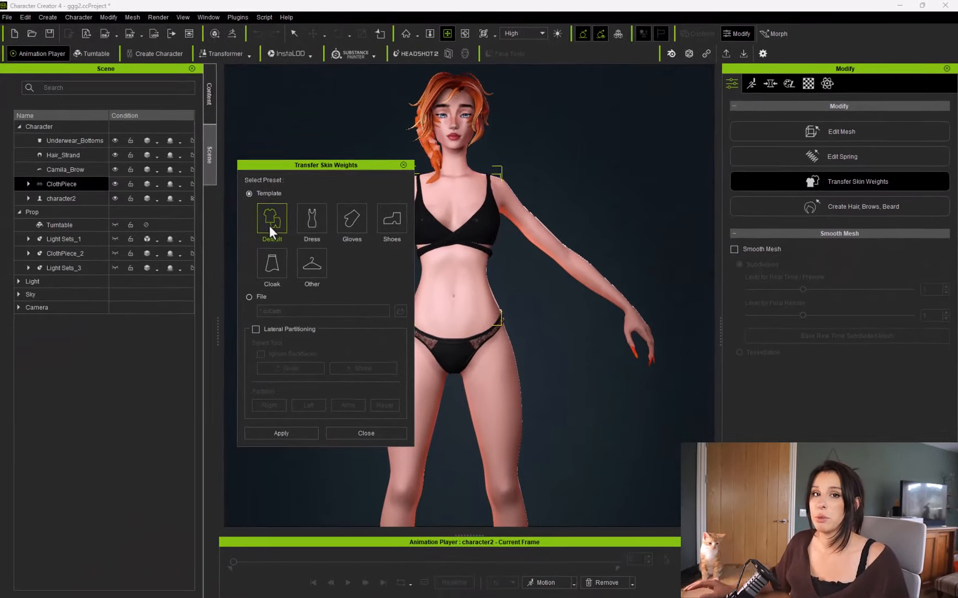
pyautogui.click(282, 433)
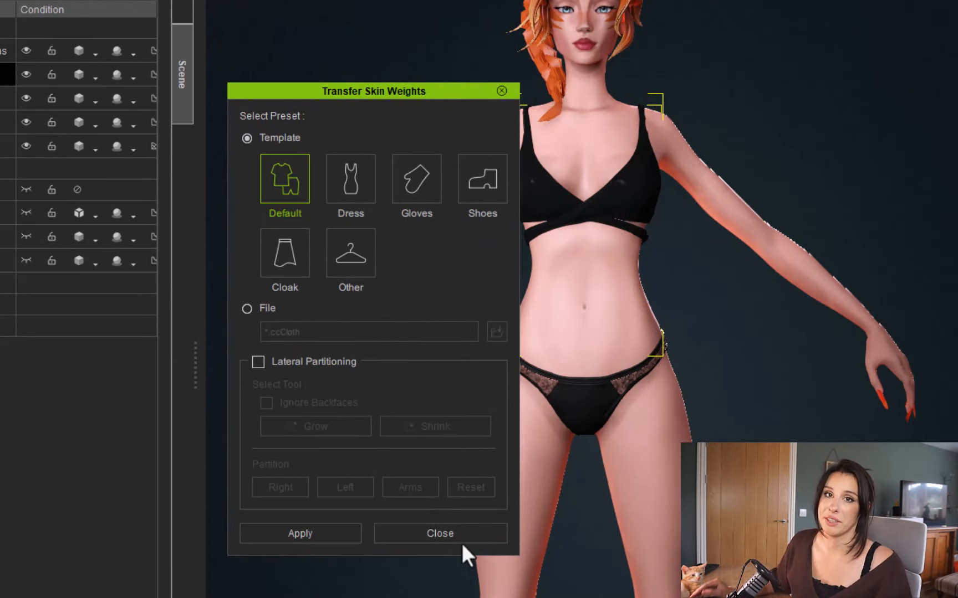
pyautogui.click(440, 533)
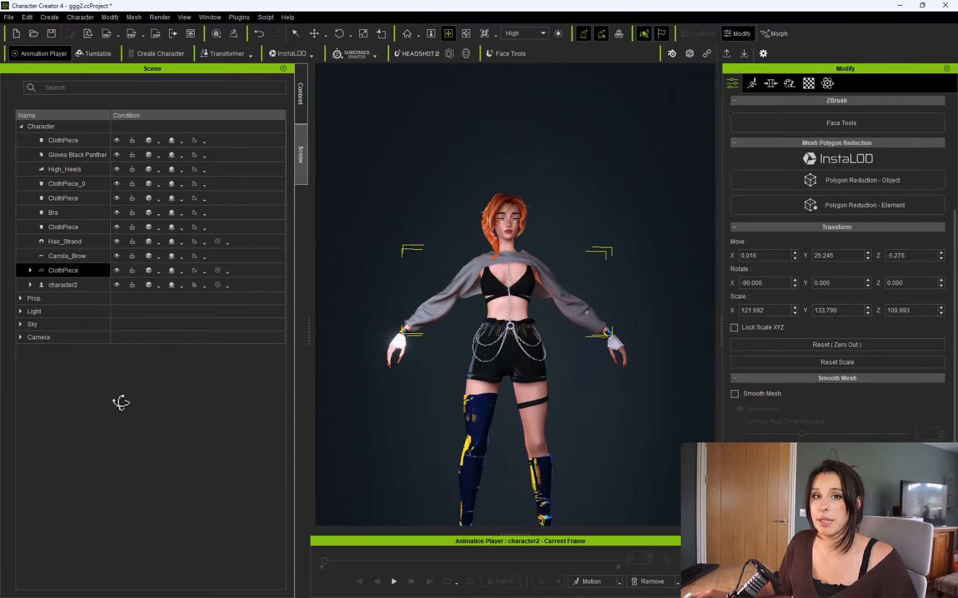
pyautogui.click(57, 183)
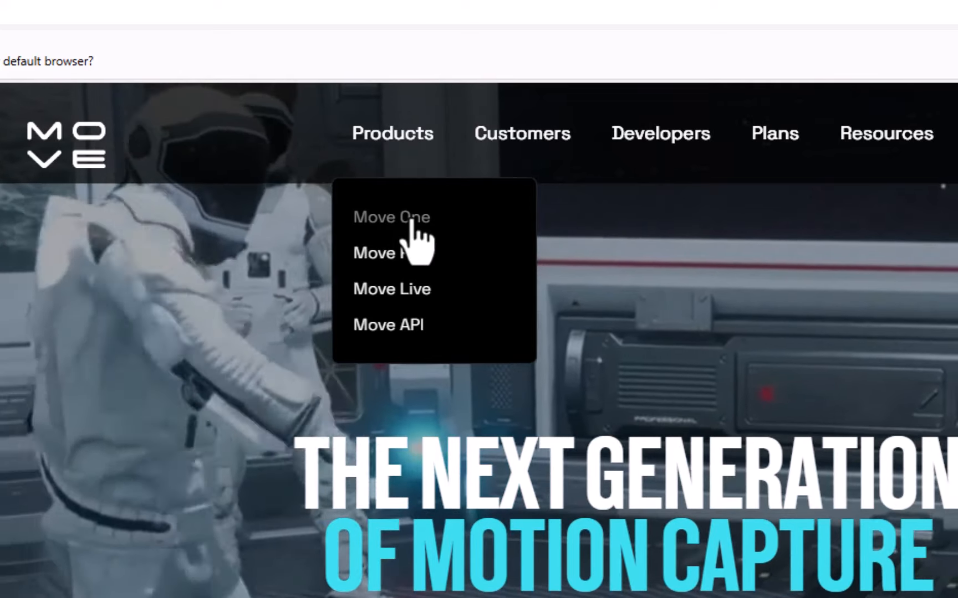
# - Go to the Move One product page and bring up a finished mocap take on the phone
pyautogui.click(391, 217)
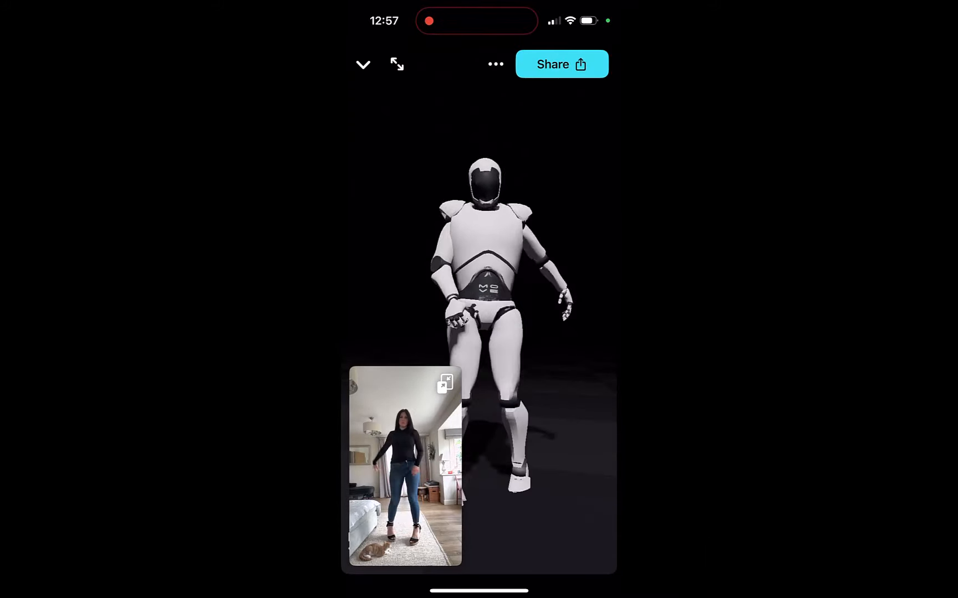
# - Share the captured take and download it as an .fbx file
pyautogui.click(562, 65)
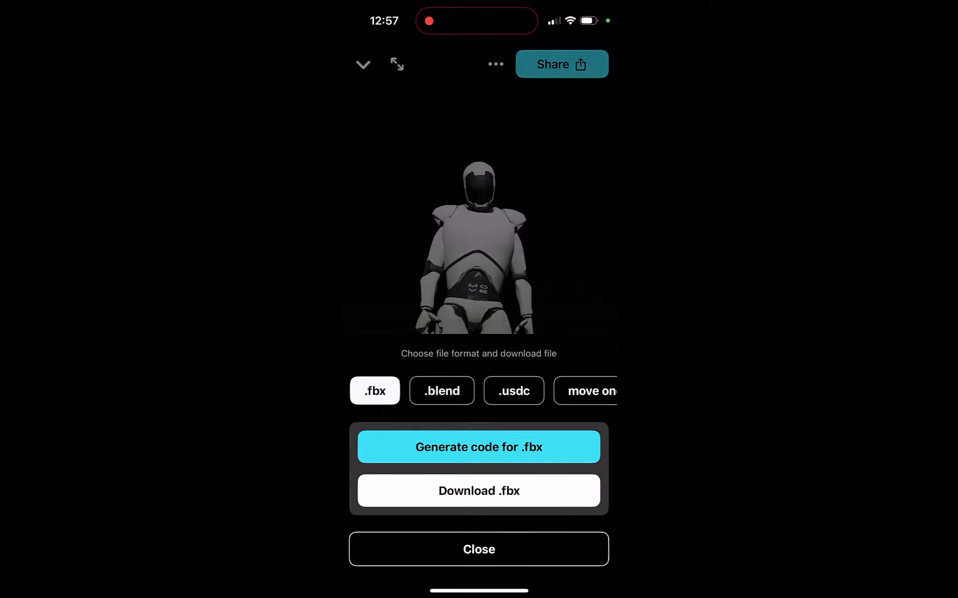
pyautogui.click(479, 491)
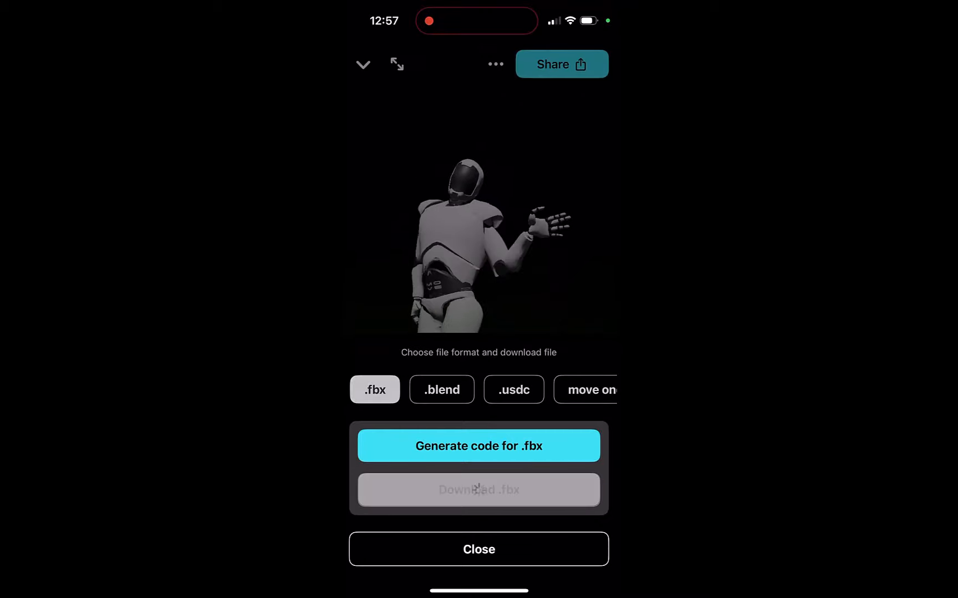
pyautogui.click(478, 490)
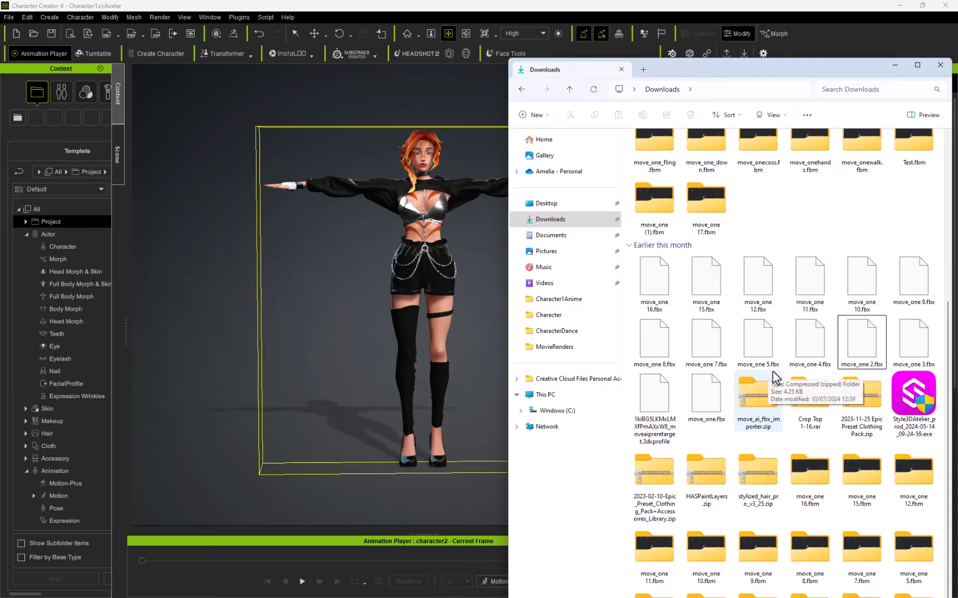
# - Load a Move One motion FBX with the Move.ai .3dxprofile and Convert All onto the character
pyautogui.click(914, 281)
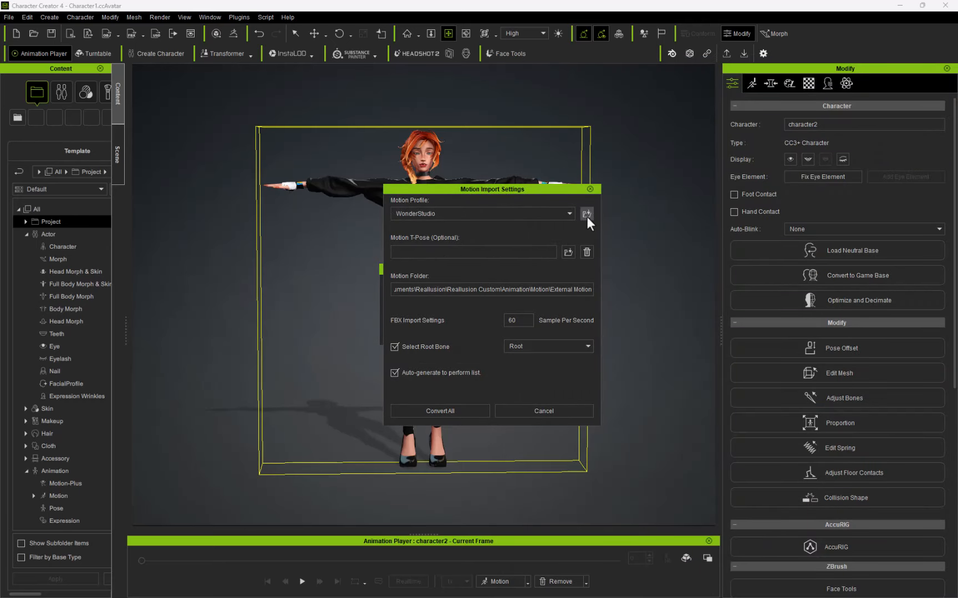
pyautogui.click(586, 213)
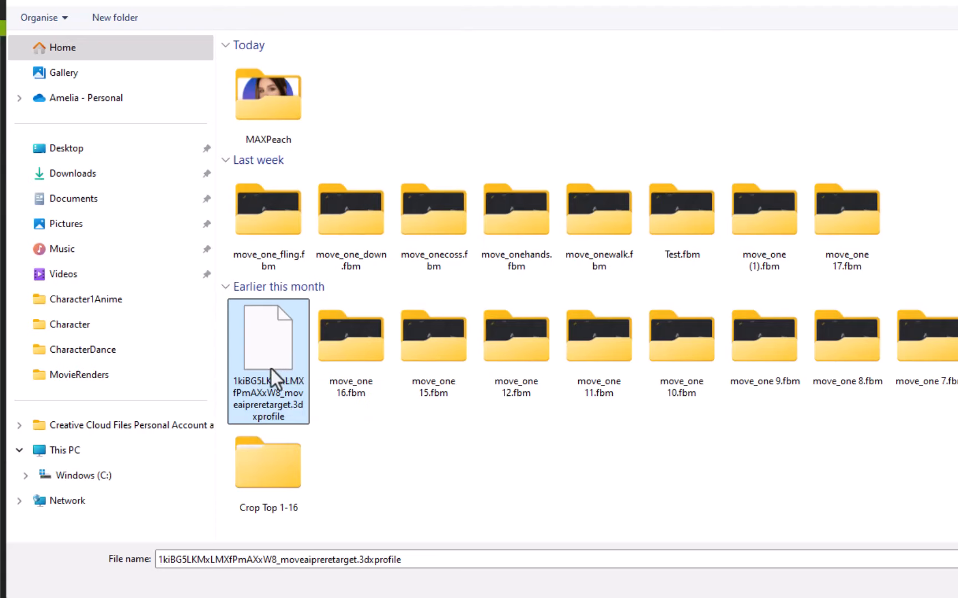
pyautogui.moveTo(478, 469)
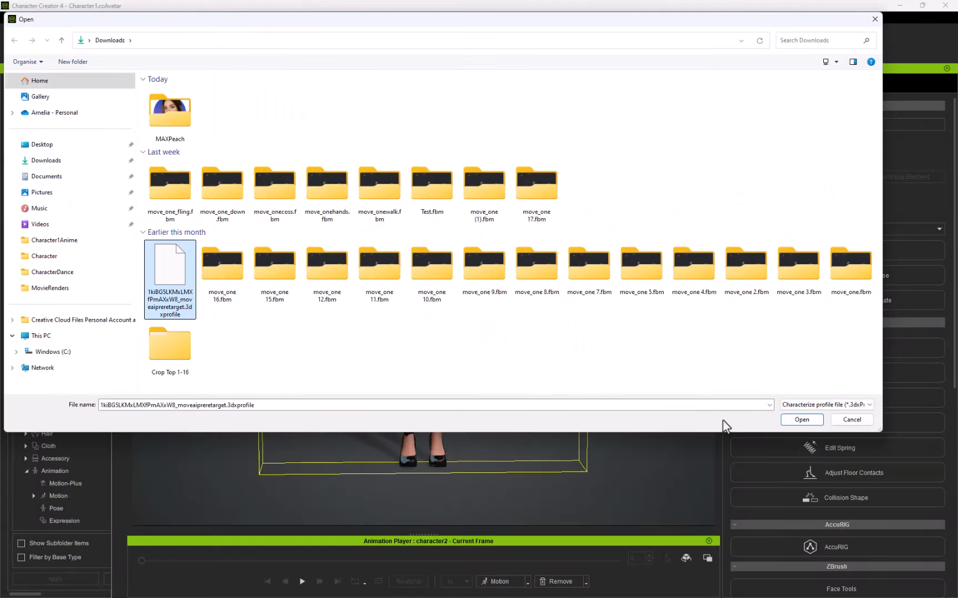
pyautogui.click(801, 420)
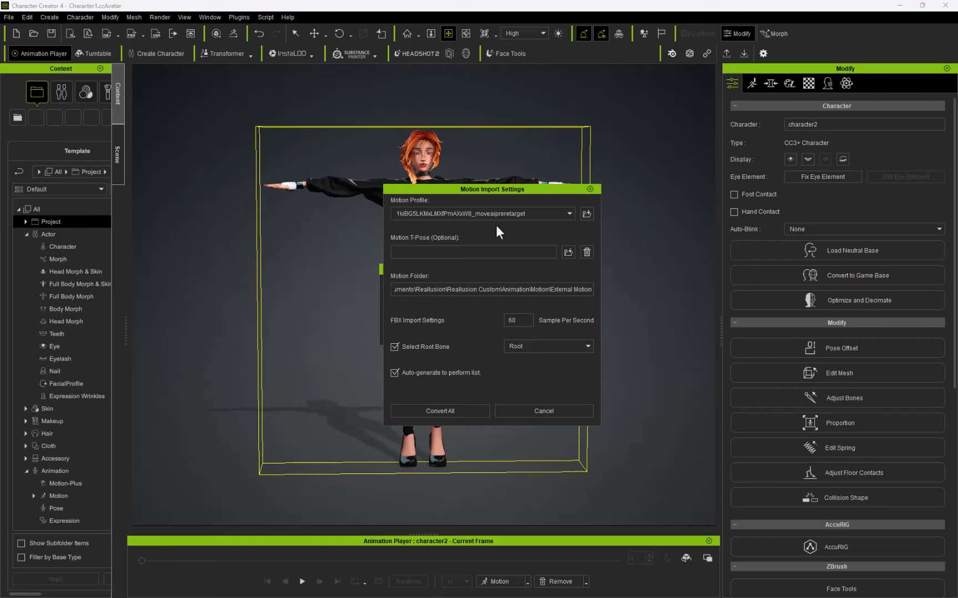
pyautogui.moveTo(474, 397)
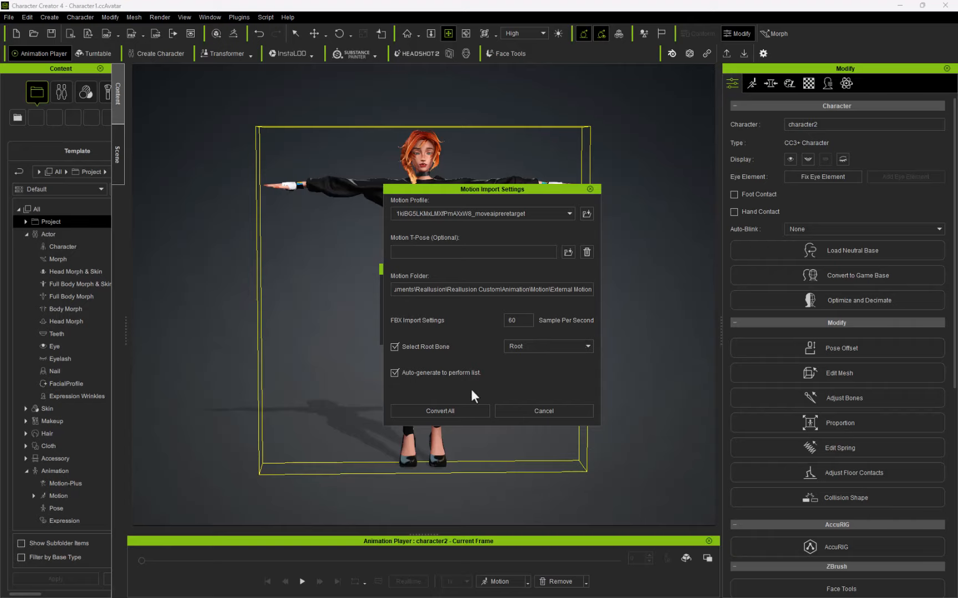
pyautogui.click(440, 410)
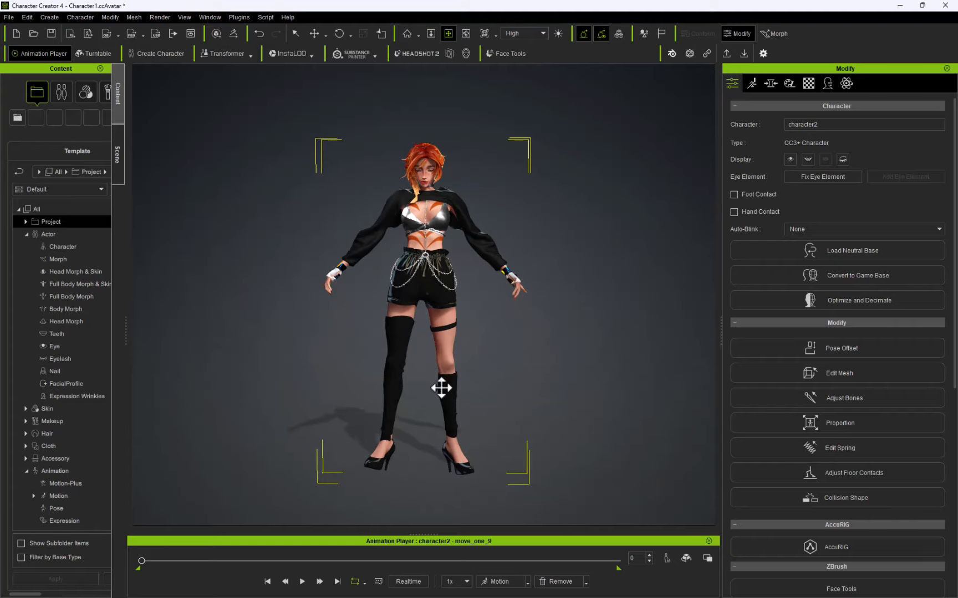
pyautogui.click(305, 581)
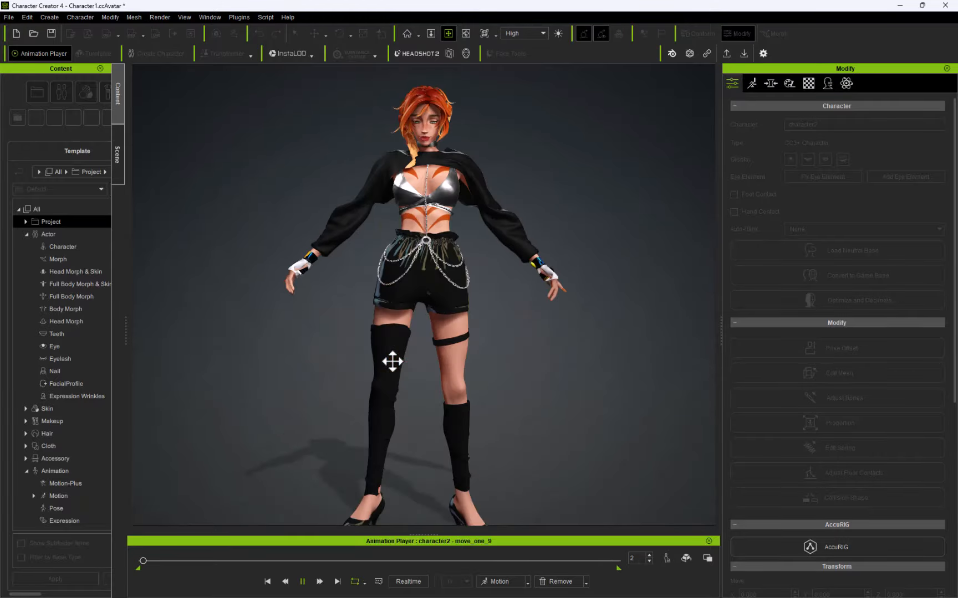
pyautogui.click(302, 581)
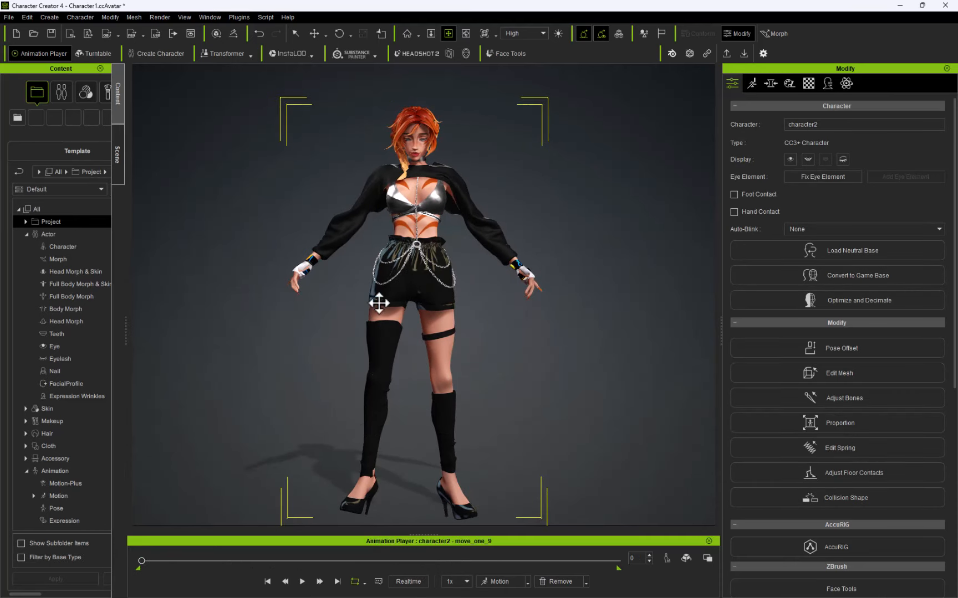
pyautogui.moveTo(485, 439)
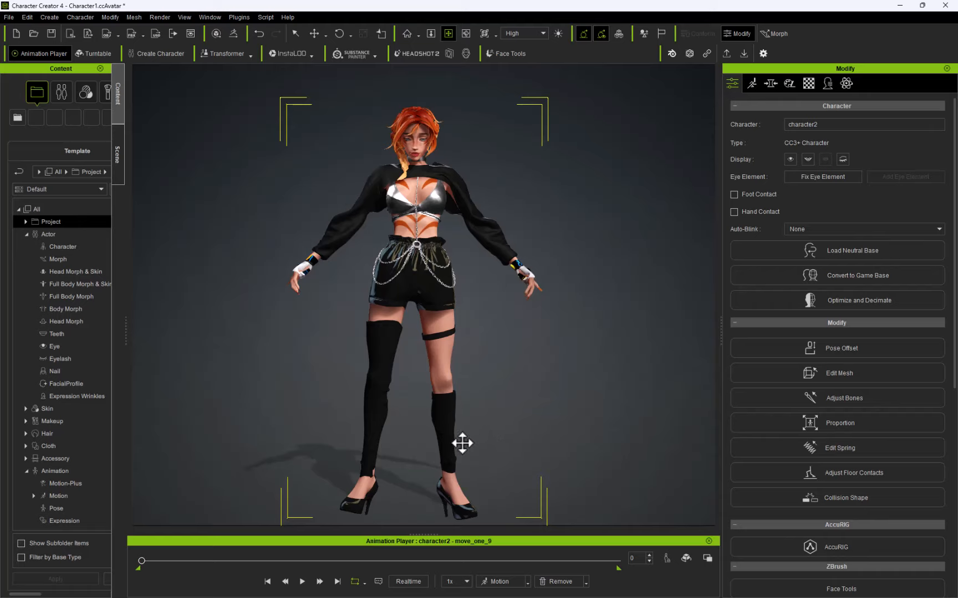
pyautogui.moveTo(71, 34)
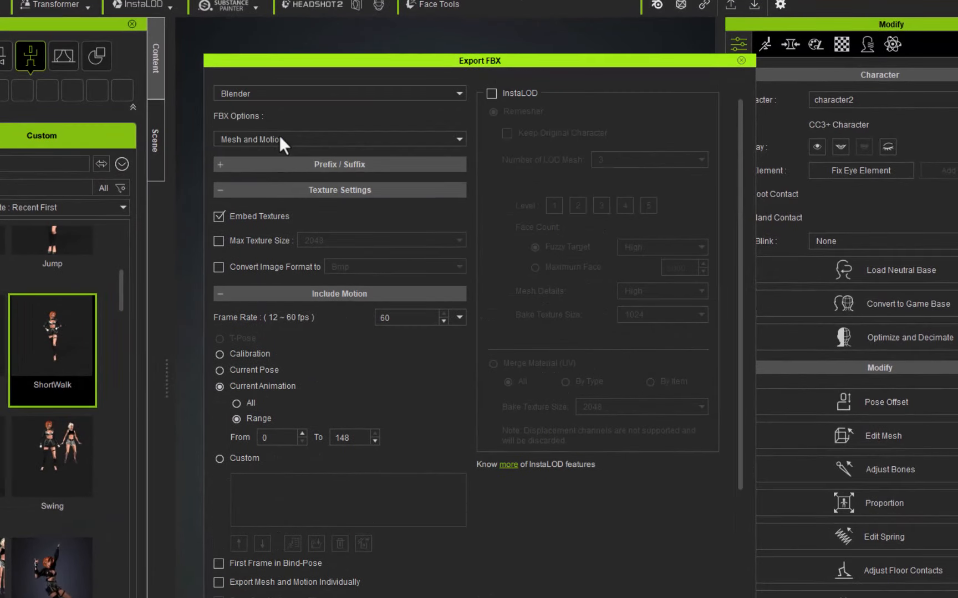
# - Export the character as FBX with the Blender preset, Mesh and Motion, current animation range
pyautogui.click(340, 112)
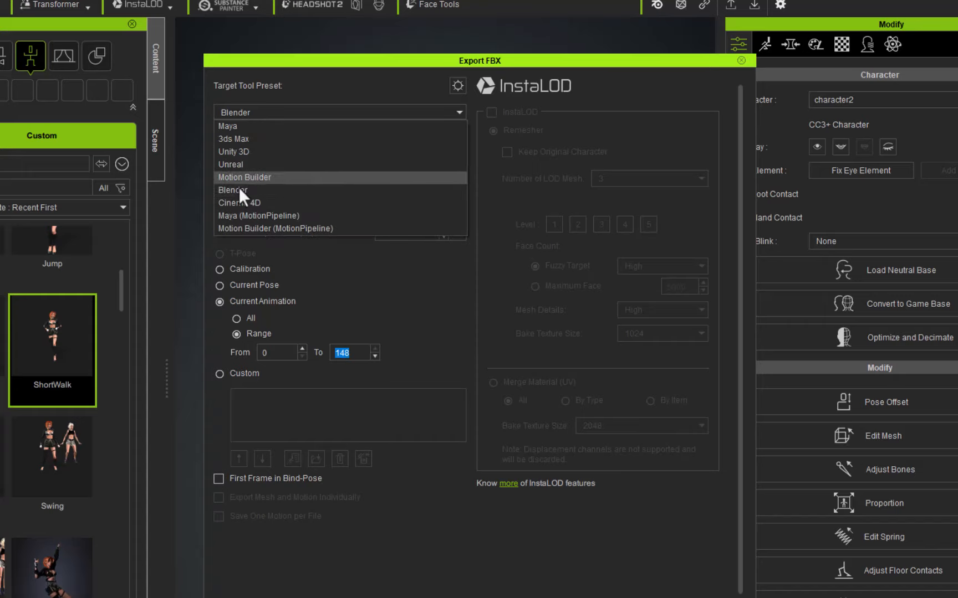
pyautogui.click(233, 190)
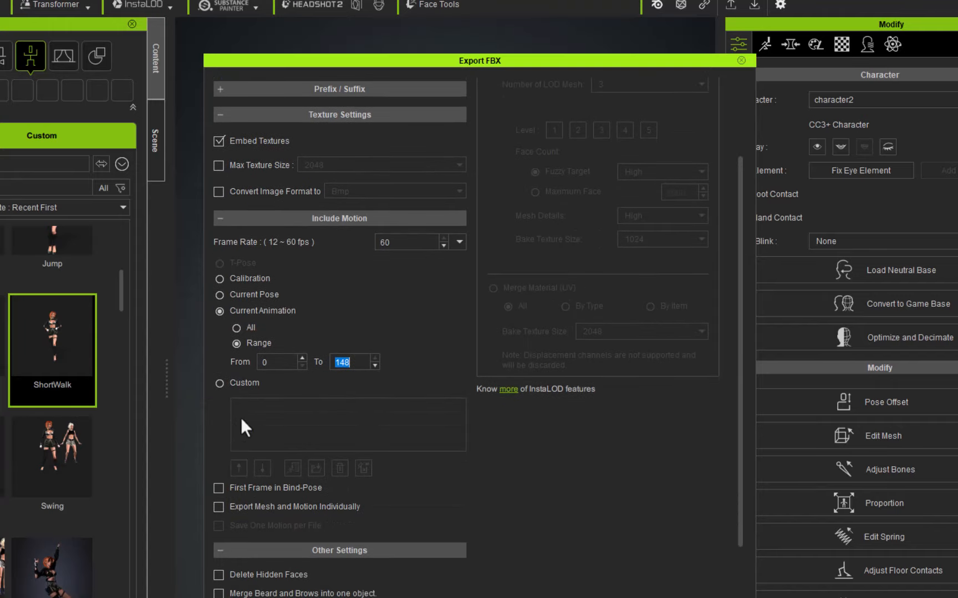
pyautogui.scroll(-3)
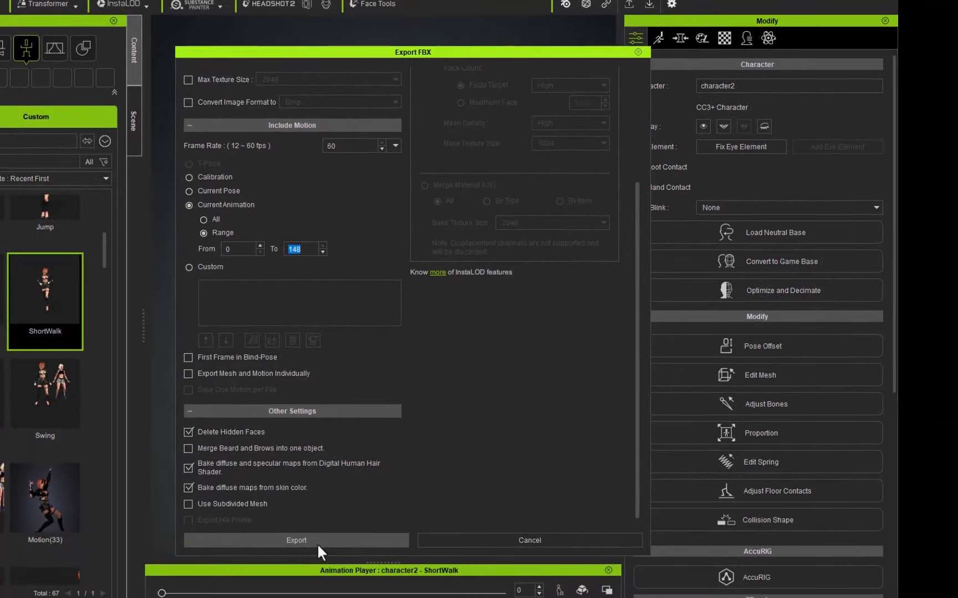
pyautogui.click(296, 540)
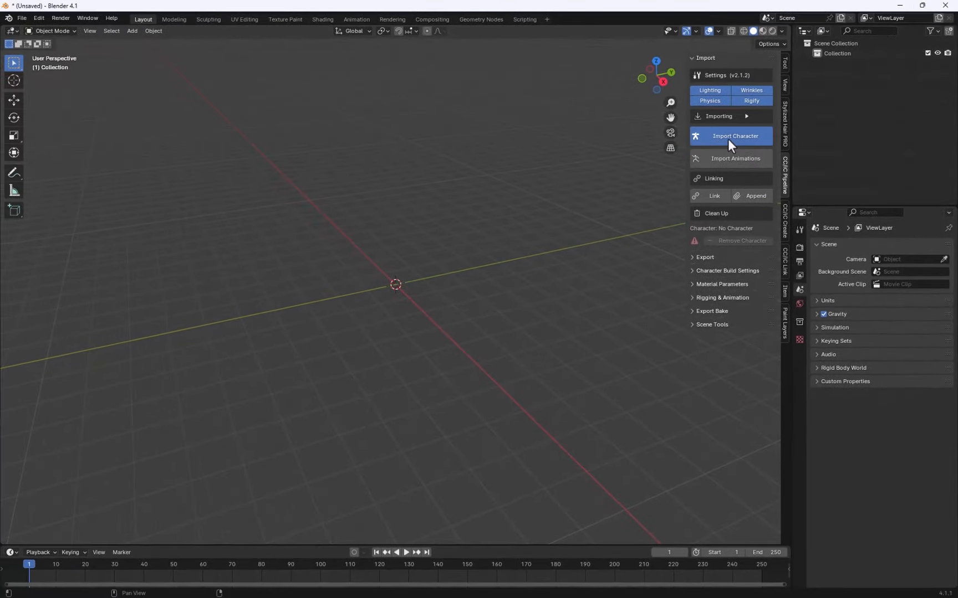
# - Import walk.fbx through the CC/iC Pipeline panel so the character arrives with a Rigify rig
pyautogui.click(733, 135)
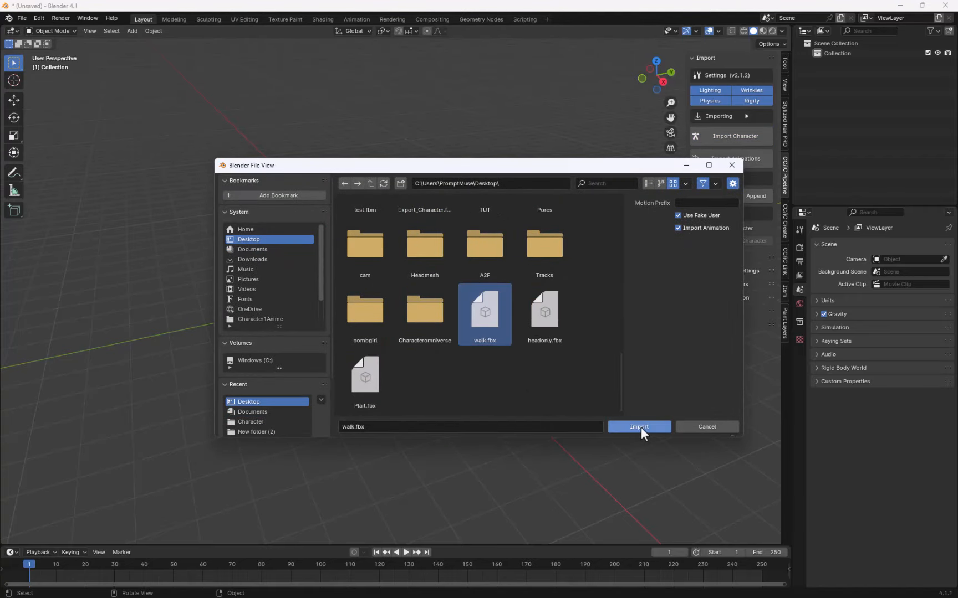
pyautogui.click(638, 426)
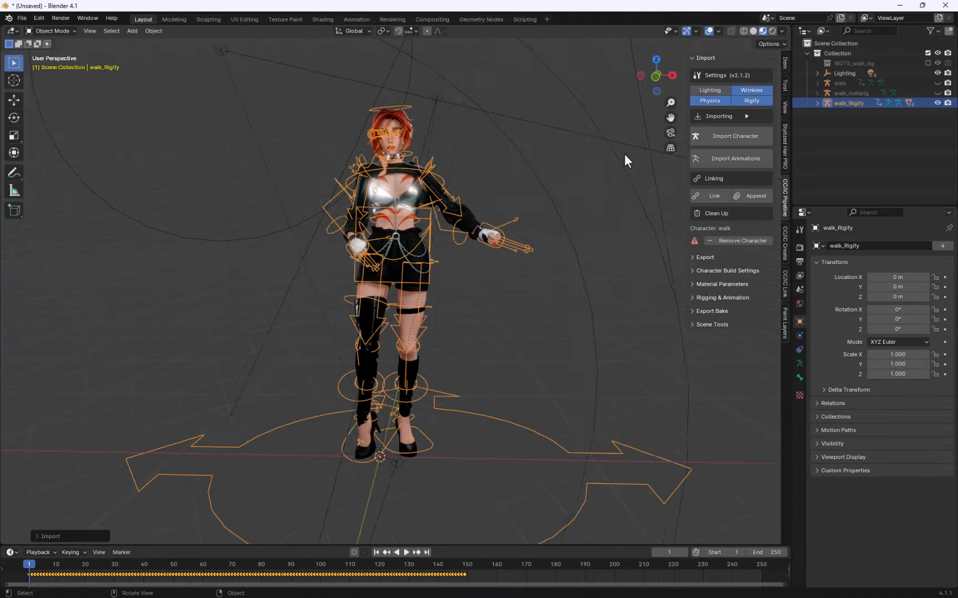
pyautogui.click(411, 552)
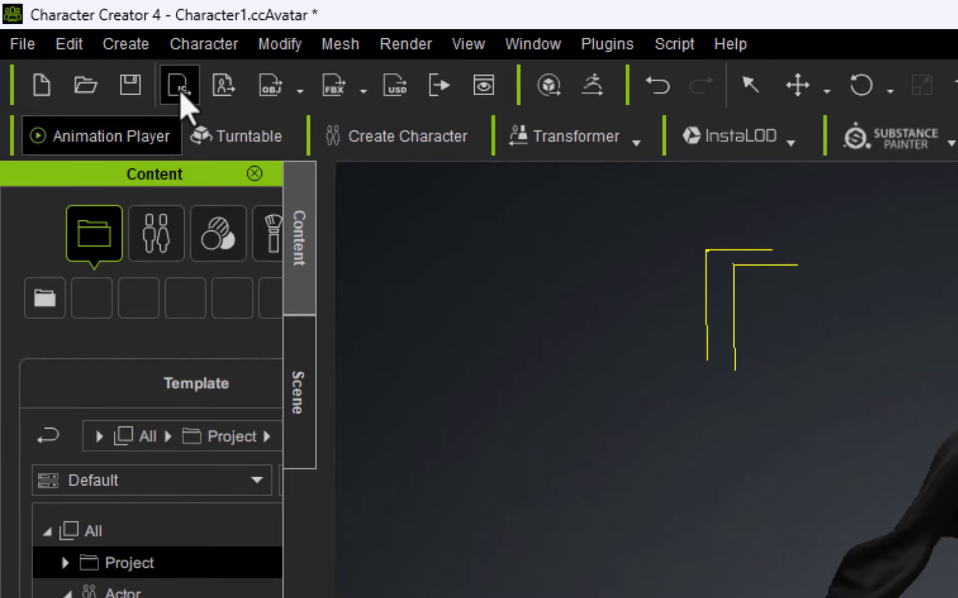
# - Send the character to iClone and browse Animation > Gesture in the Content Manager
pyautogui.click(180, 86)
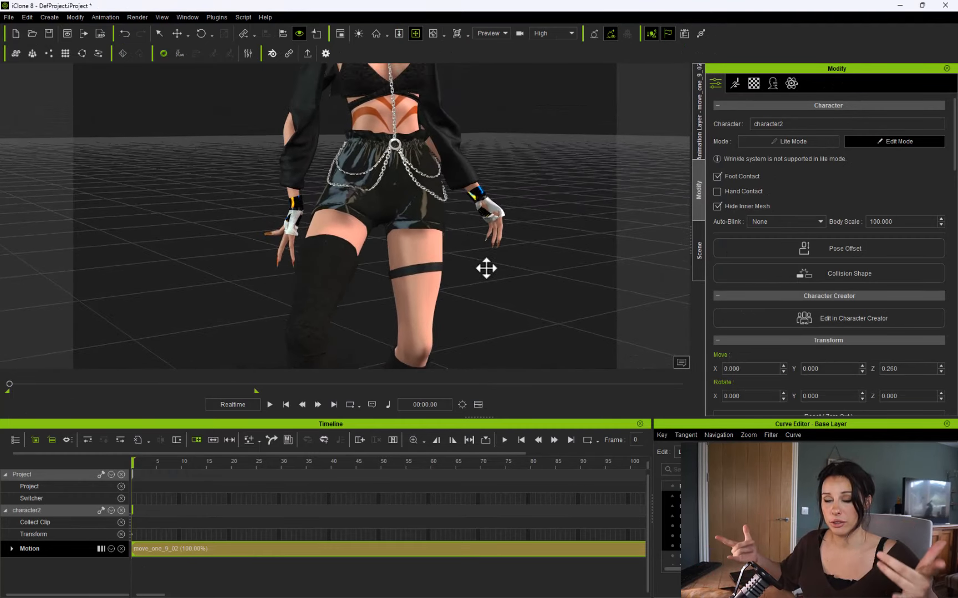
pyautogui.click(187, 17)
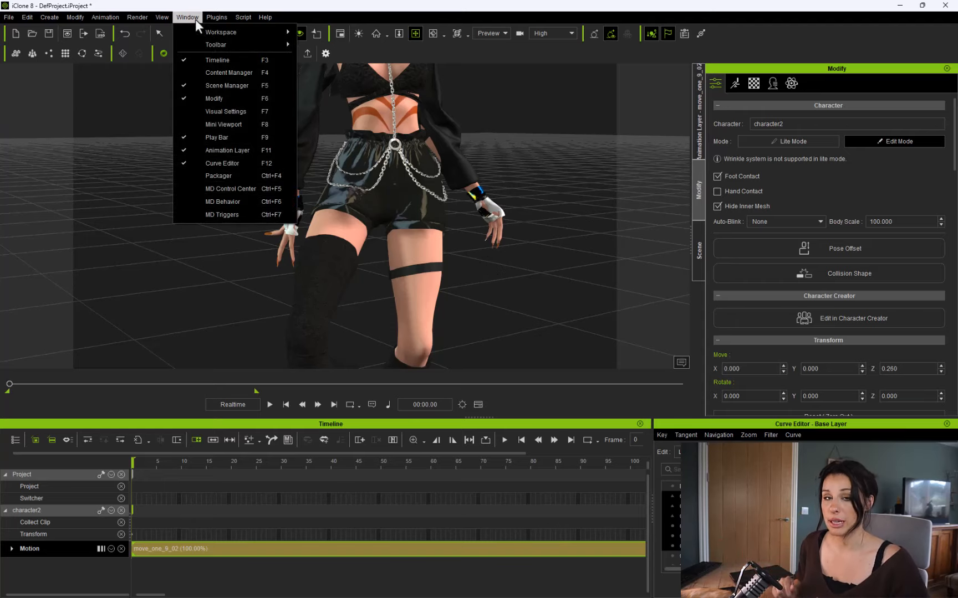
pyautogui.click(228, 73)
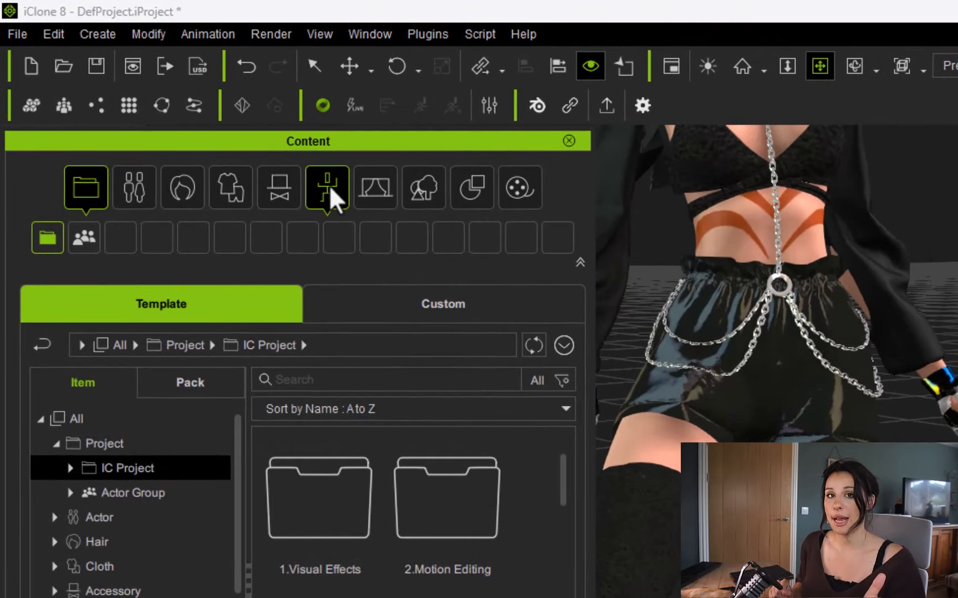
pyautogui.click(326, 188)
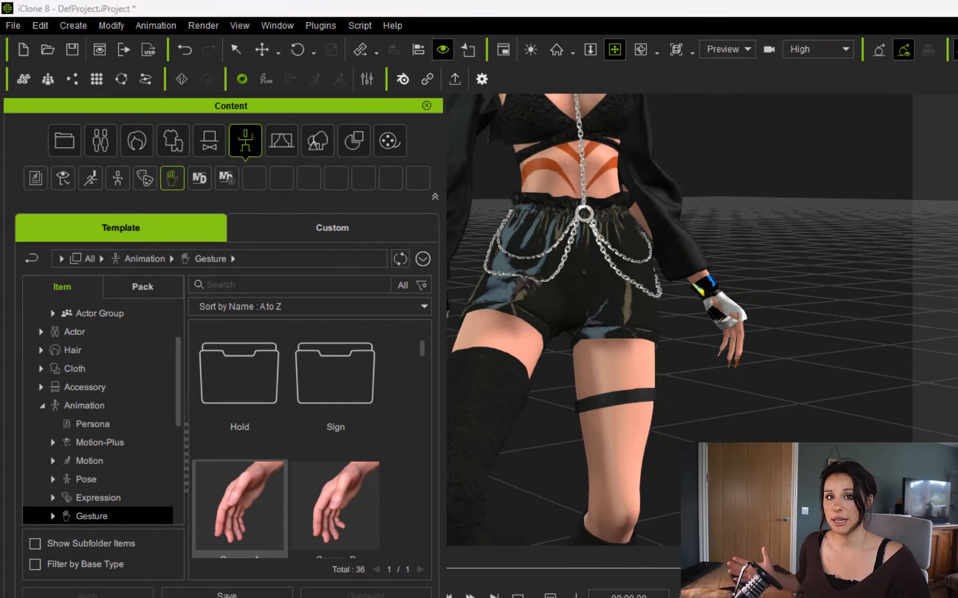
pyautogui.scroll(-3)
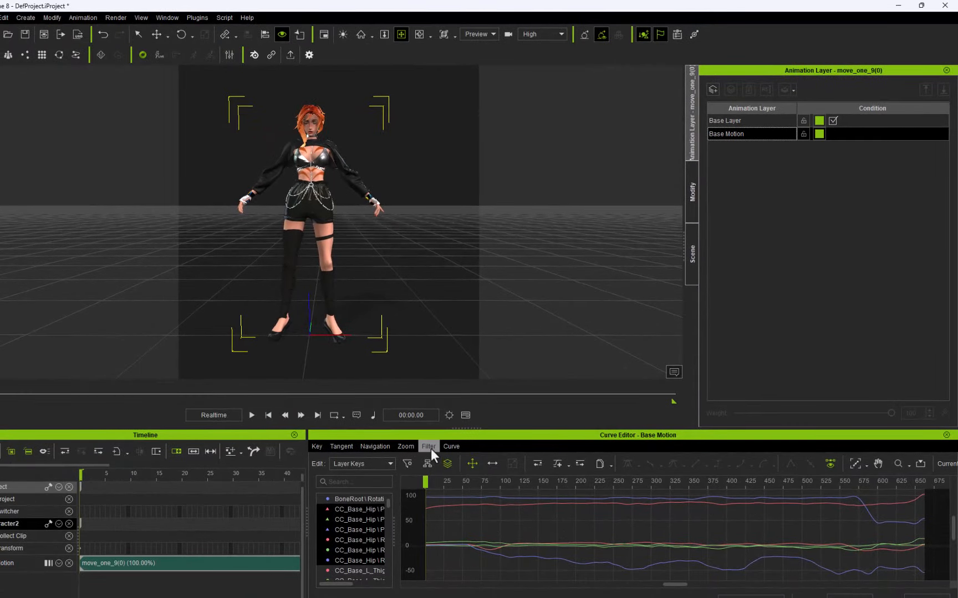
# - Optimize All curves at threshold 0.8, previewing 127296 to 5073 keys, and apply
pyautogui.click(428, 446)
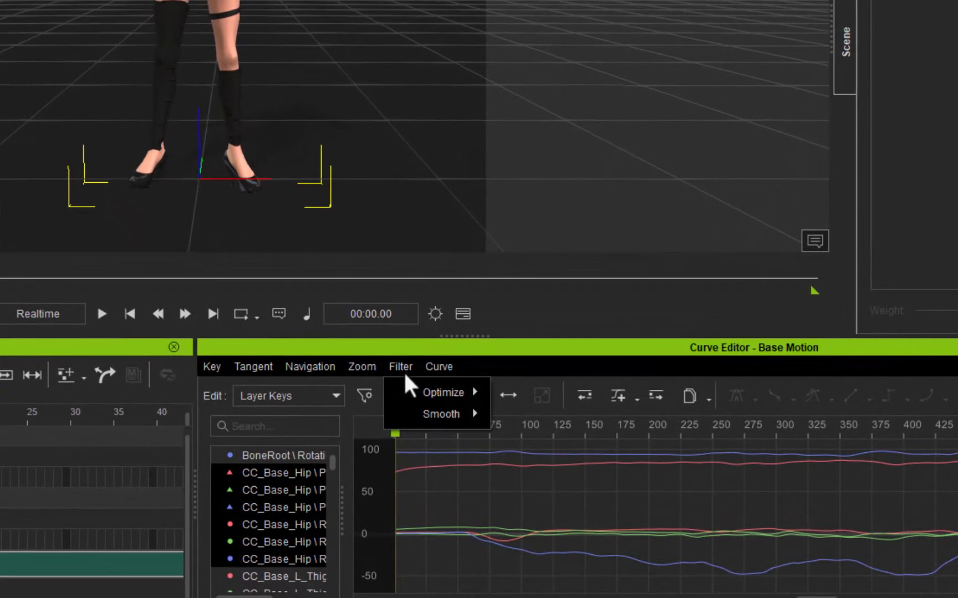
pyautogui.moveTo(443, 392)
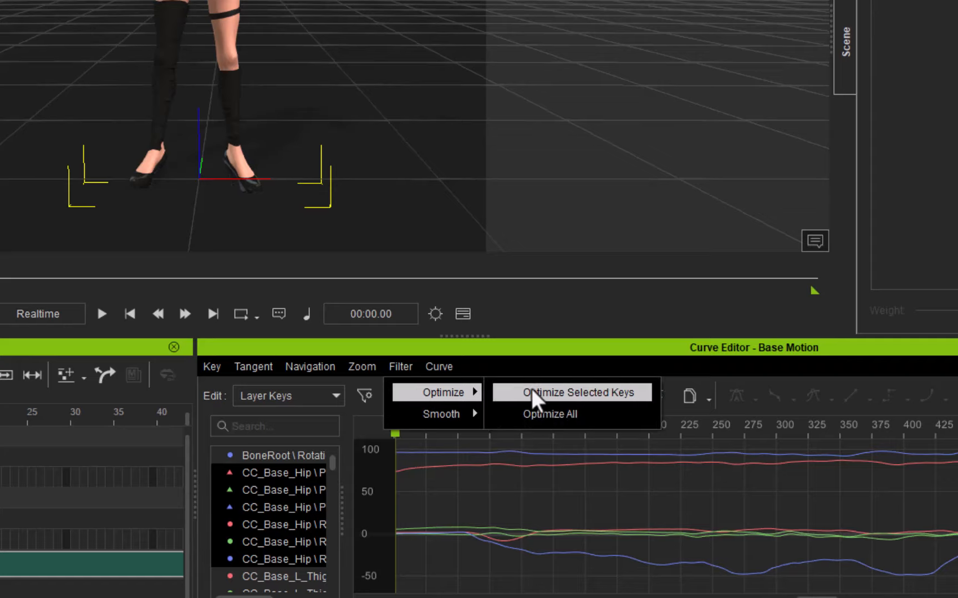
pyautogui.click(549, 414)
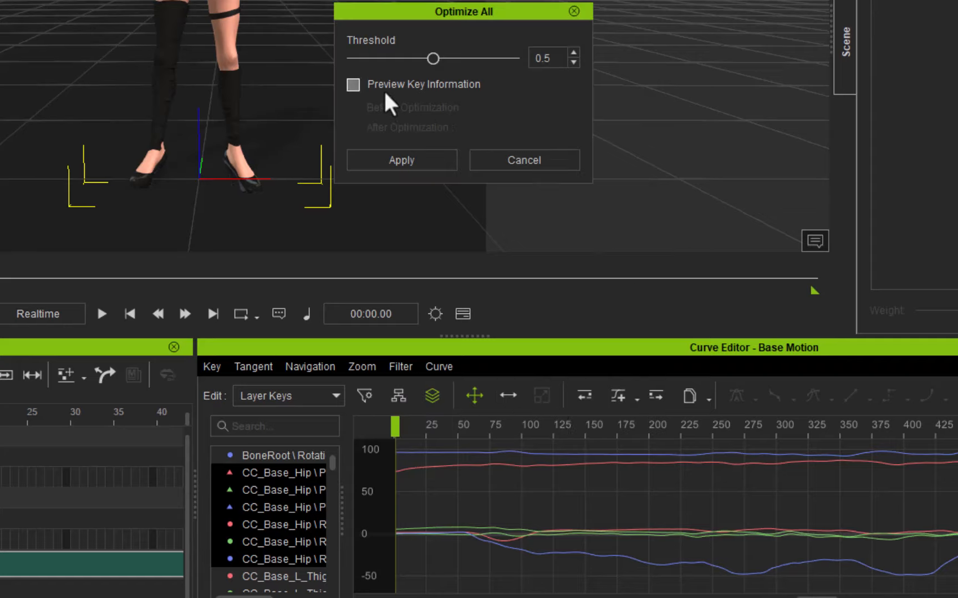
pyautogui.moveTo(434, 58); pyautogui.dragTo(482, 58)
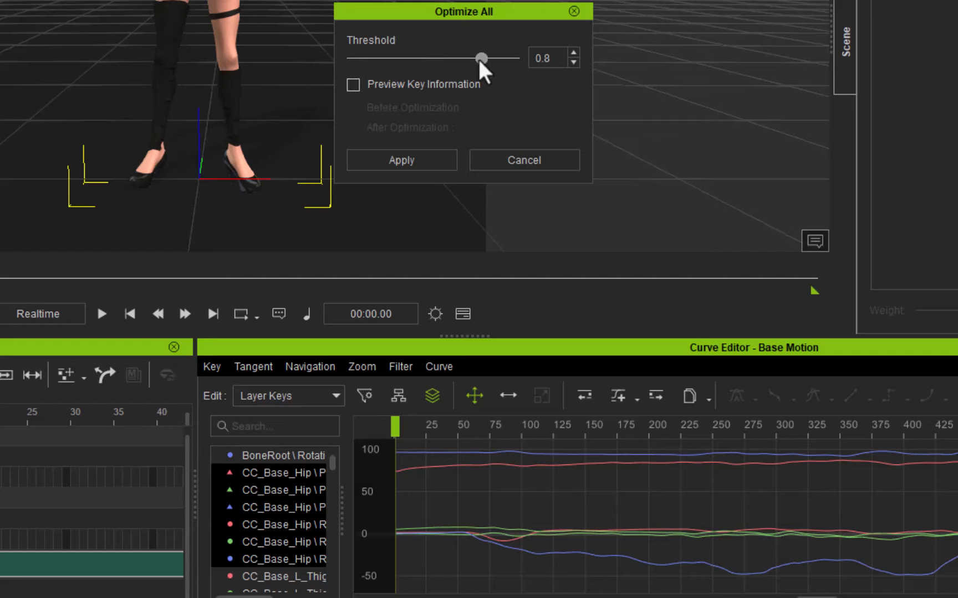
pyautogui.click(356, 85)
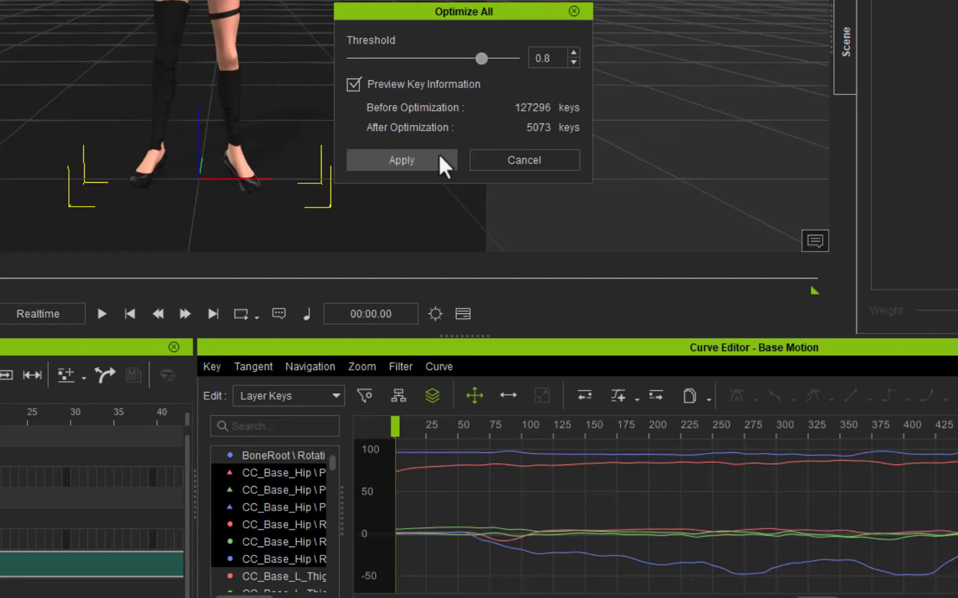
pyautogui.click(401, 160)
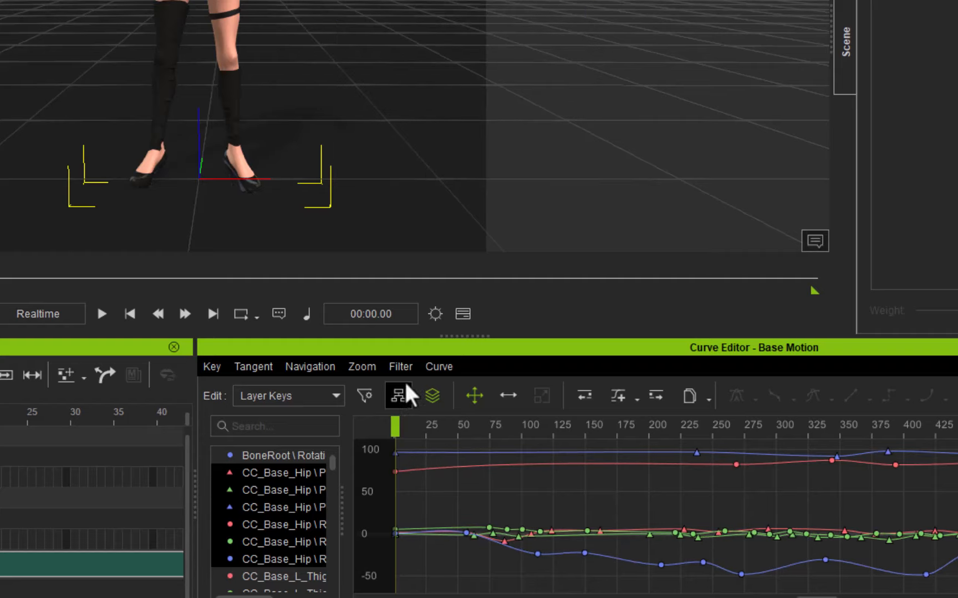
# - Smooth All curves with factor 7 and apply
pyautogui.click(398, 396)
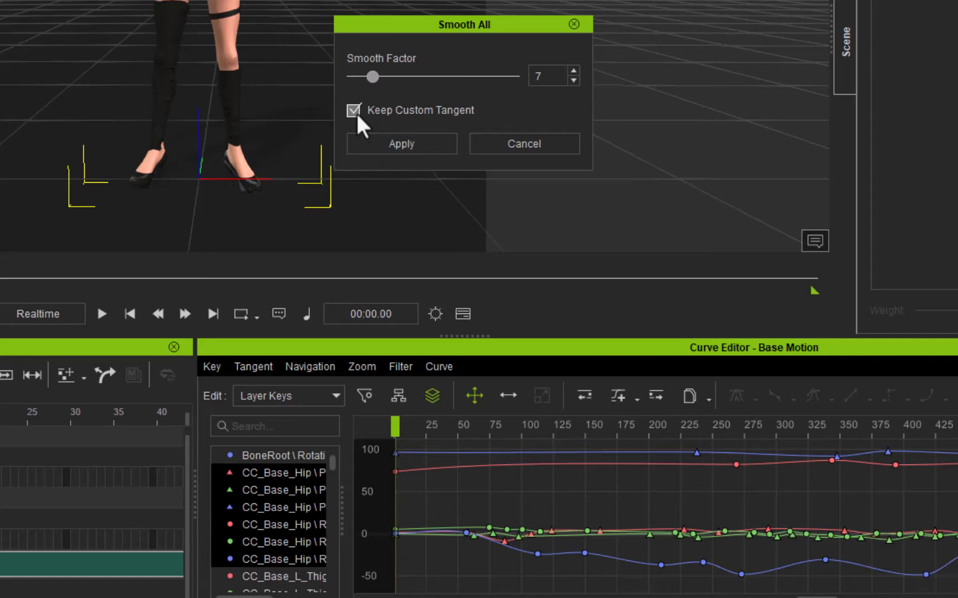
pyautogui.click(401, 144)
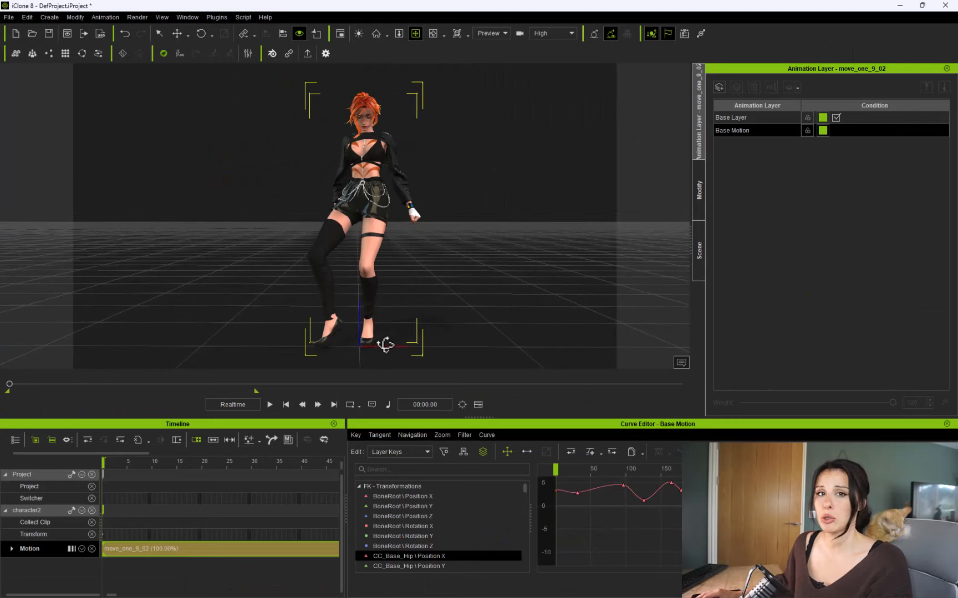
# - Enter Edit Motion Layer from the Modify panel and play, then pause, the cleaned animation
pyautogui.click(698, 191)
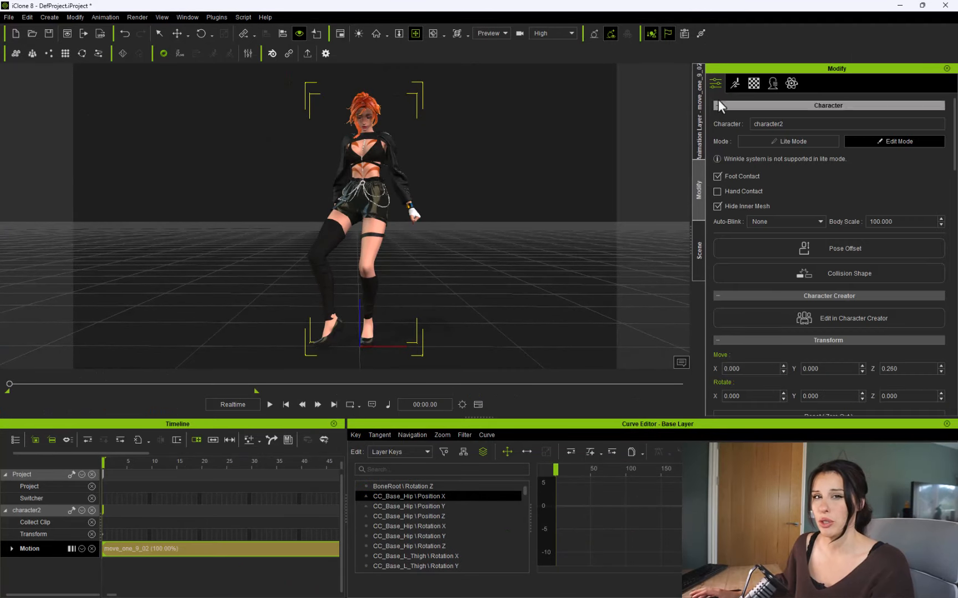
pyautogui.click(734, 83)
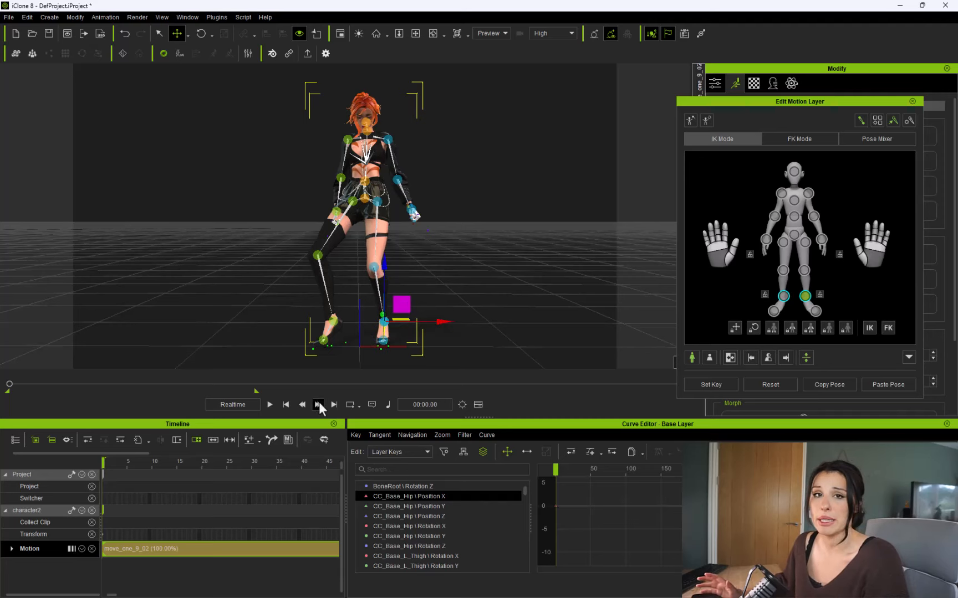
pyautogui.click(201, 34)
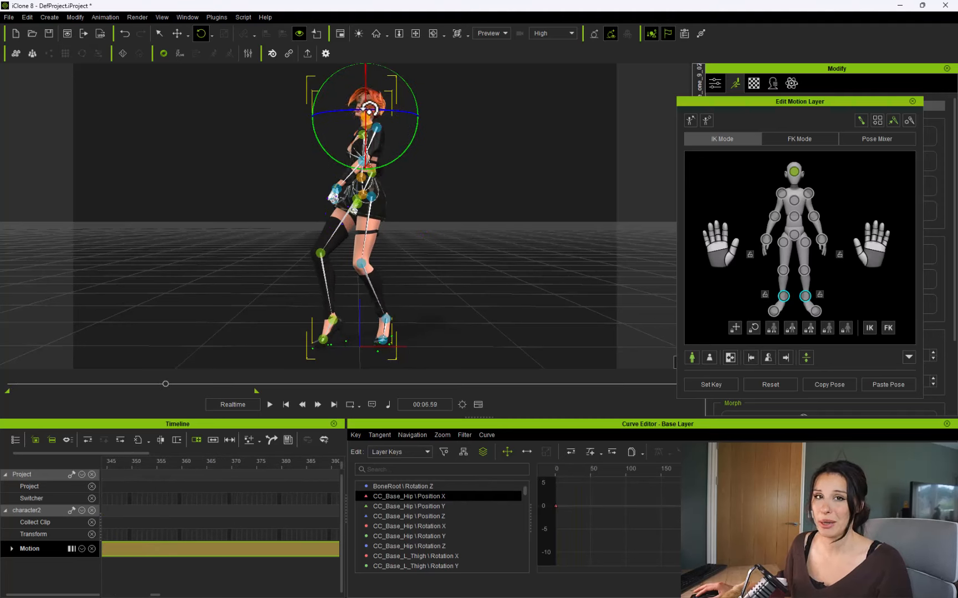
pyautogui.click(270, 404)
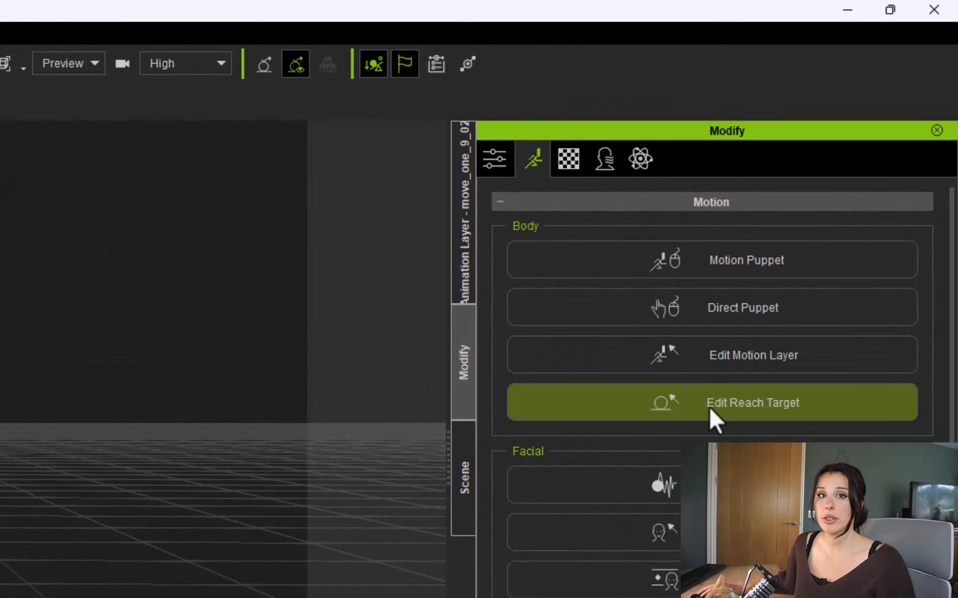
# - Create a reach-target dummy on the right foot, accept the warning and check playback
pyautogui.click(753, 402)
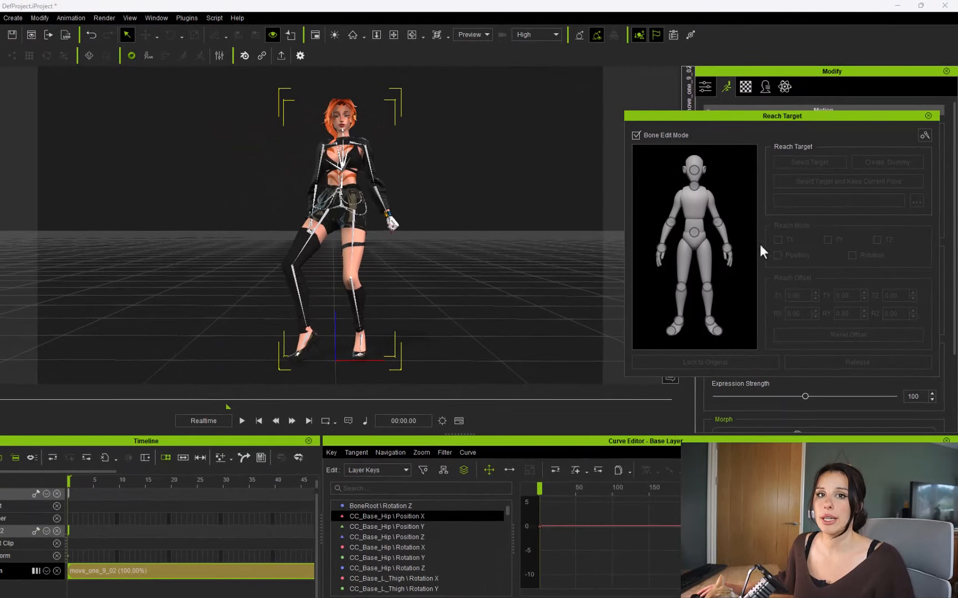
pyautogui.moveTo(739, 272)
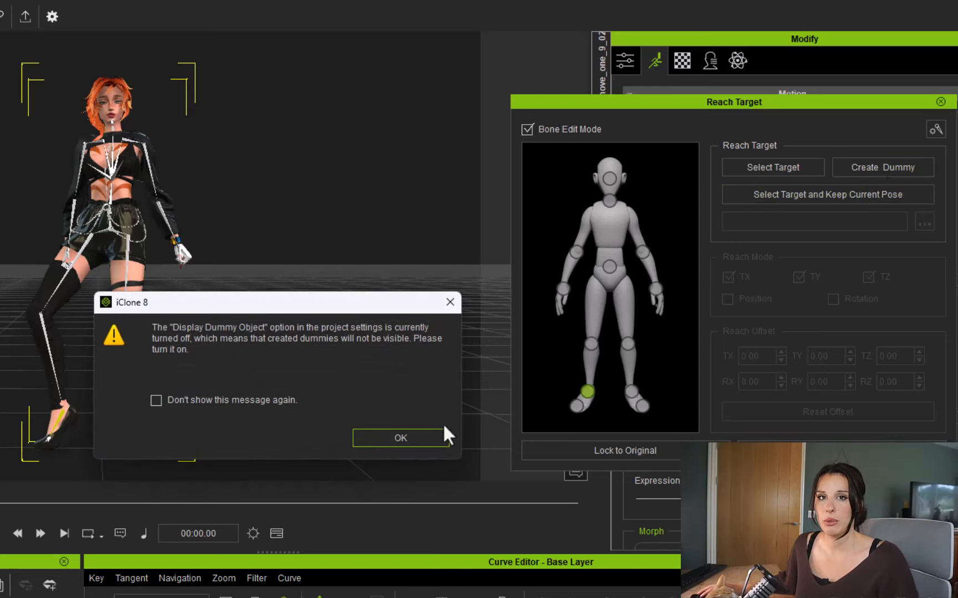
pyautogui.click(400, 437)
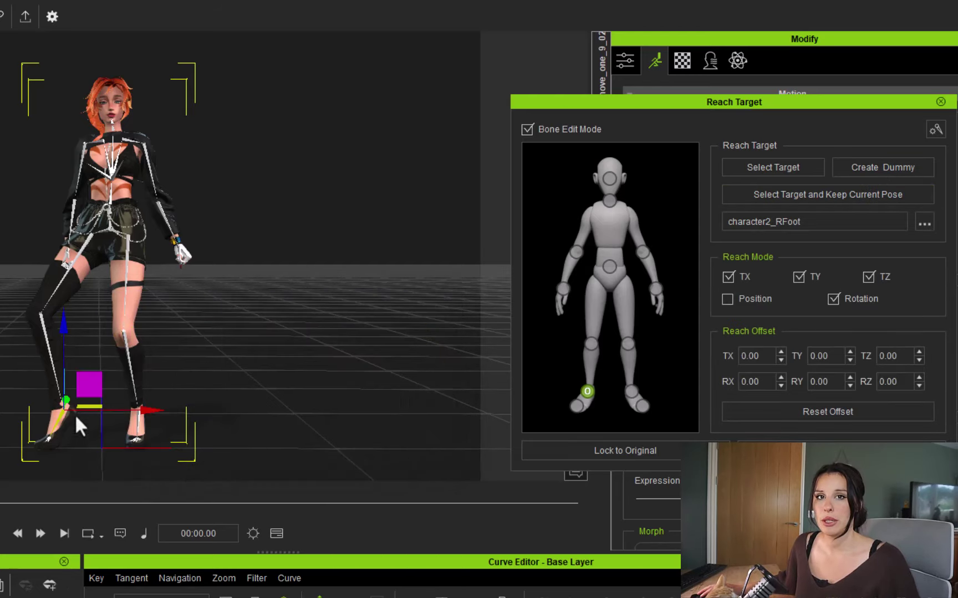
pyautogui.moveTo(550, 415)
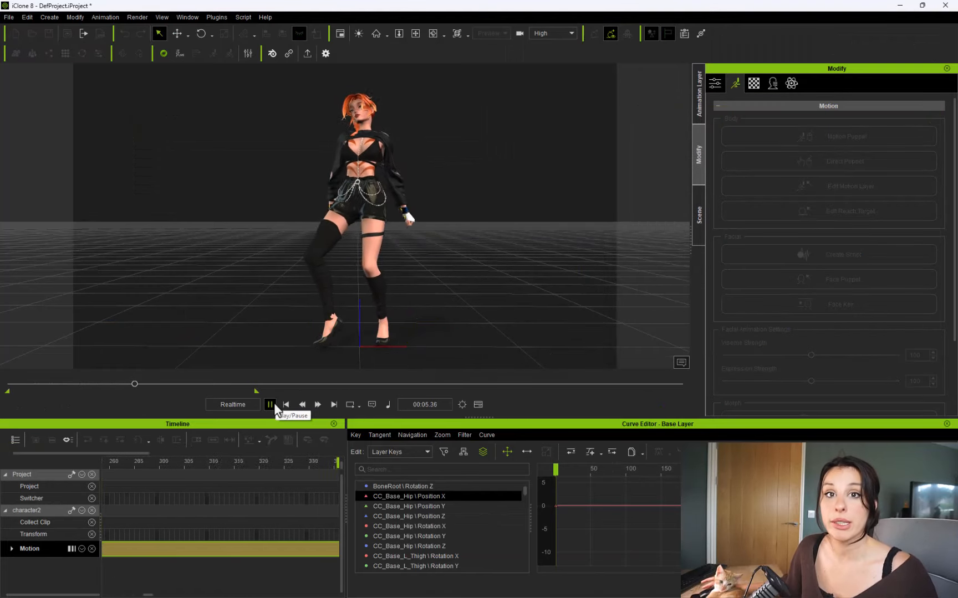
pyautogui.click(270, 404)
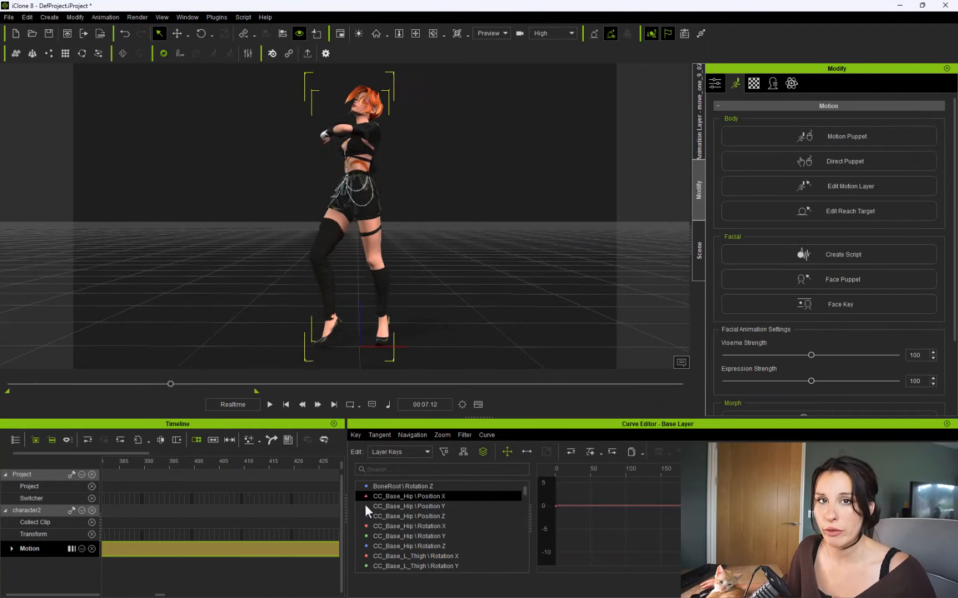
pyautogui.click(850, 211)
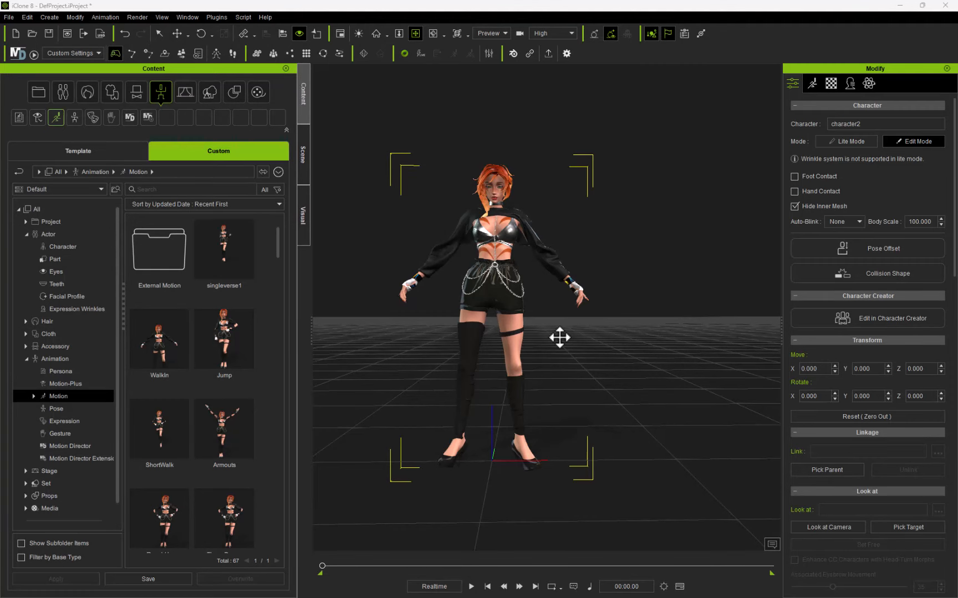
# - Export the character as FBX with the Unreal preset, saving C1_Character.fbx in Character1Anime
pyautogui.click(8, 16)
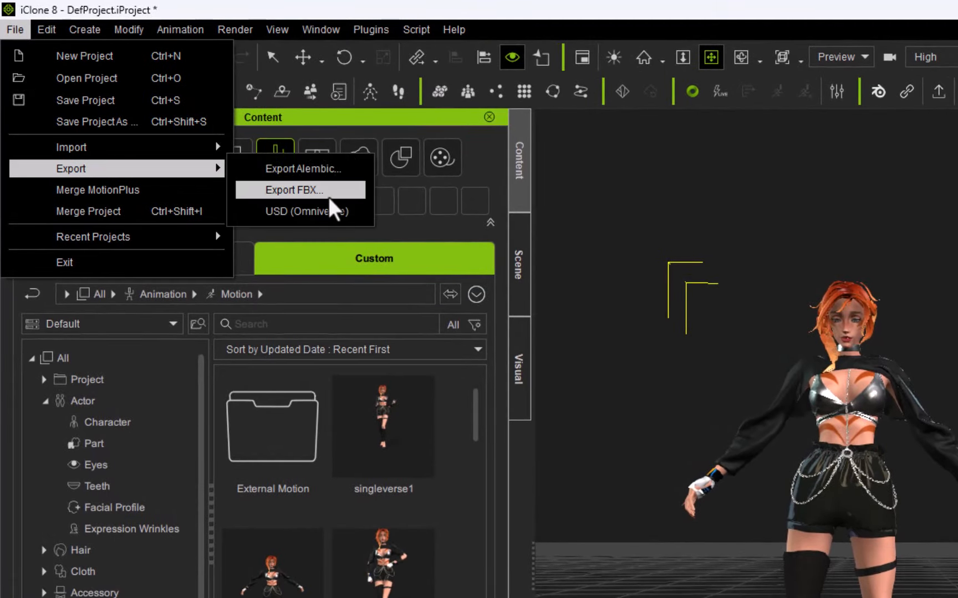
pyautogui.click(300, 189)
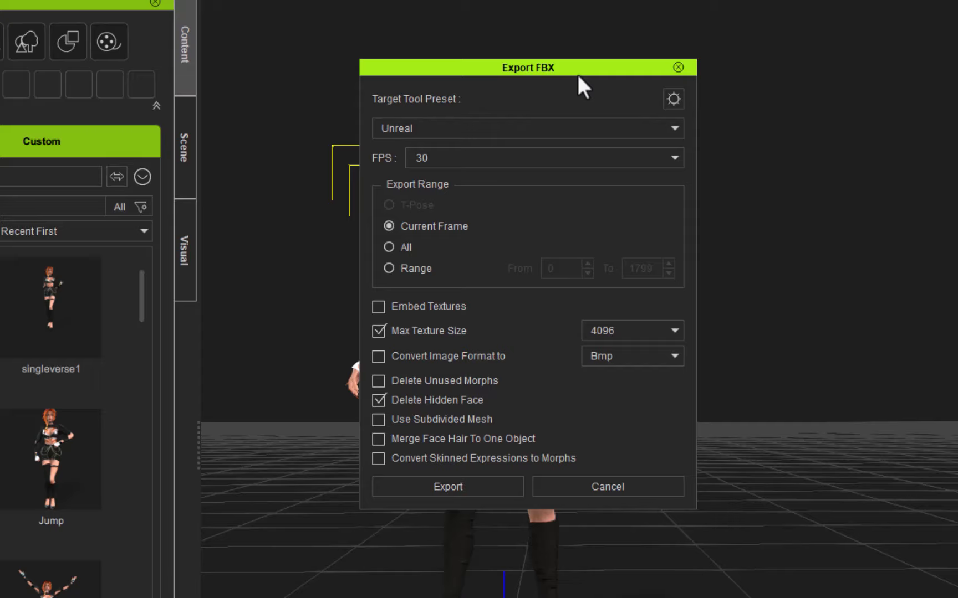
pyautogui.moveTo(406, 118)
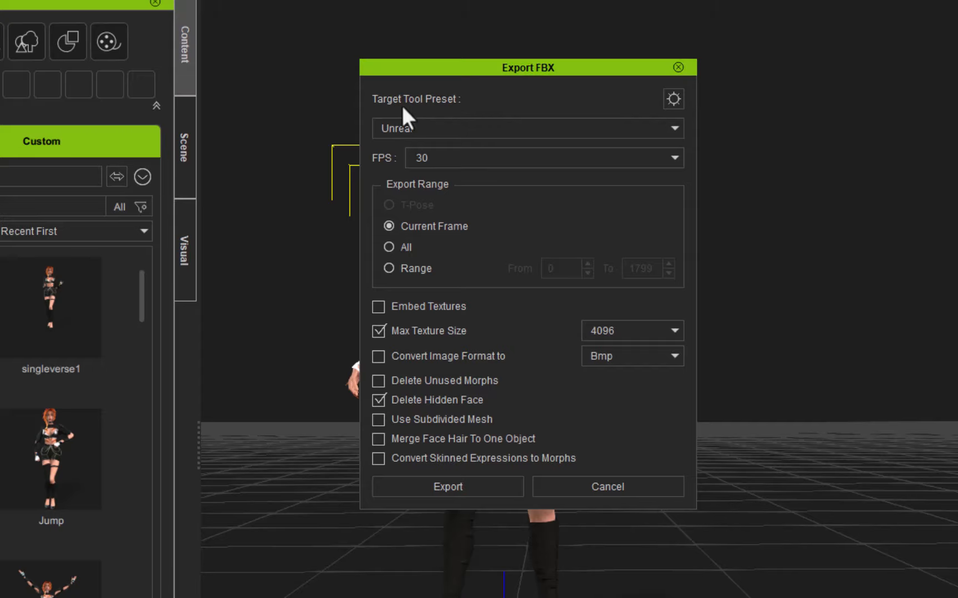
pyautogui.moveTo(444, 136)
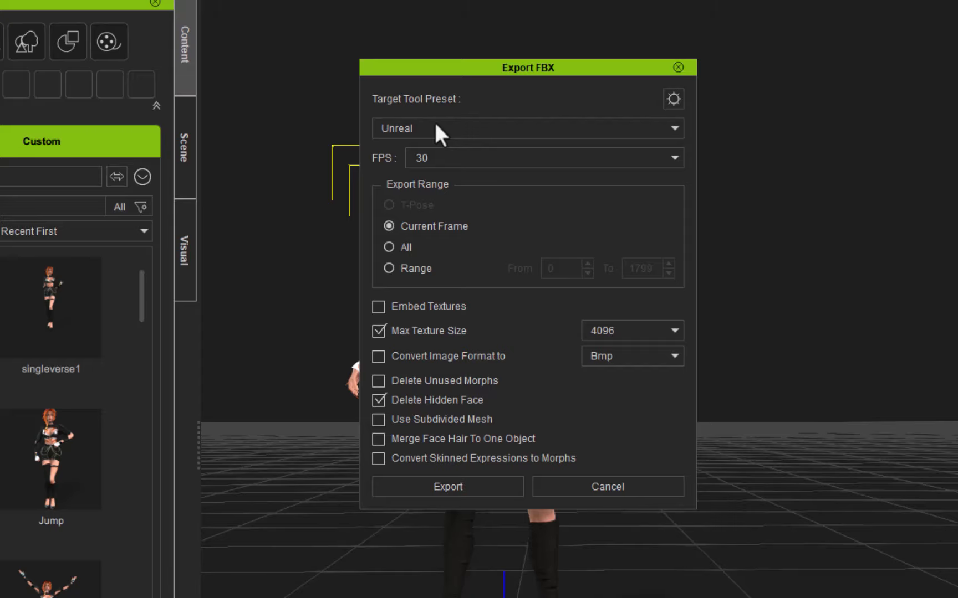
pyautogui.moveTo(427, 238)
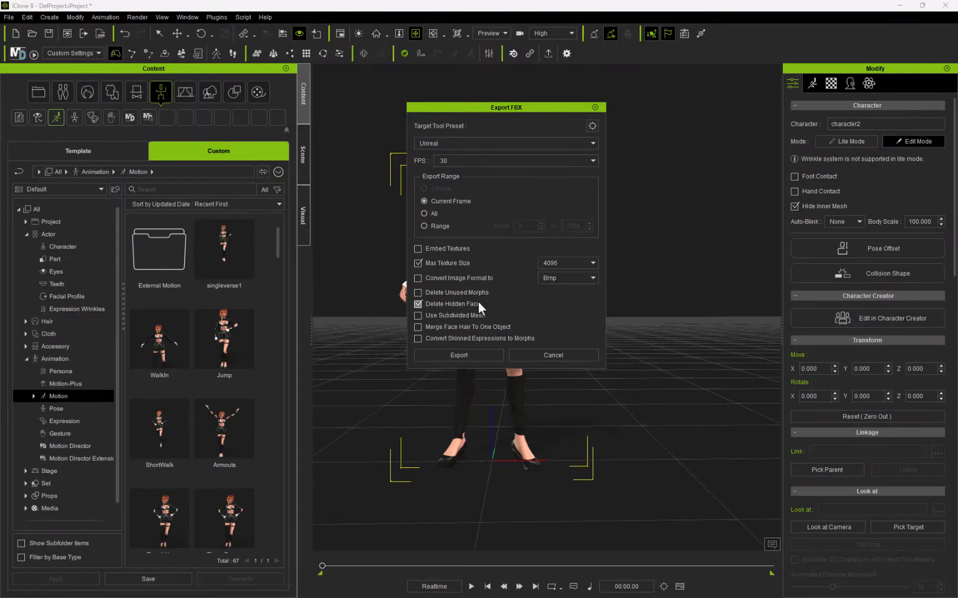
pyautogui.click(458, 355)
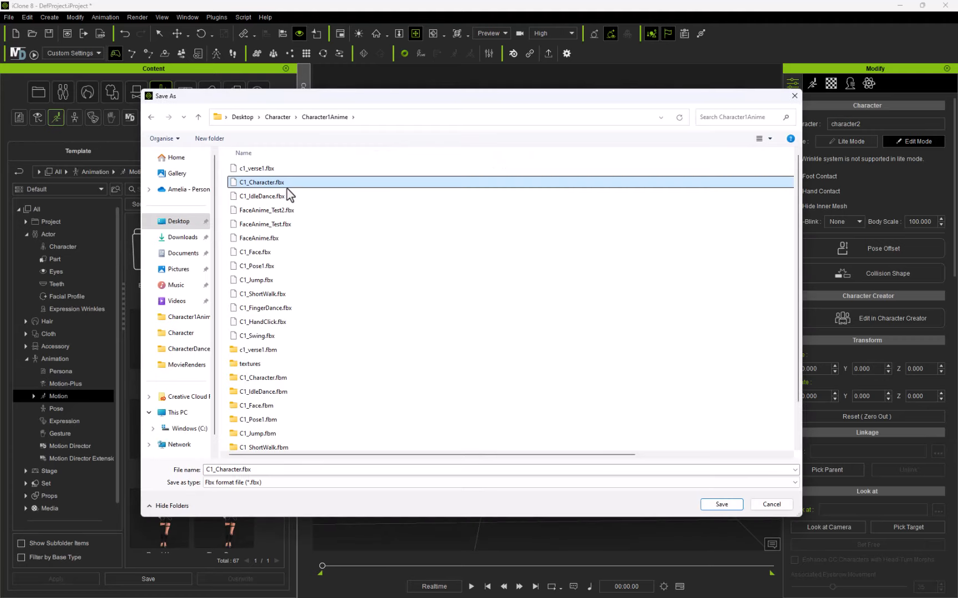
pyautogui.moveTo(264, 194)
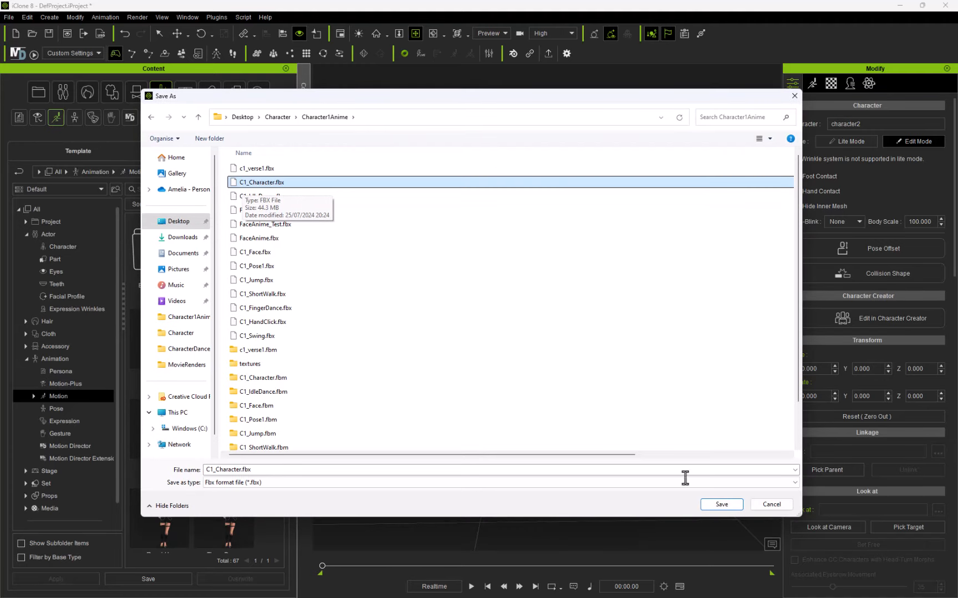
pyautogui.click(721, 504)
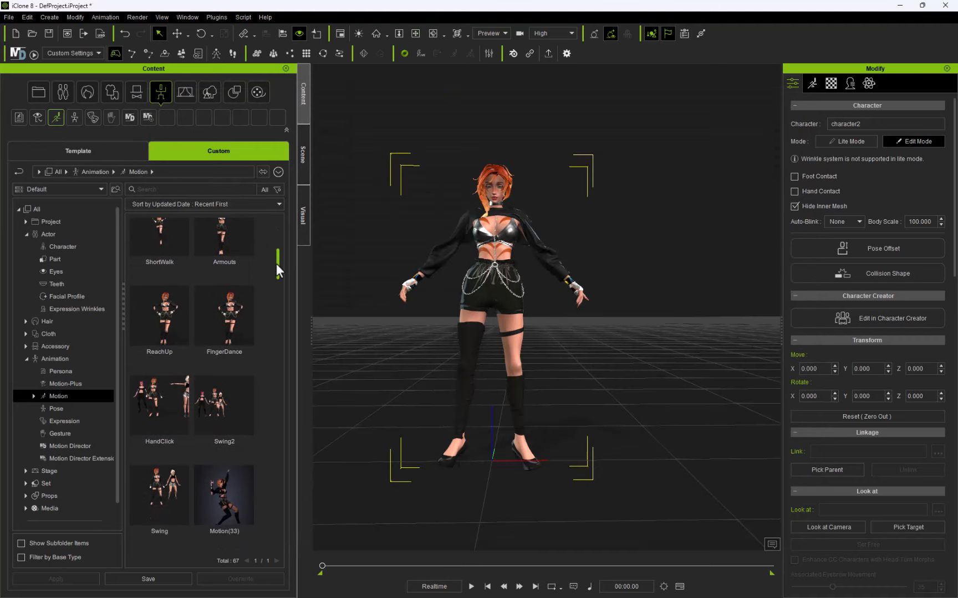
# - Apply the HandClick motion to the character and preview it
pyautogui.doubleClick(159, 404)
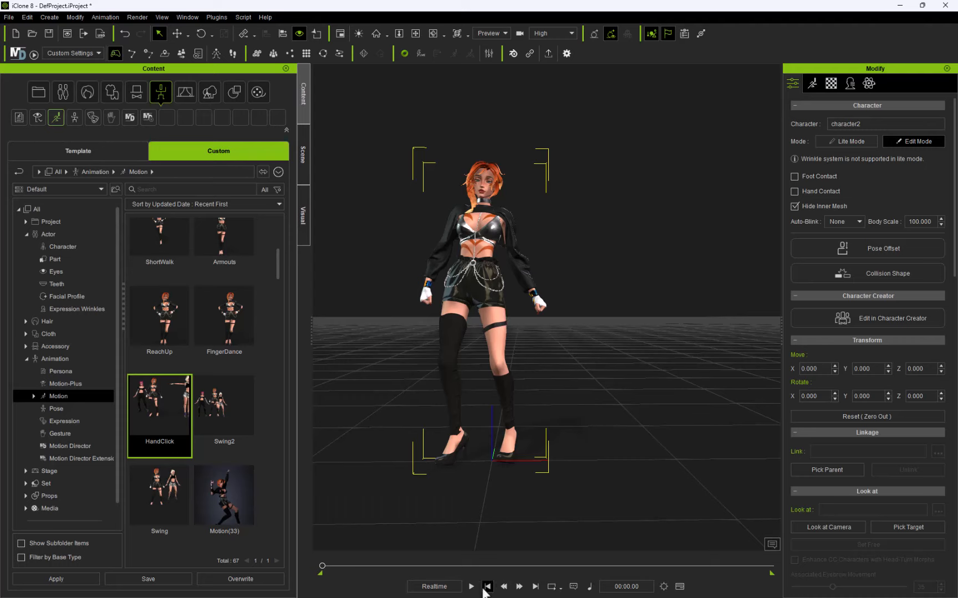
pyautogui.click(471, 586)
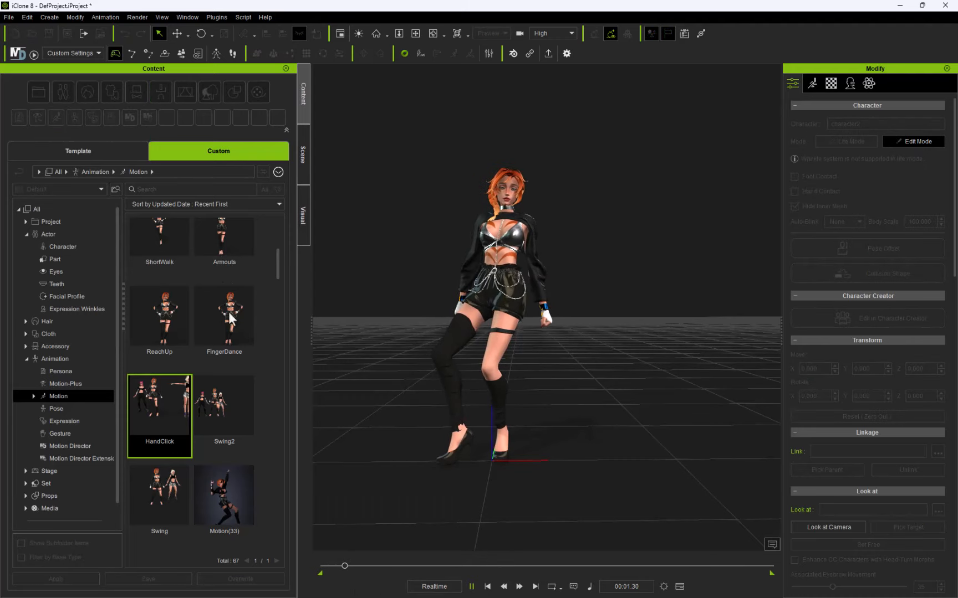
pyautogui.click(471, 586)
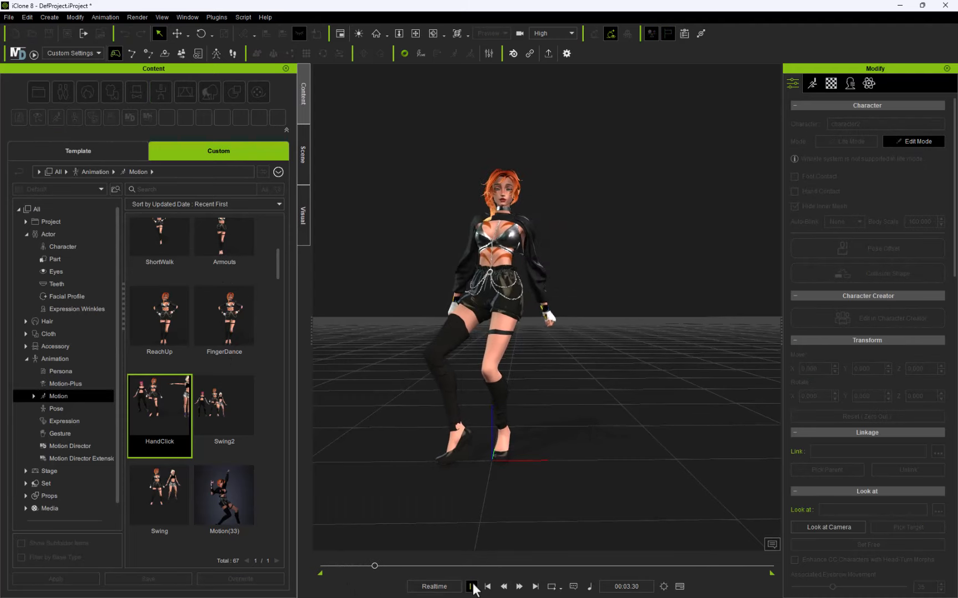
# - Export the animated character as an Unreal FBX for frames 0–1799 at 30 FPS
pyautogui.click(9, 18)
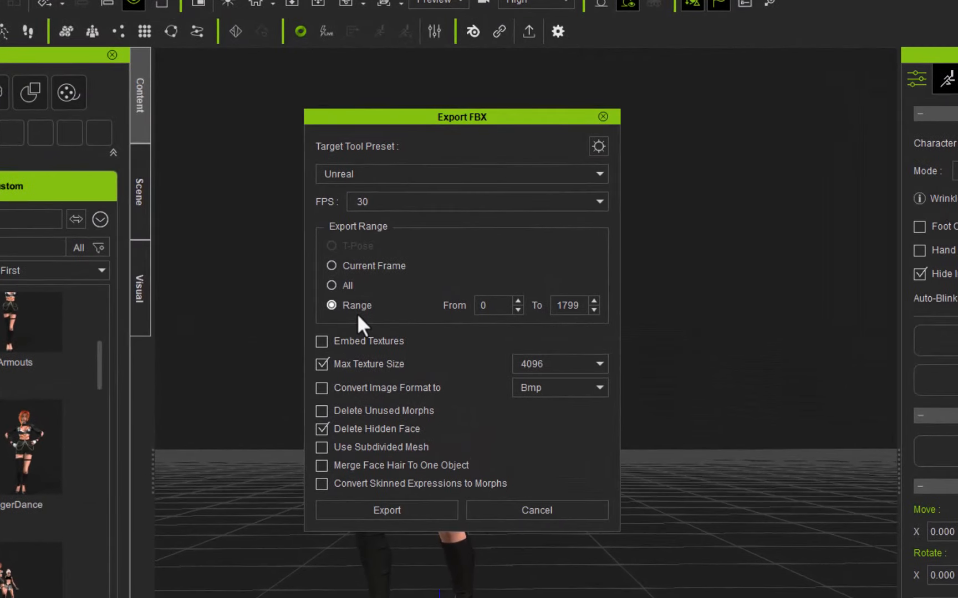
pyautogui.moveTo(415, 576)
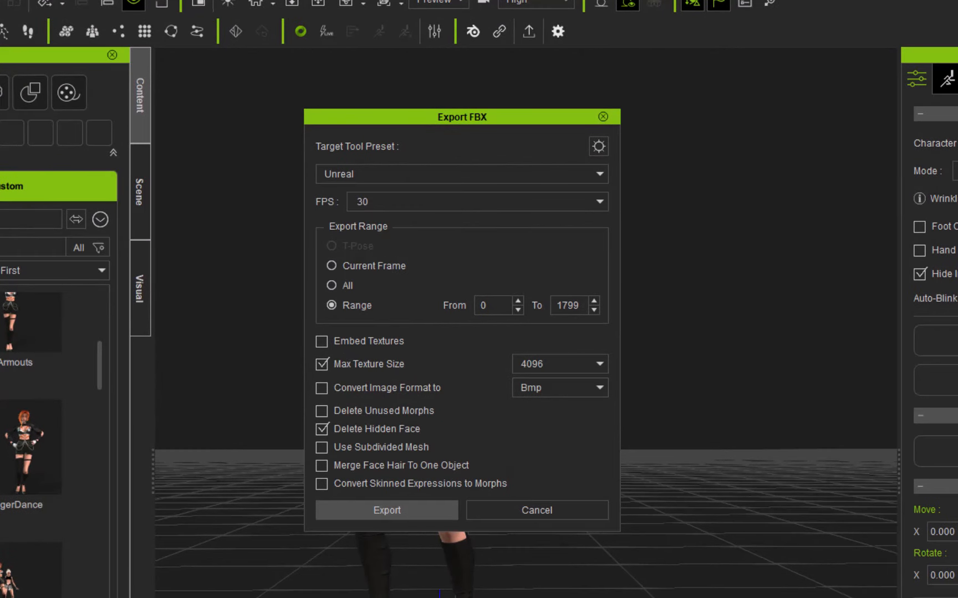
pyautogui.click(386, 510)
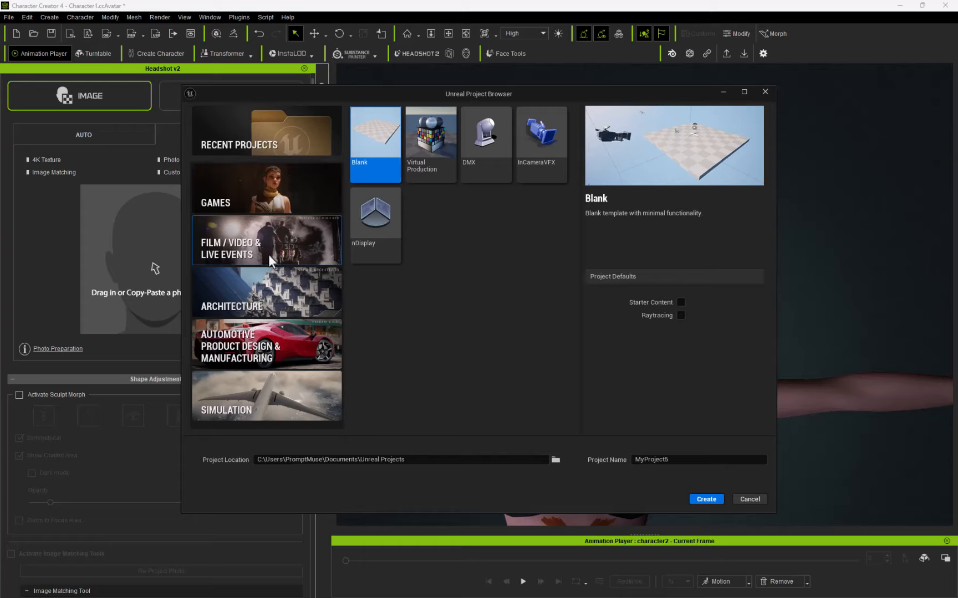
pyautogui.moveTo(366, 150)
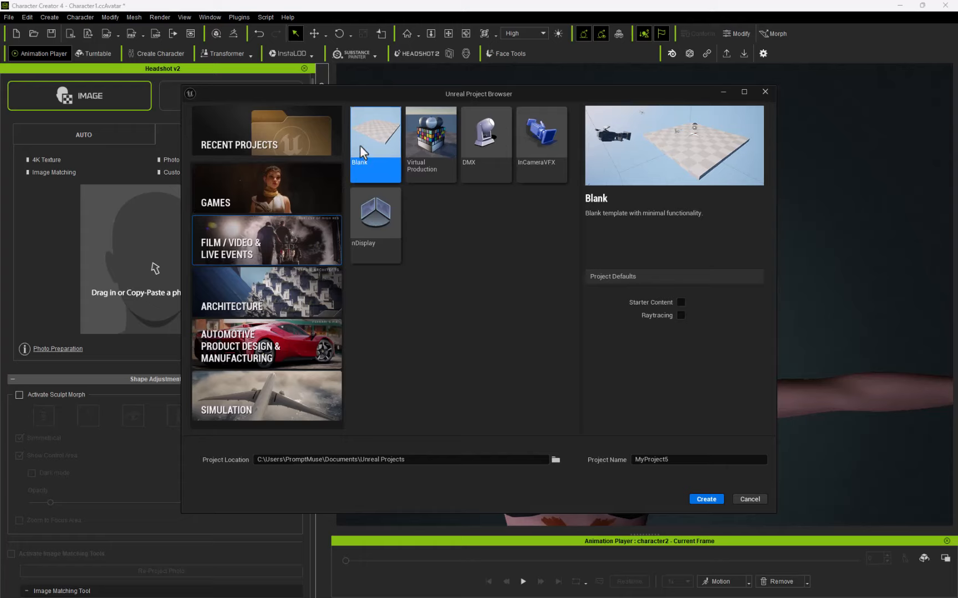
# - Choose the Blank Film/Video template and name the new Unreal project
pyautogui.click(694, 460)
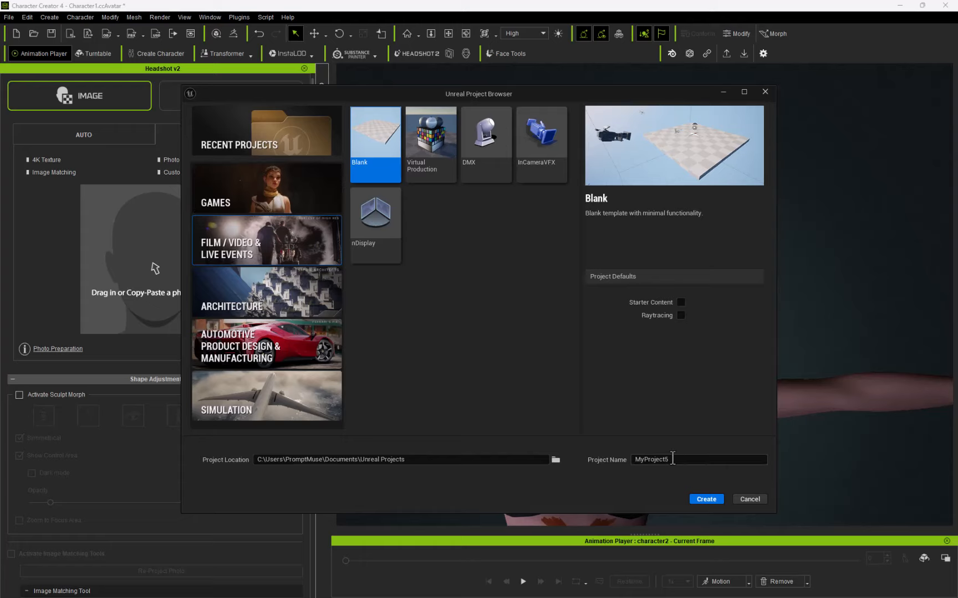
pyautogui.click(706, 499)
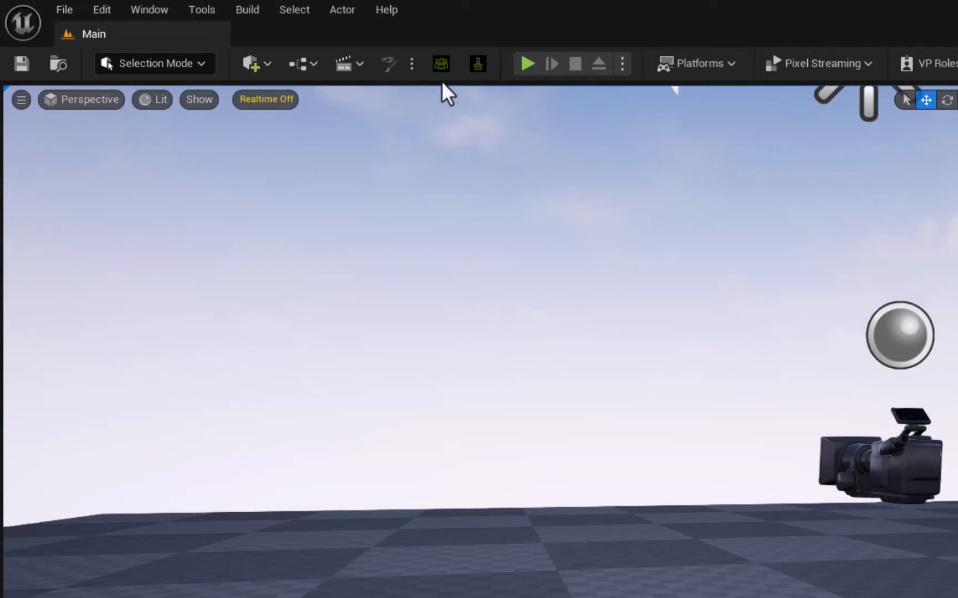
pyautogui.moveTo(441, 63)
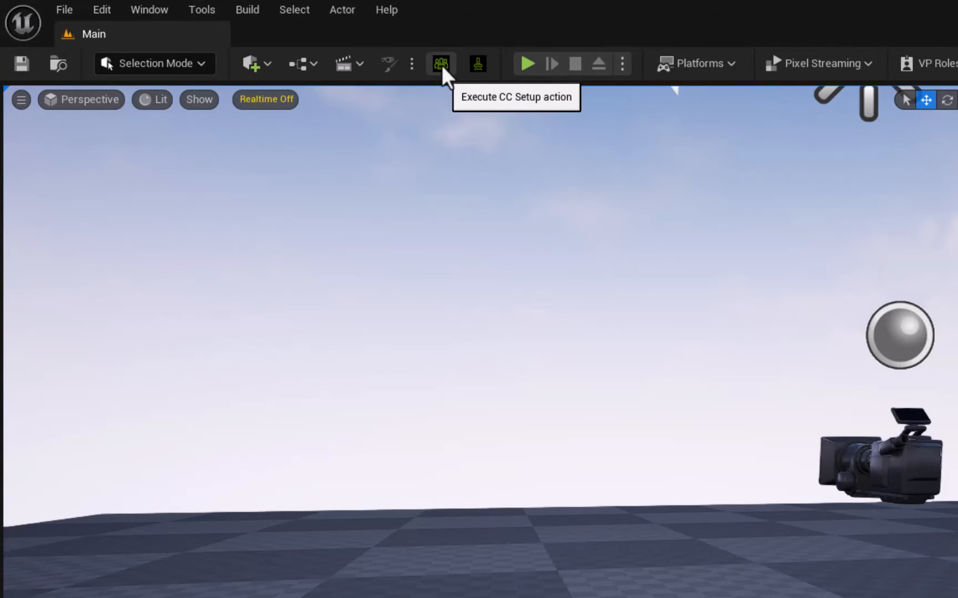
pyautogui.moveTo(445, 119)
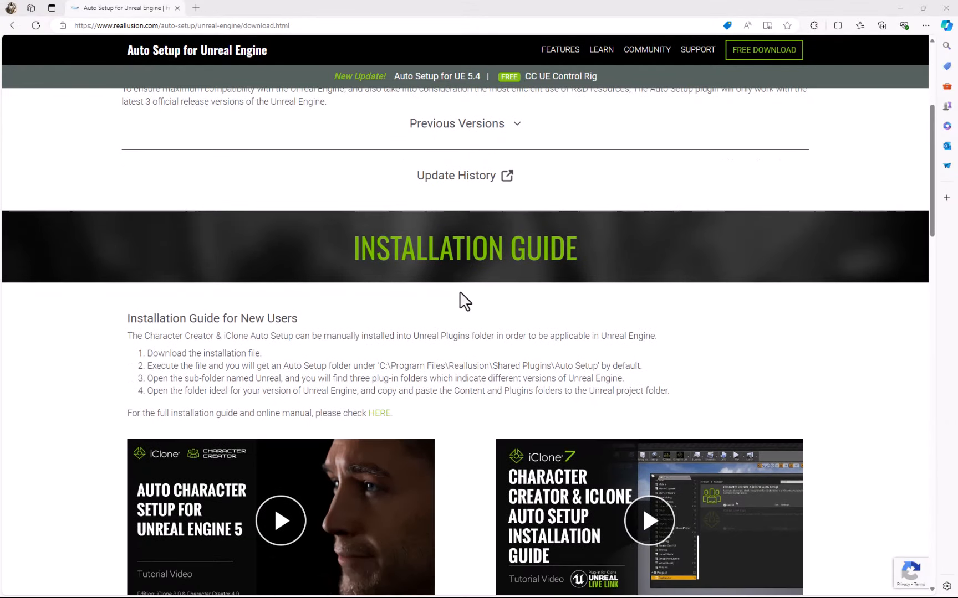
# - Scroll the Auto Setup page down to the Installation Guide section
pyautogui.scroll(-3)
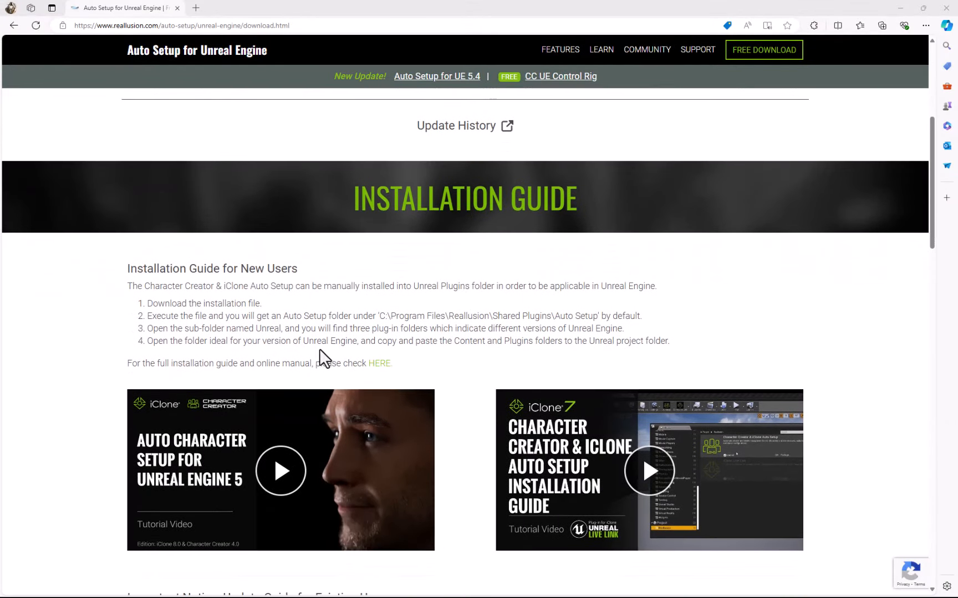
pyautogui.scroll(-3)
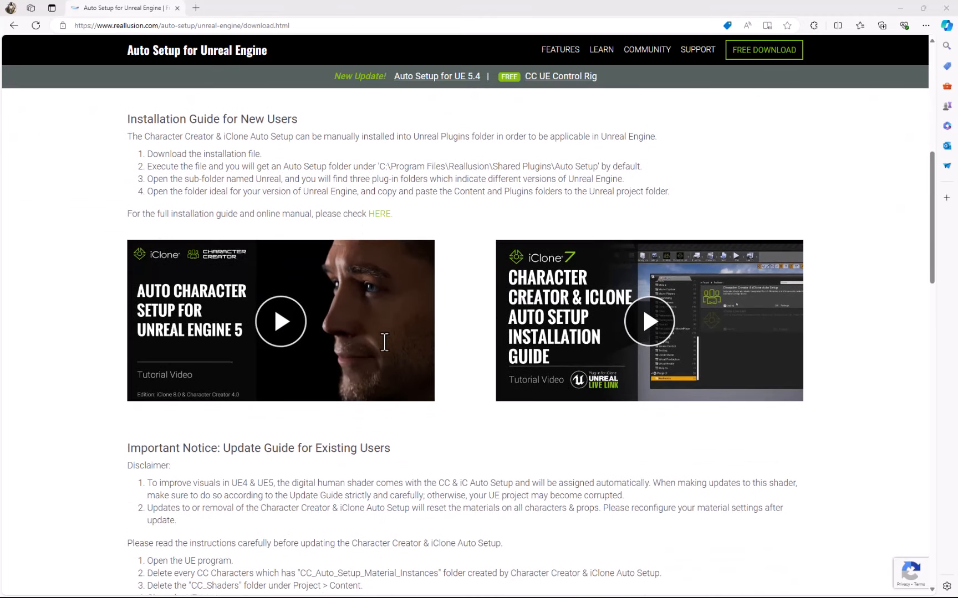
pyautogui.scroll(-3)
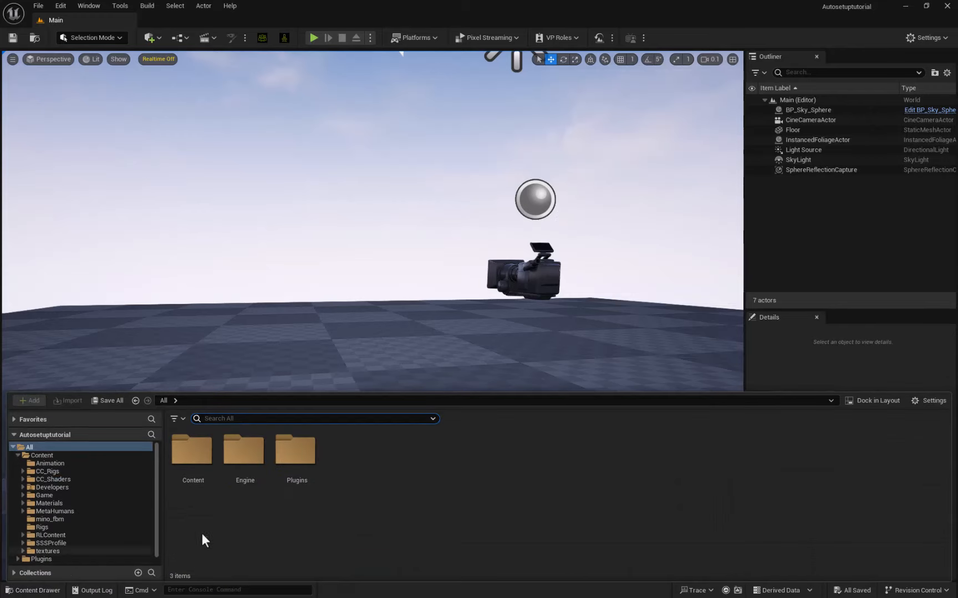
# - Create a C1_Character folder under Content
pyautogui.doubleClick(192, 449)
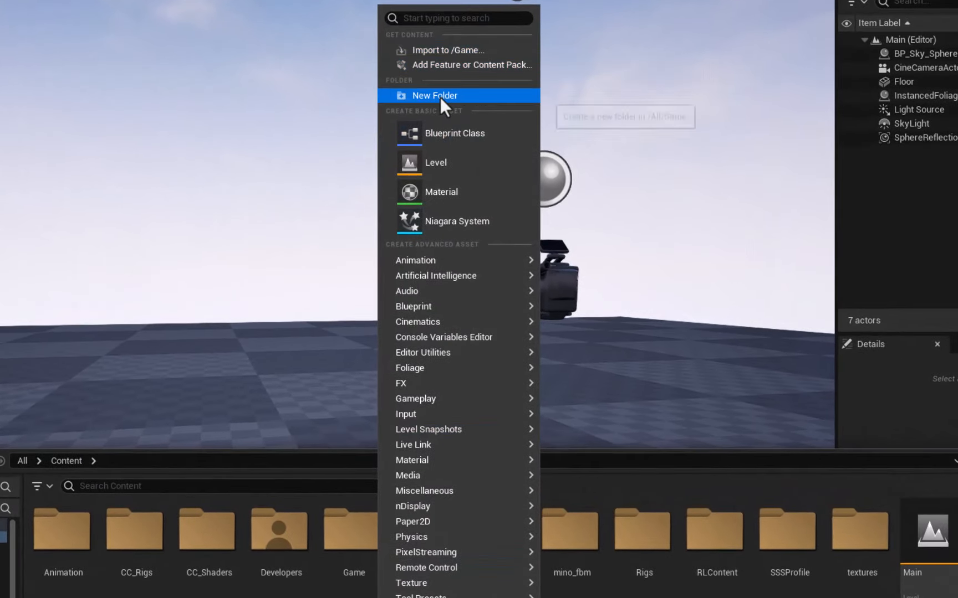
pyautogui.click(434, 95)
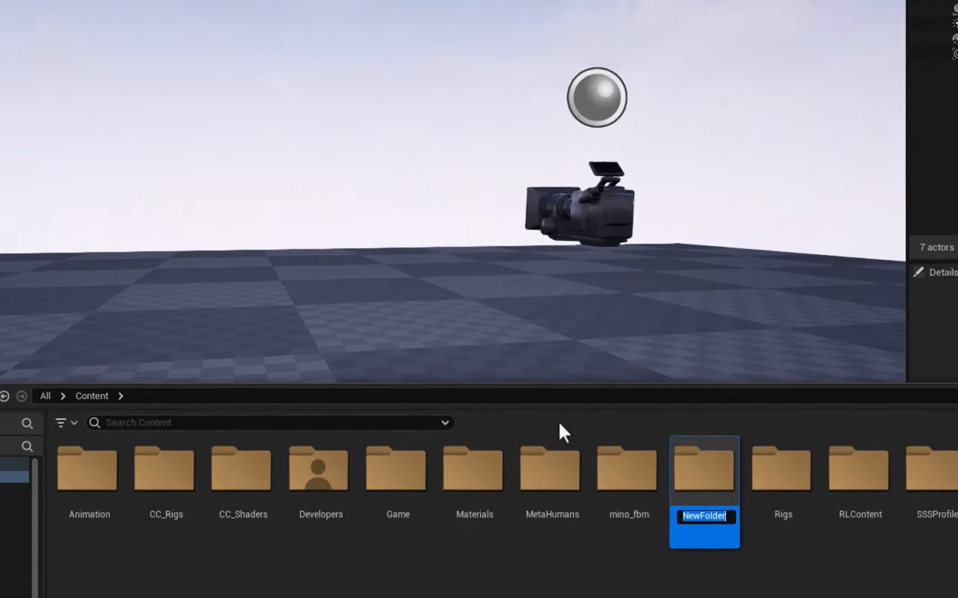
pyautogui.write('C1_C')
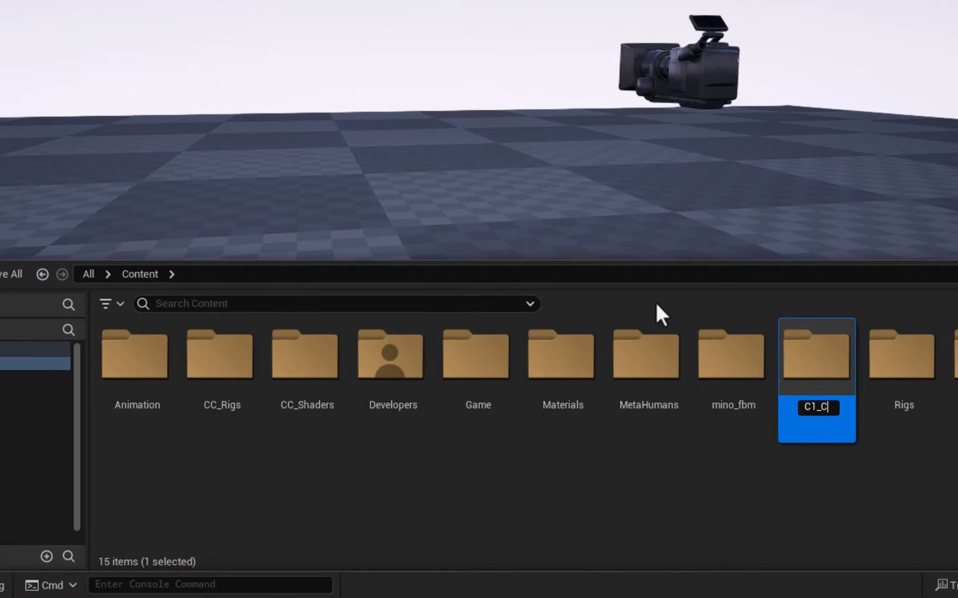
pyautogui.write('harcter')
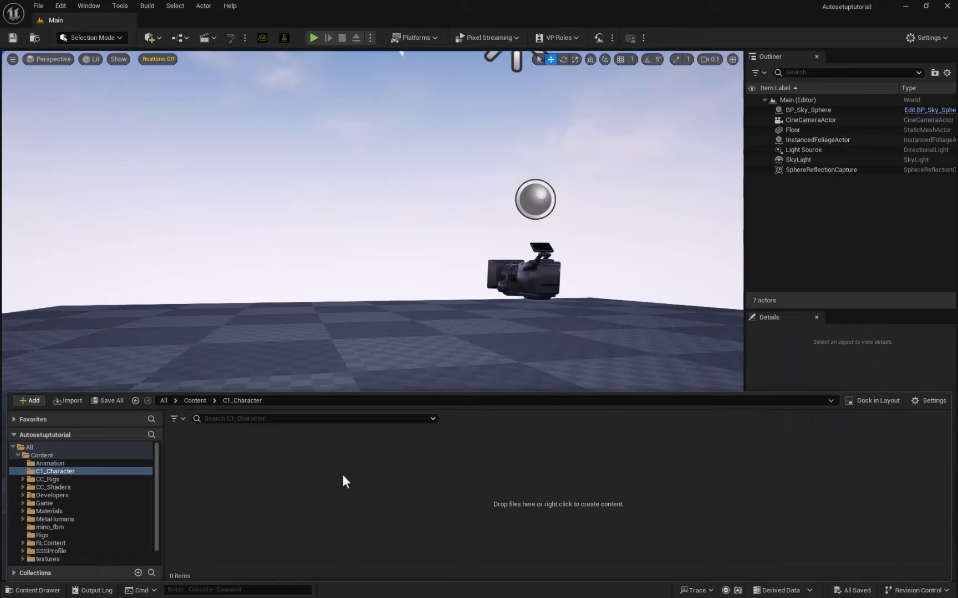
# - Start importing C1_Character.fbx into the new folder
pyautogui.click(67, 401)
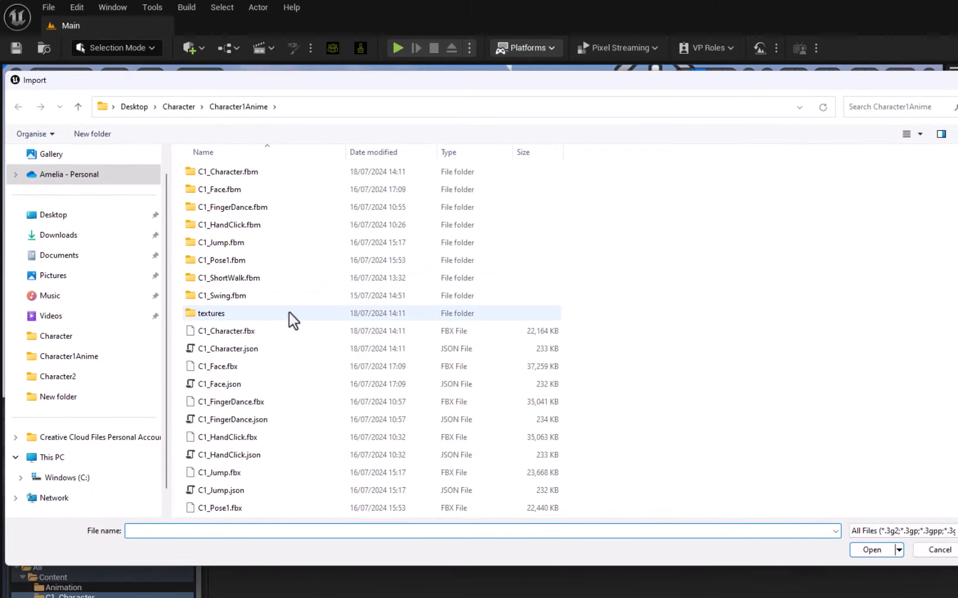
pyautogui.click(227, 331)
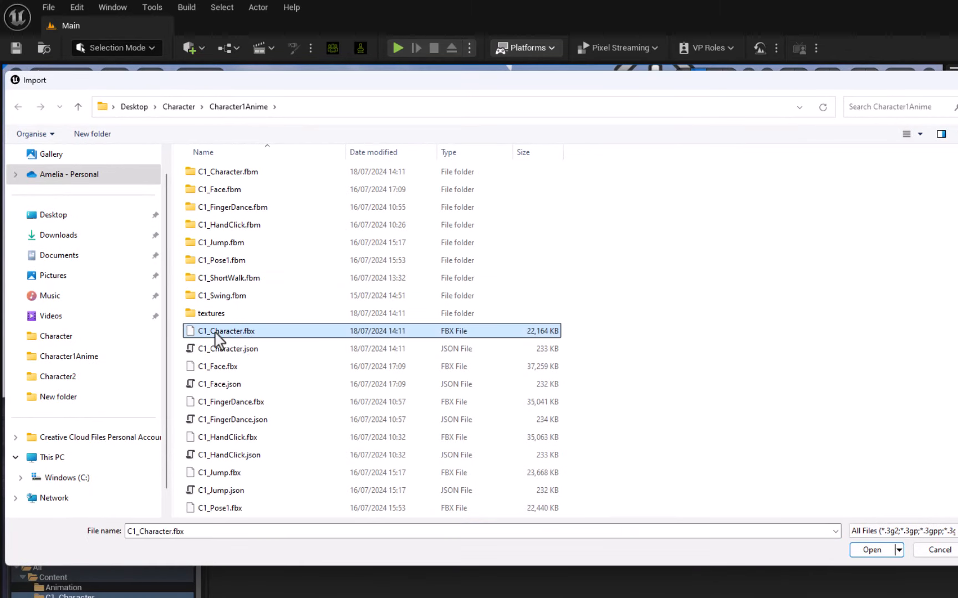
pyautogui.click(872, 549)
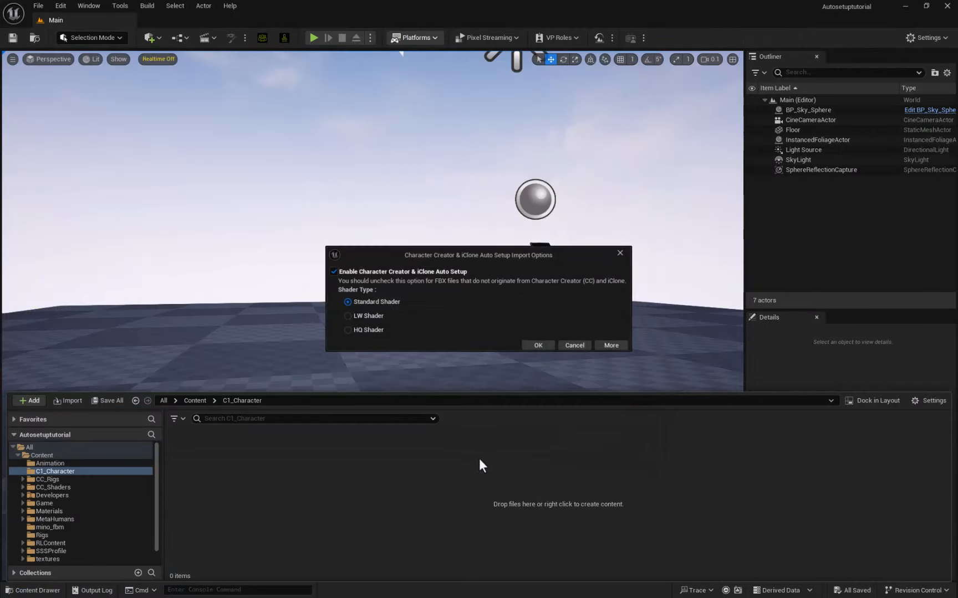
# - Import the mesh with HQ Shader, Use T0 As Ref Pose and Import Morph Targets enabled
pyautogui.click(343, 330)
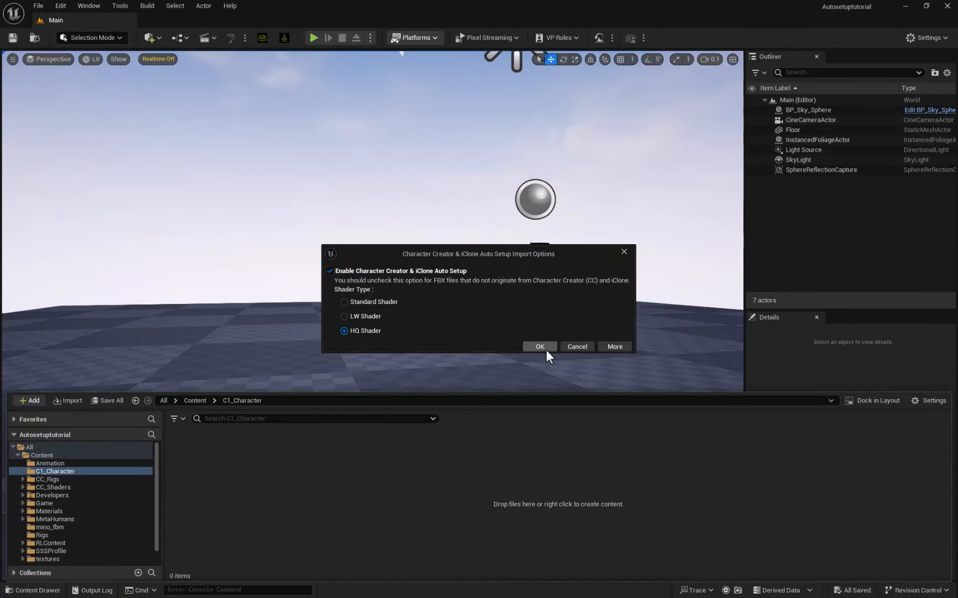
pyautogui.click(539, 347)
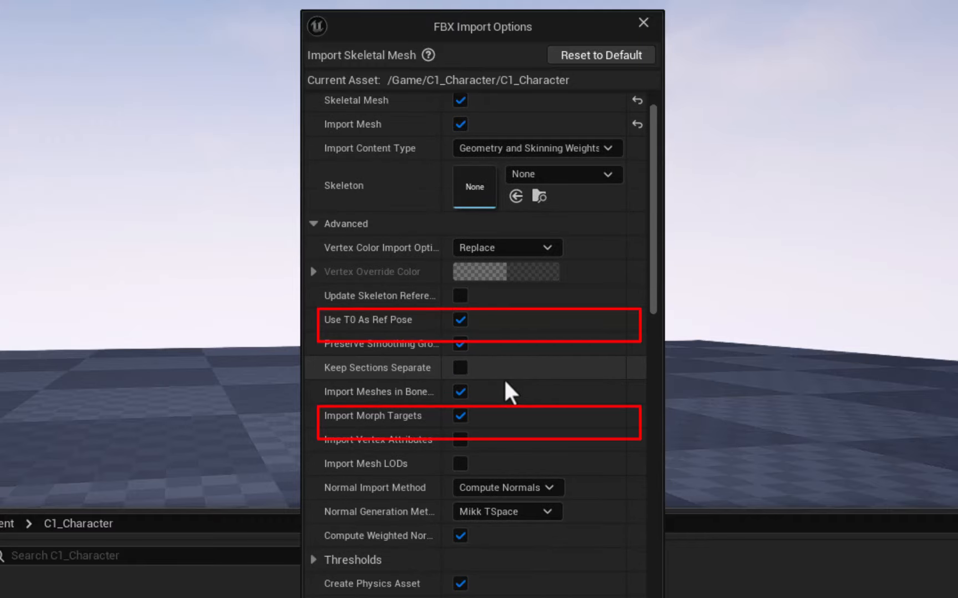
pyautogui.scroll(-3)
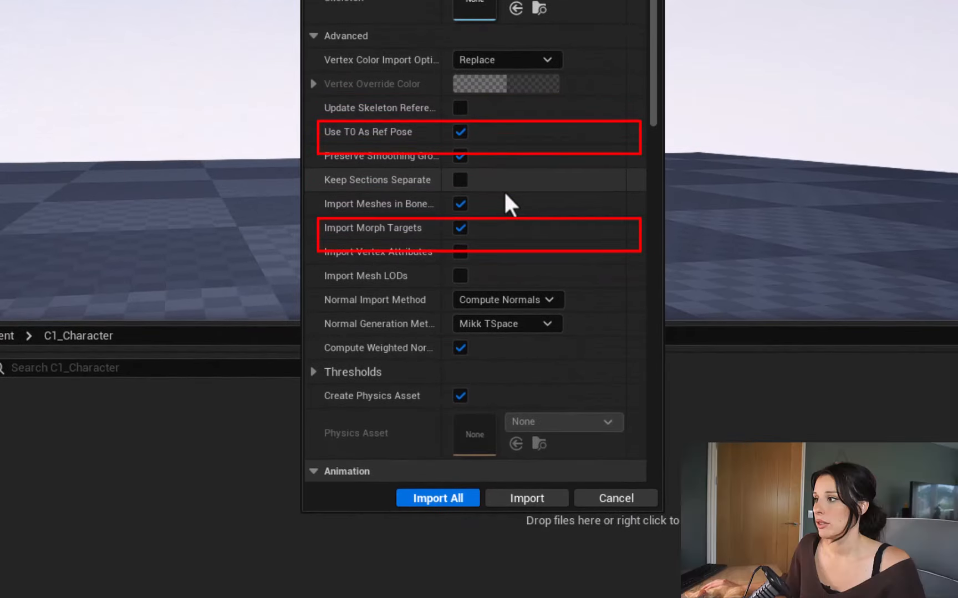
pyautogui.click(437, 498)
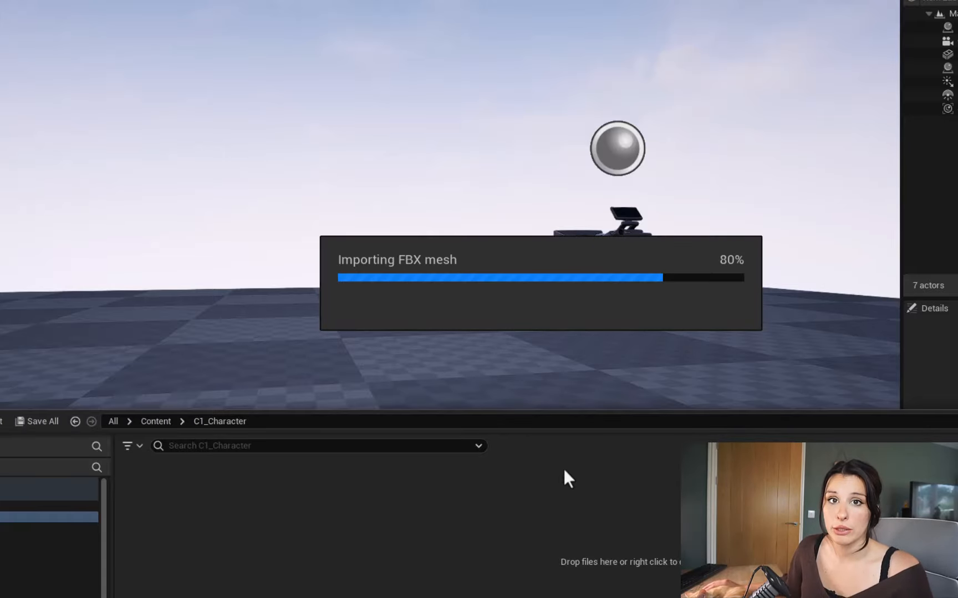
pyautogui.moveTo(504, 530)
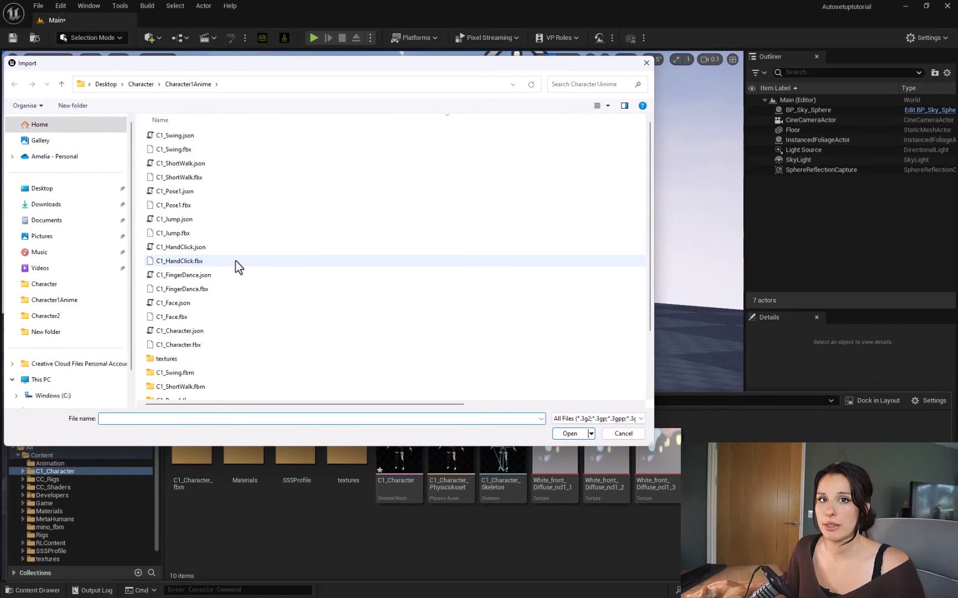
# - Import C1_HandClick.fbx as animation on the C1_Character skeleton
pyautogui.click(179, 261)
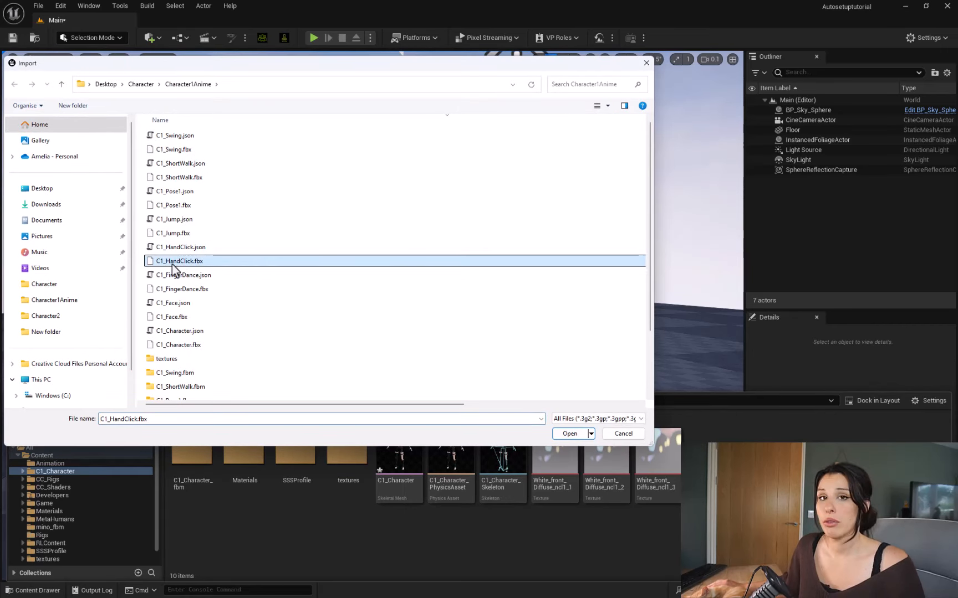
pyautogui.click(569, 433)
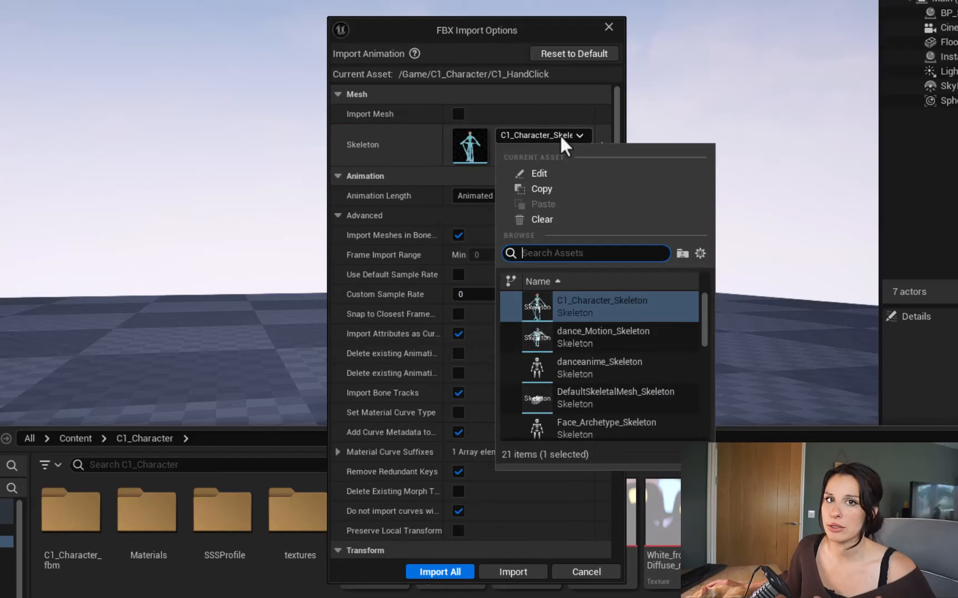
pyautogui.moveTo(573, 143)
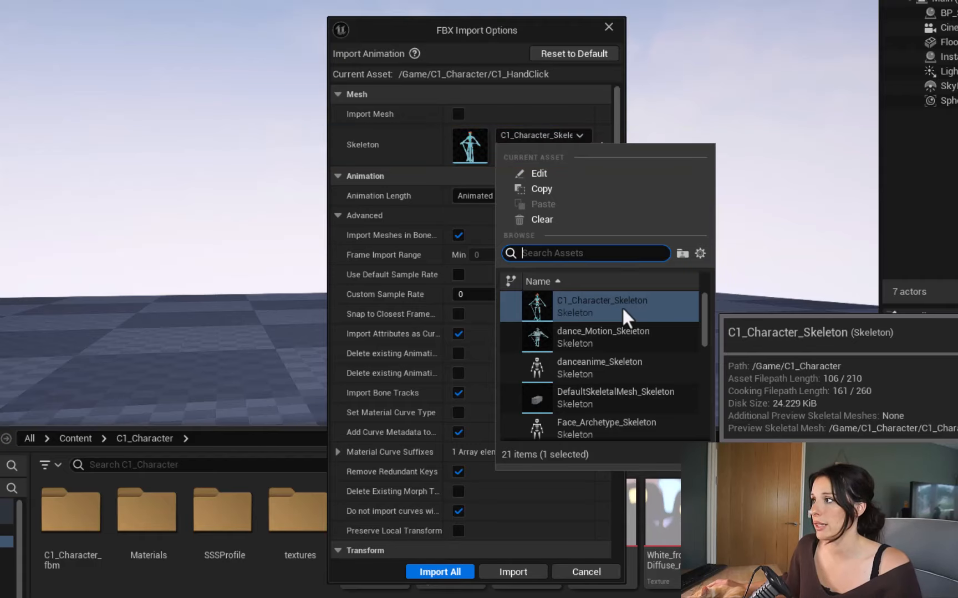
pyautogui.click(602, 307)
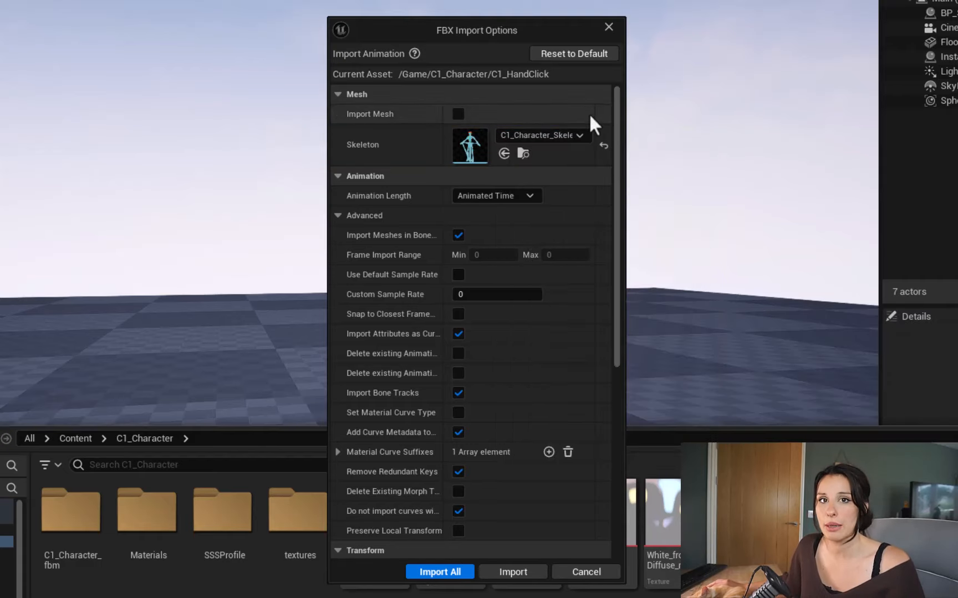
pyautogui.moveTo(509, 198)
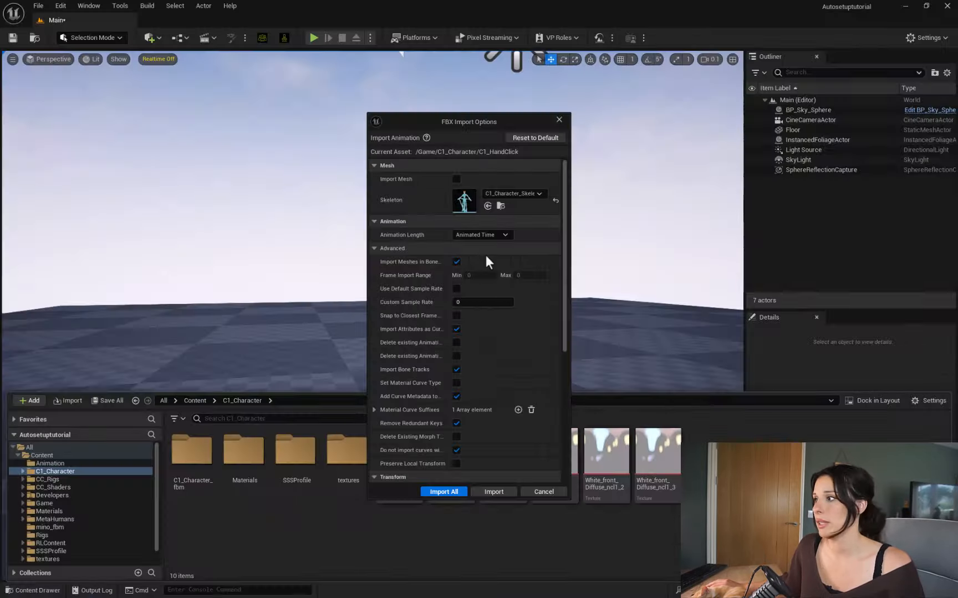
pyautogui.scroll(-3)
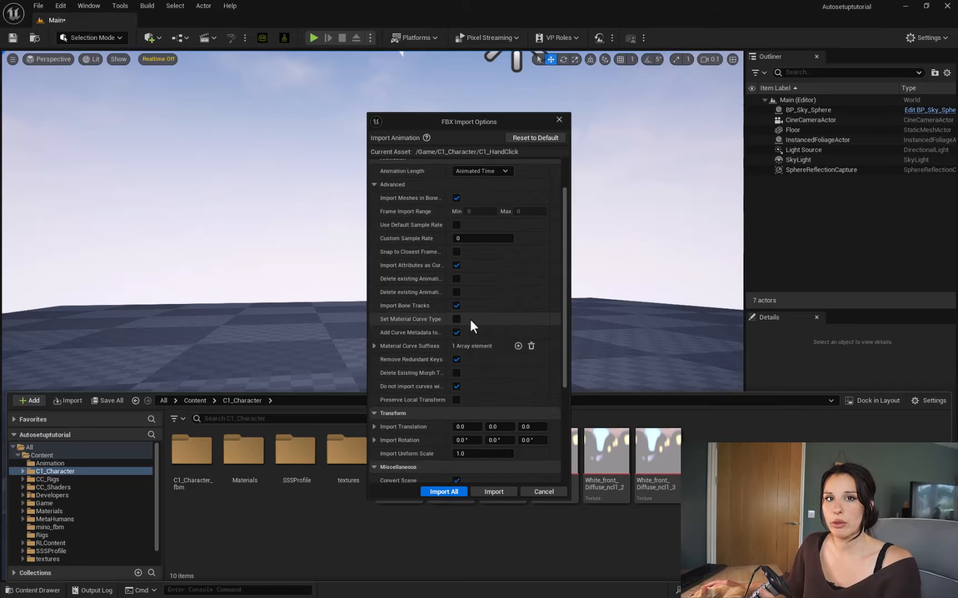
pyautogui.click(444, 491)
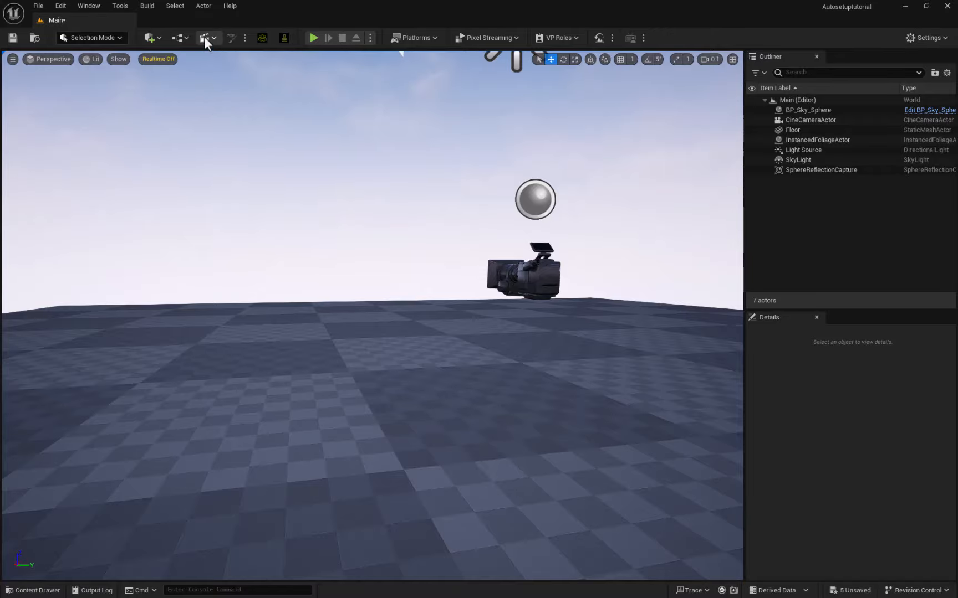
# - Add a level sequence and save it as NewLevelSequence
pyautogui.click(205, 37)
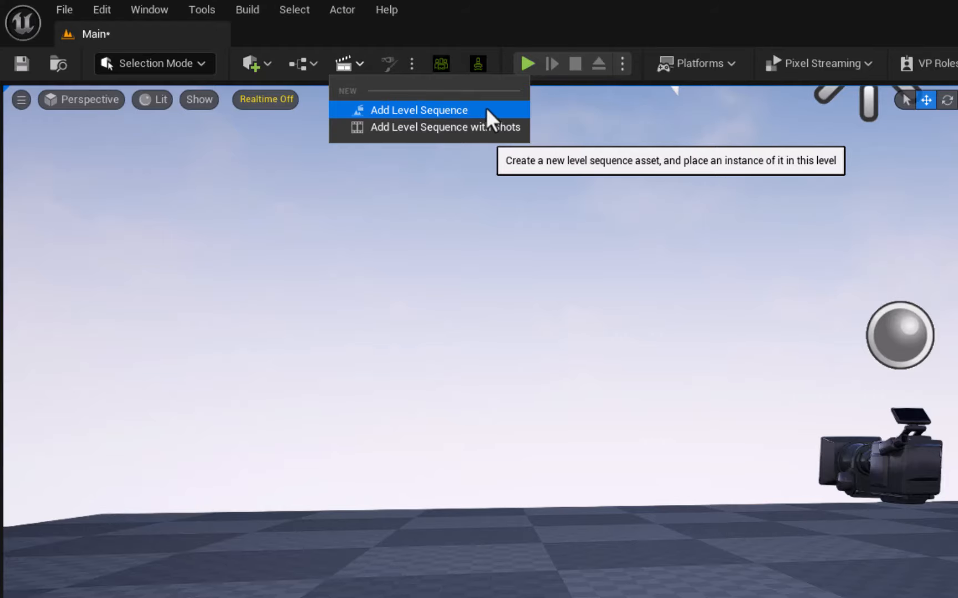
pyautogui.click(418, 110)
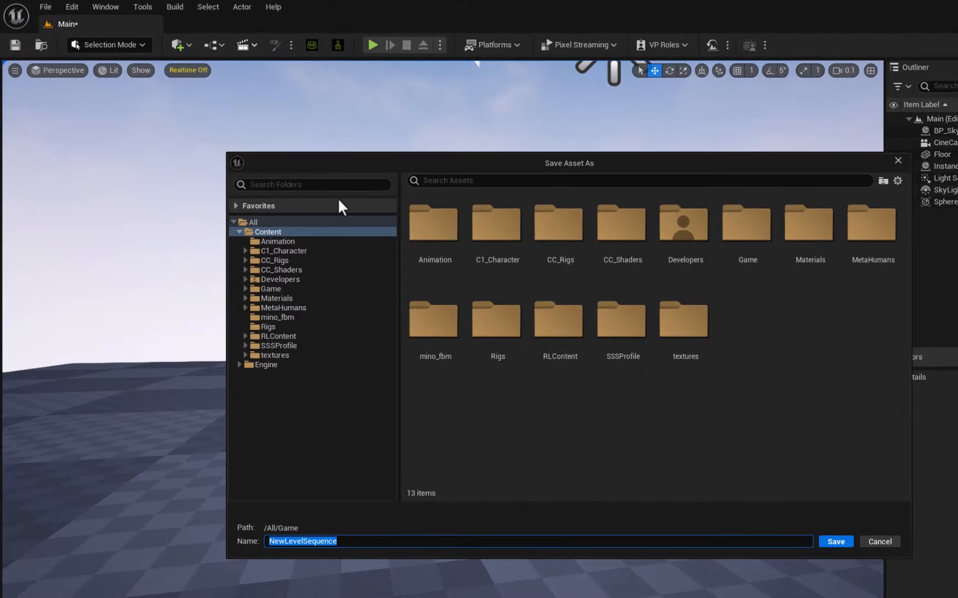
pyautogui.moveTo(839, 543)
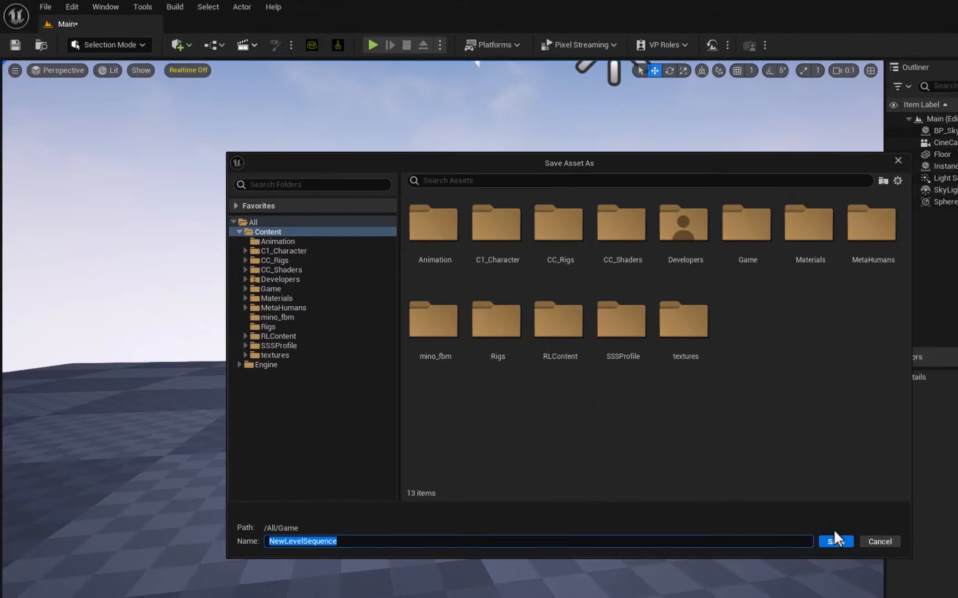
pyautogui.click(835, 542)
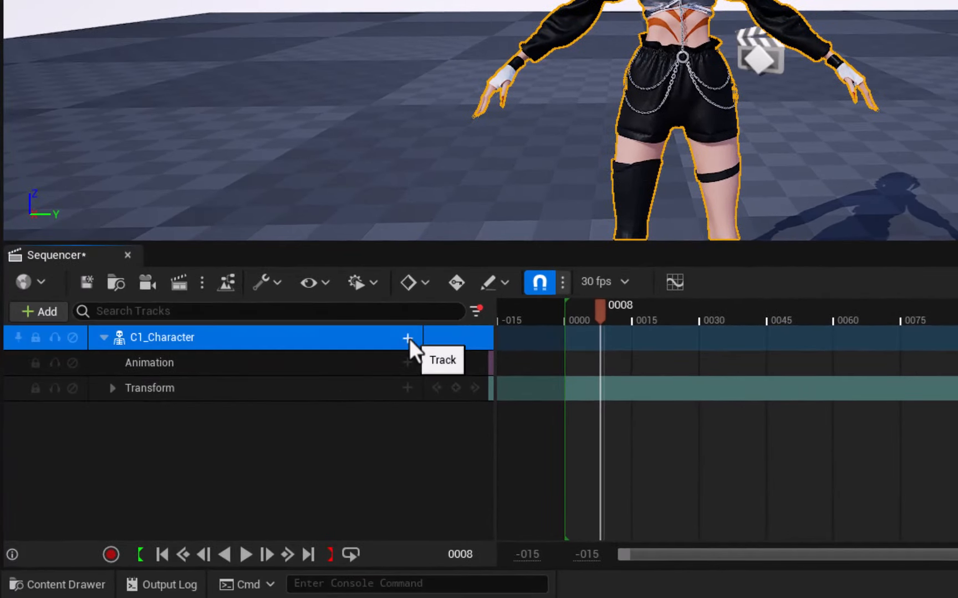
# - Add a C1_HandClick animation track to C1_Character and scrub through it
pyautogui.click(407, 338)
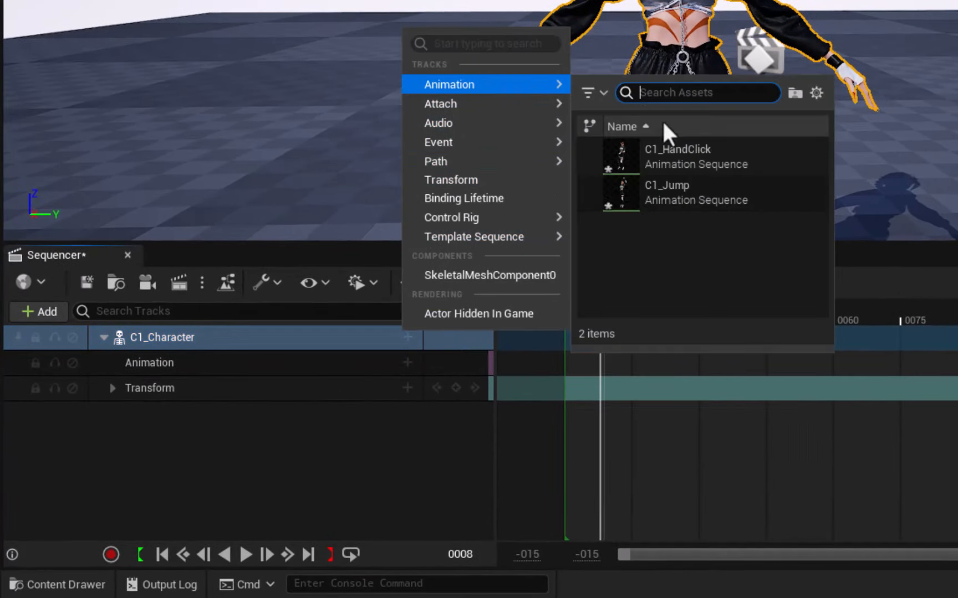
pyautogui.click(676, 157)
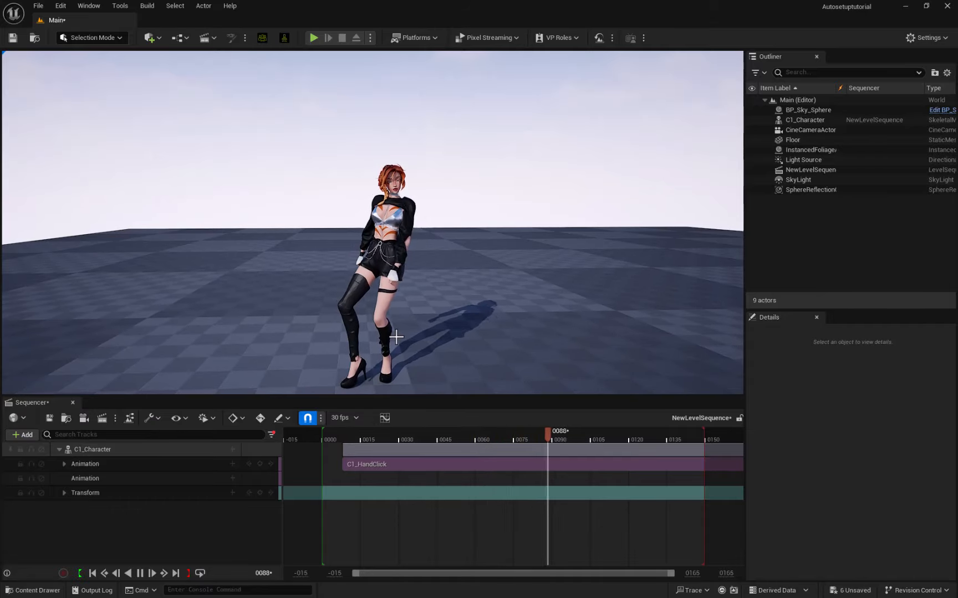
pyautogui.moveTo(546, 439); pyautogui.dragTo(701, 439)
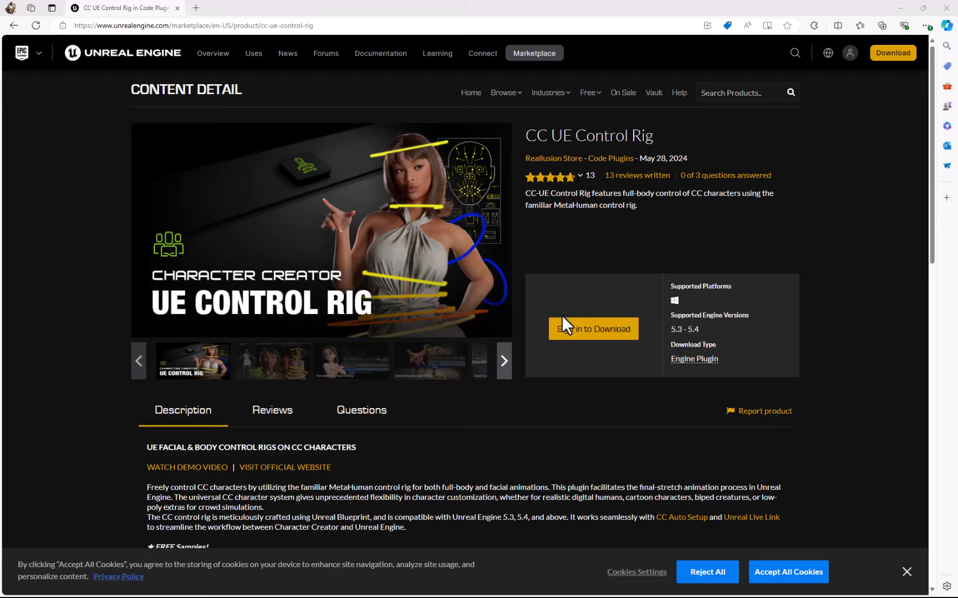
pyautogui.moveTo(297, 371)
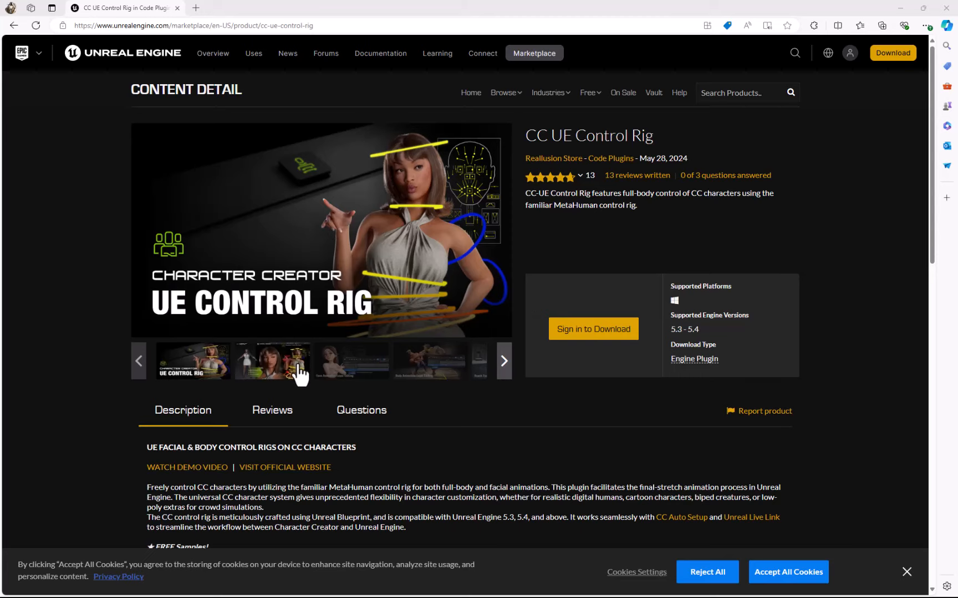
# - Browse another preview image on the CC UE Control Rig Marketplace page
pyautogui.click(351, 362)
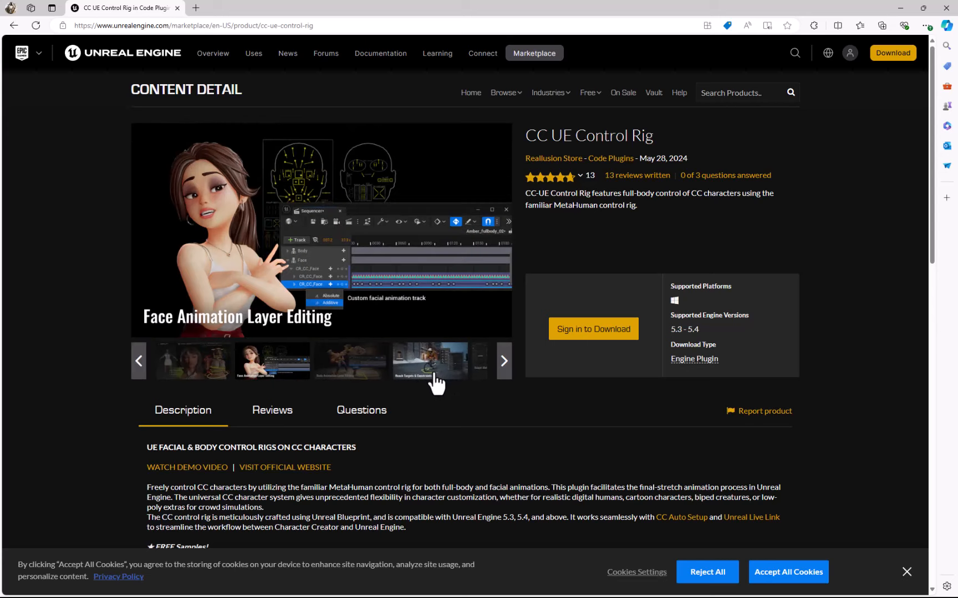
pyautogui.scroll(-3)
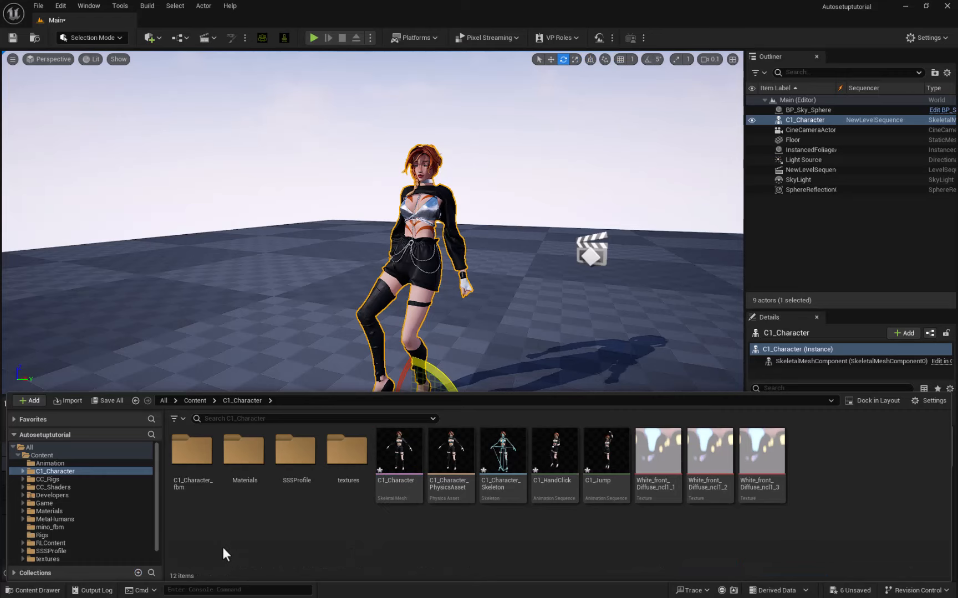
pyautogui.moveTo(395, 483)
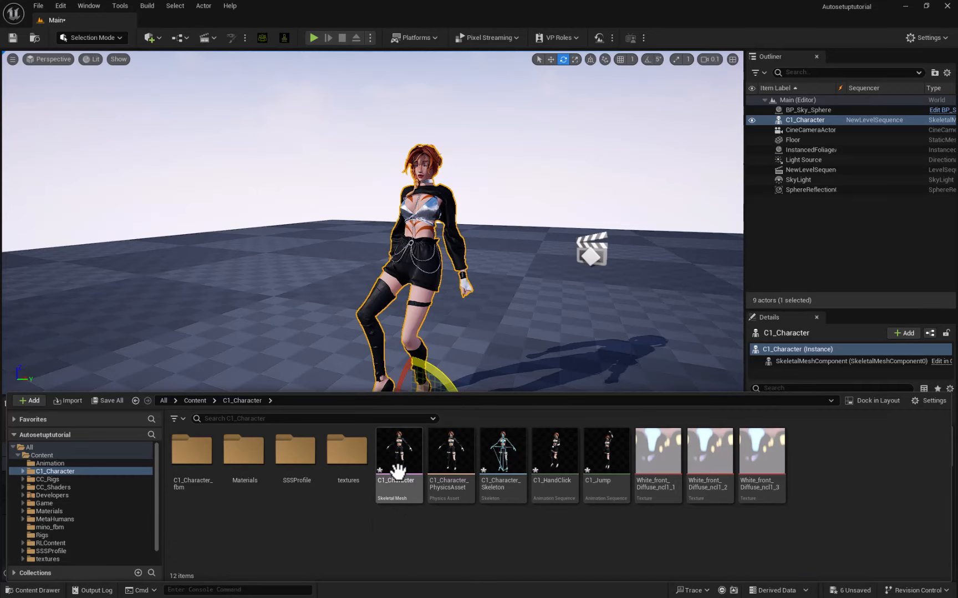
# - Create a CC Control Rig from the C1_Character skeletal mesh via CC Rigs
pyautogui.rightClick(398, 472)
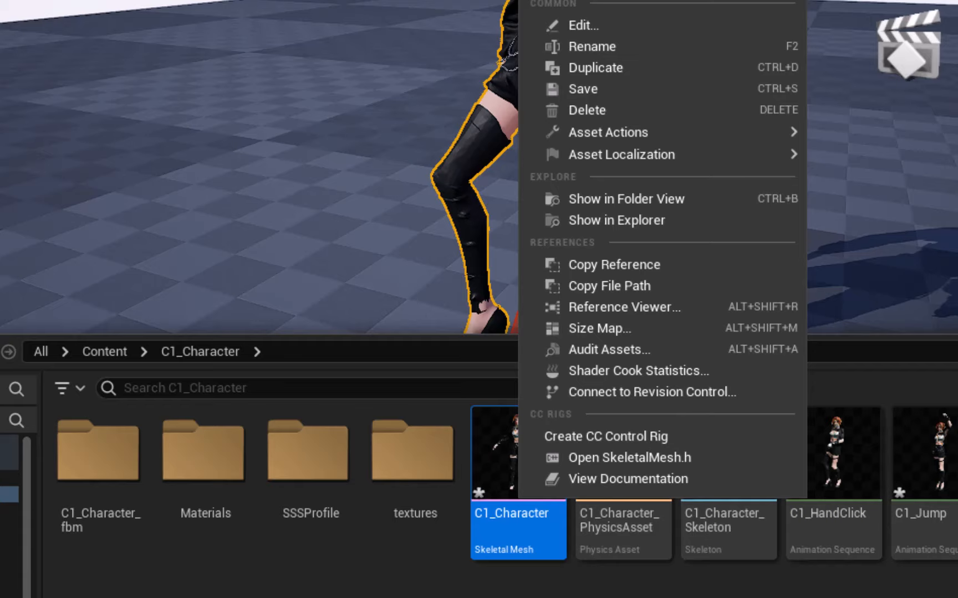
pyautogui.moveTo(674, 437)
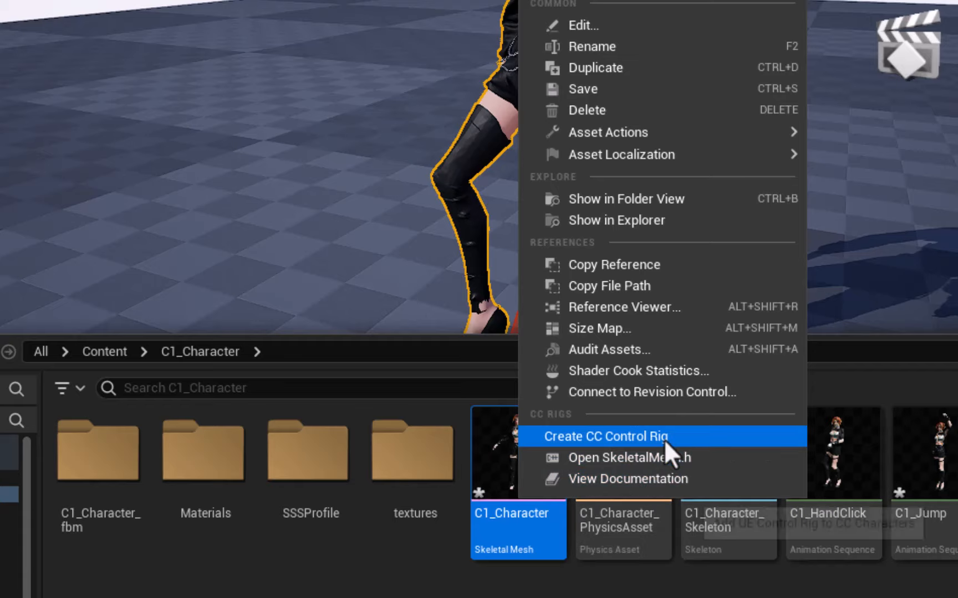
pyautogui.click(605, 436)
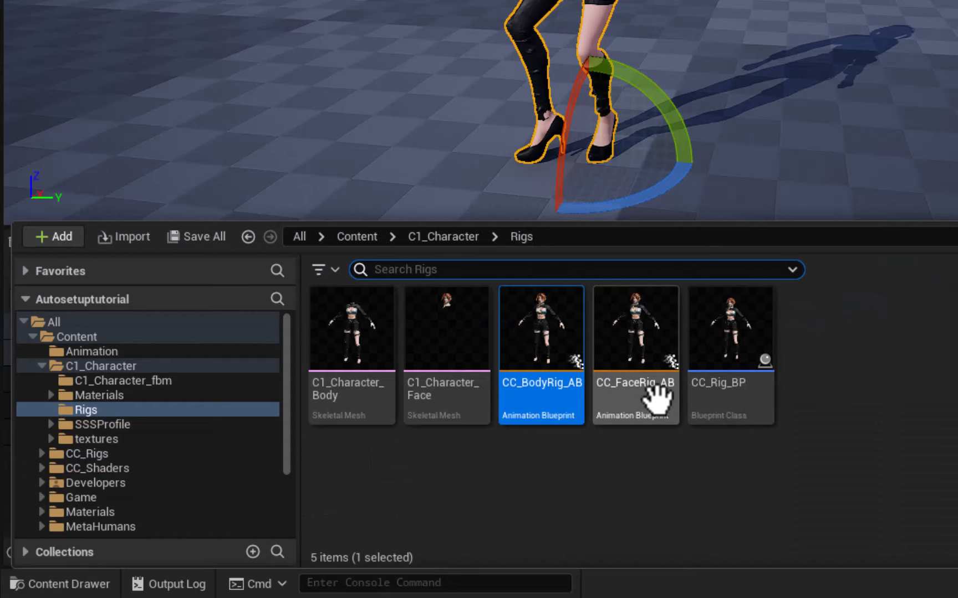
pyautogui.click(730, 333)
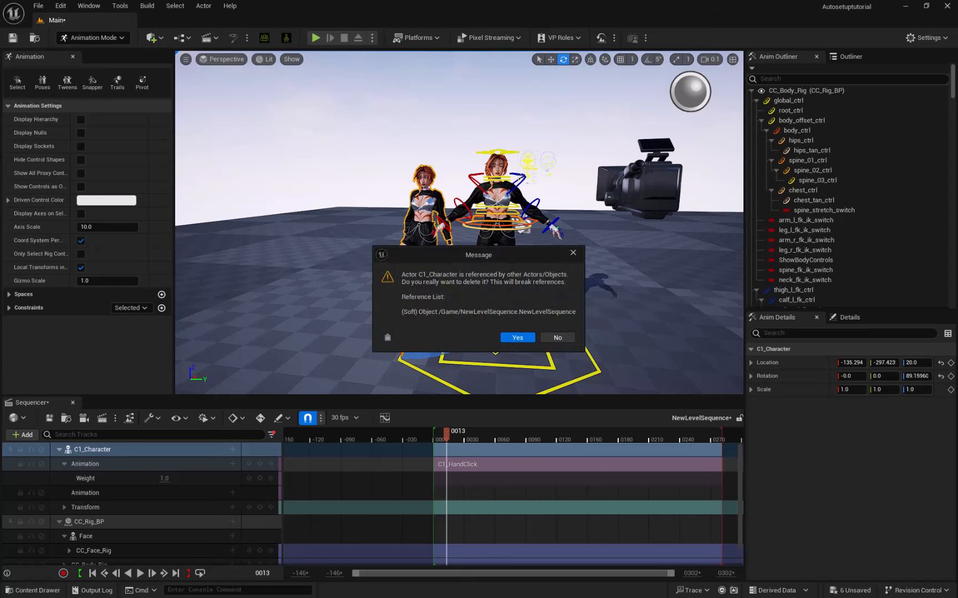
# - Delete the C1_Character actor and add a C1_HandClick animation track to CC_Rig_BP, selecting CC_Body_Rig for removal
pyautogui.click(517, 337)
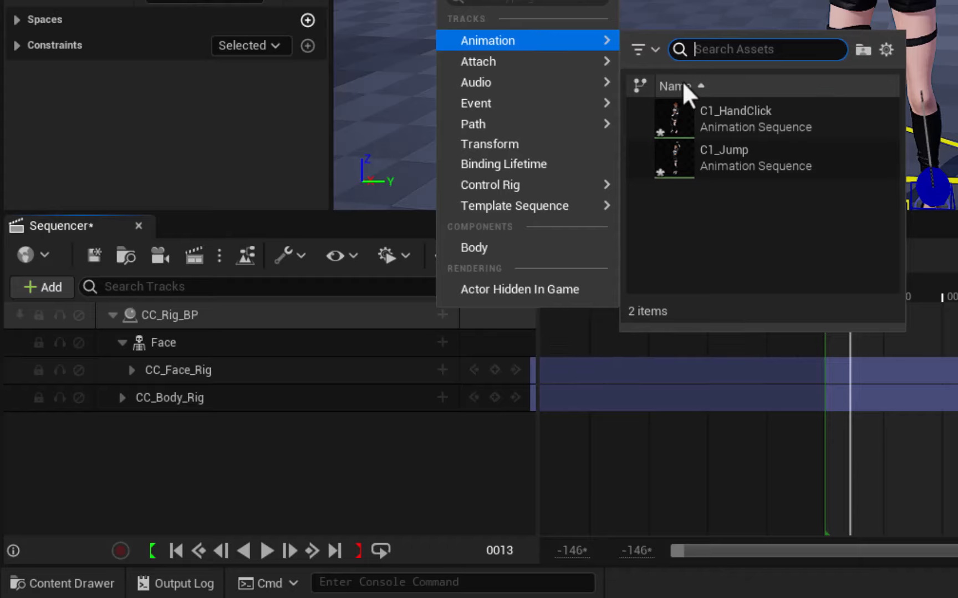
pyautogui.click(726, 111)
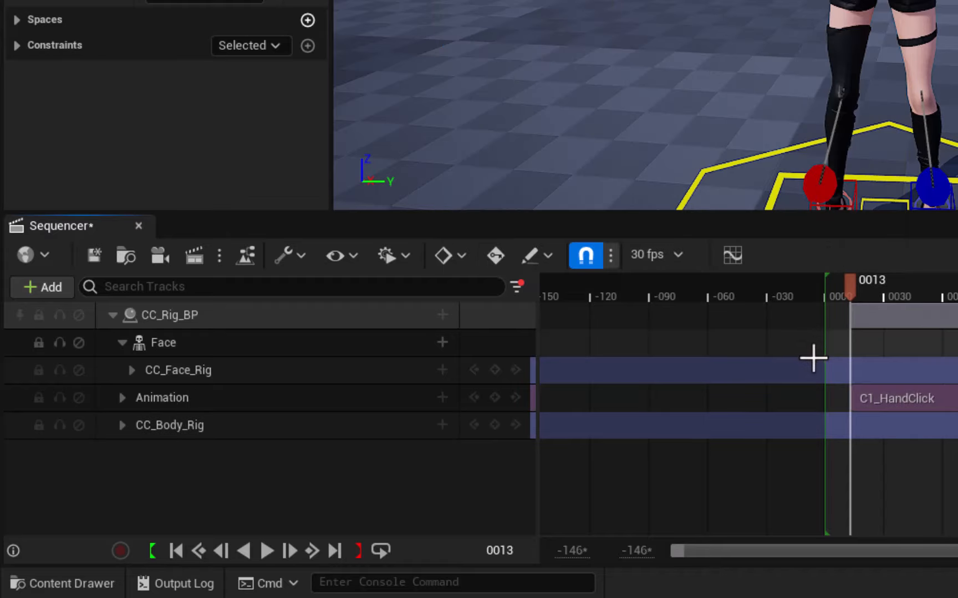
pyautogui.click(169, 426)
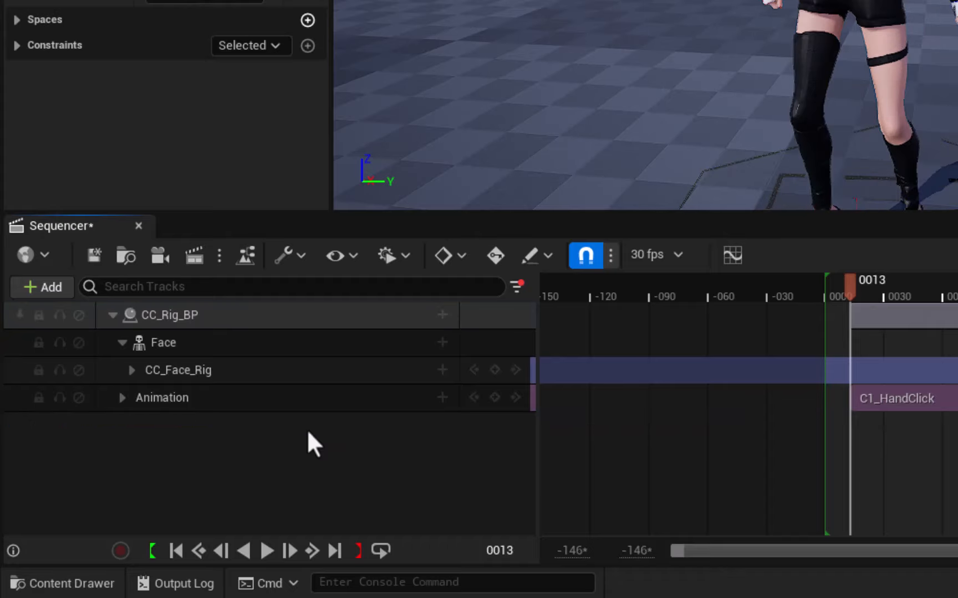
# - Bake the rig track's C1_HandClick animation to CC_Body_Rig and confirm the baking options
pyautogui.click(169, 315)
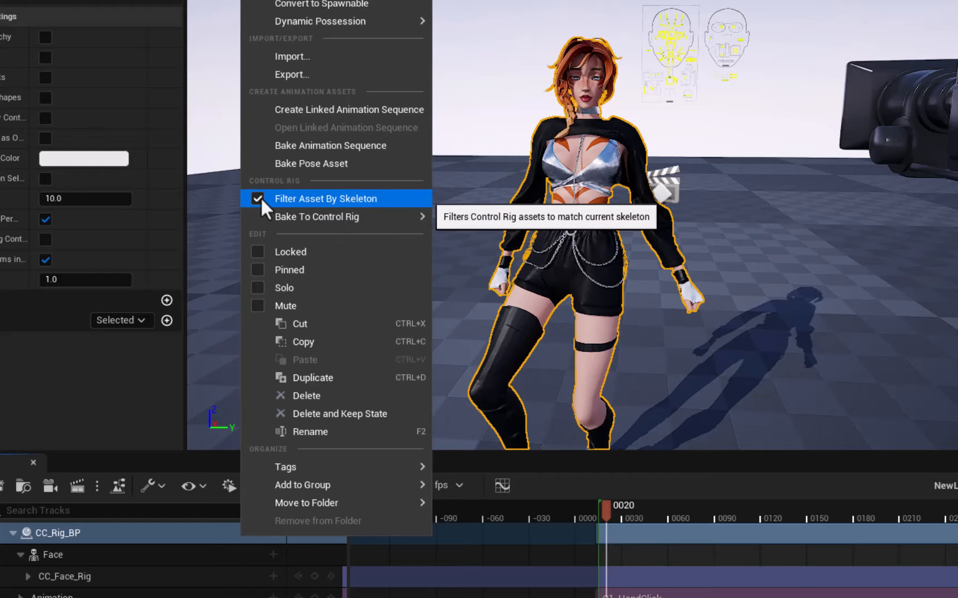
pyautogui.moveTo(361, 216)
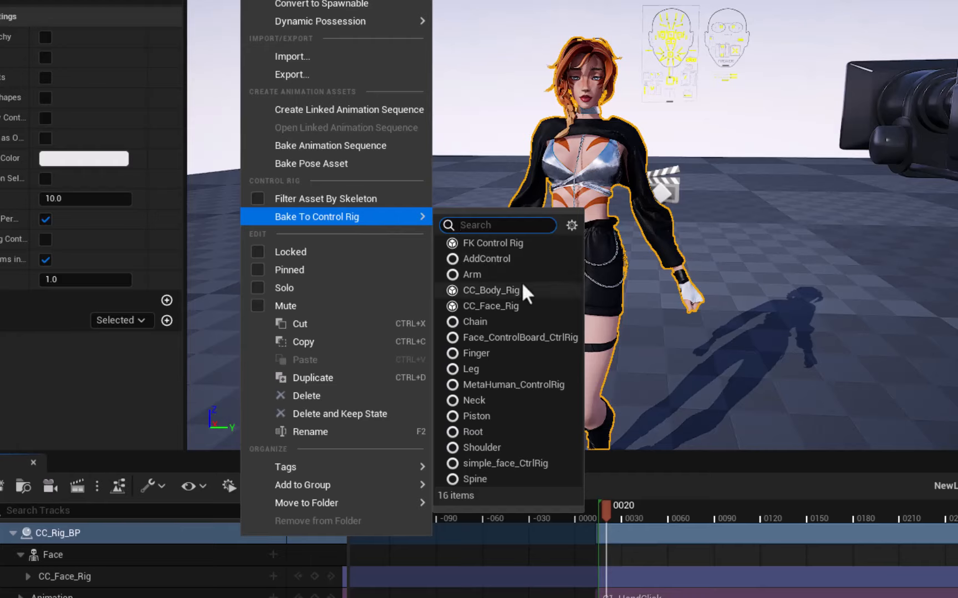
pyautogui.moveTo(471, 308)
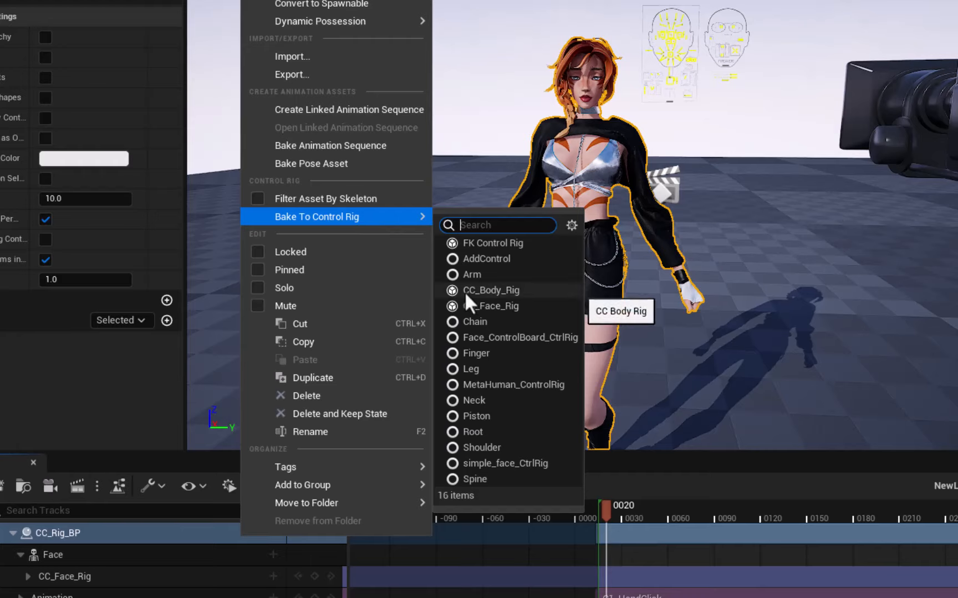
pyautogui.click(491, 291)
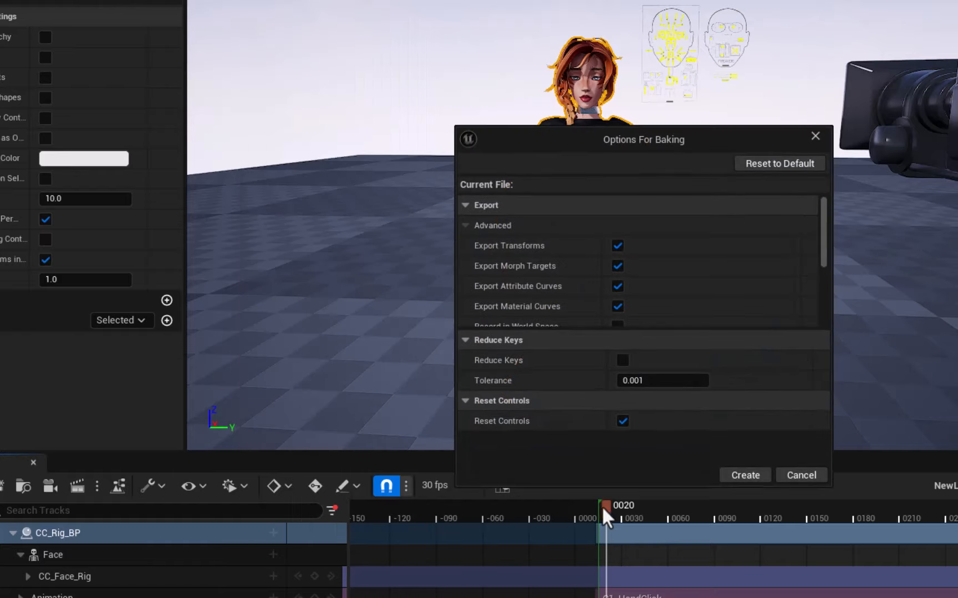
pyautogui.click(745, 475)
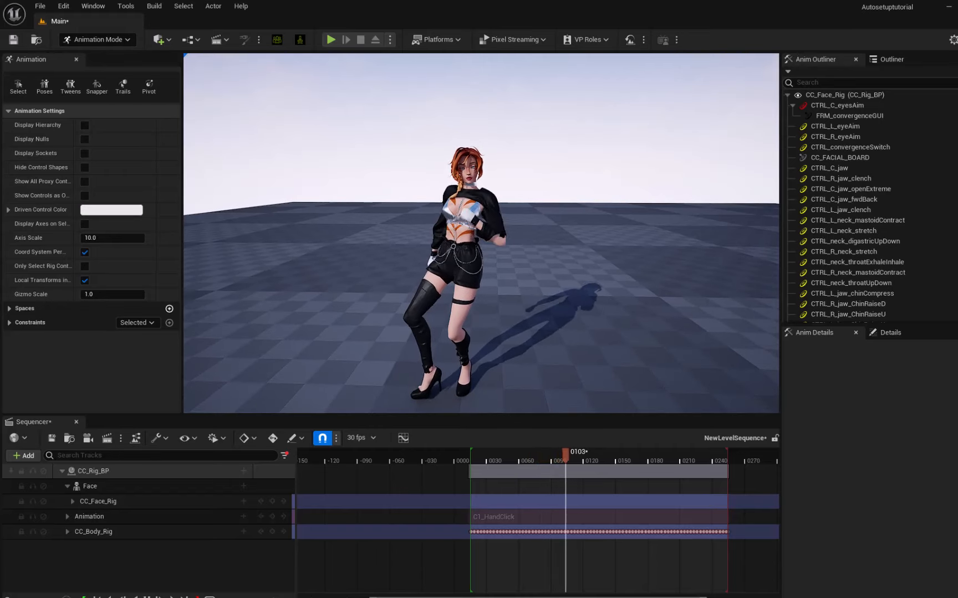
# - Scrub the baked body animation and add an additive layer to the CC_Body_Rig track
pyautogui.moveTo(562, 465); pyautogui.dragTo(587, 465)
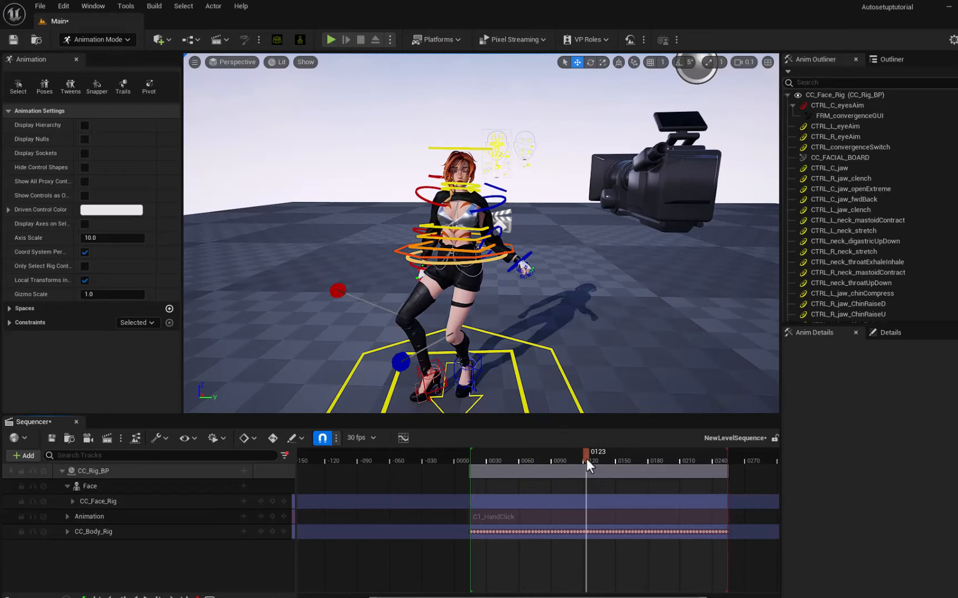
pyautogui.moveTo(586, 461); pyautogui.dragTo(614, 458)
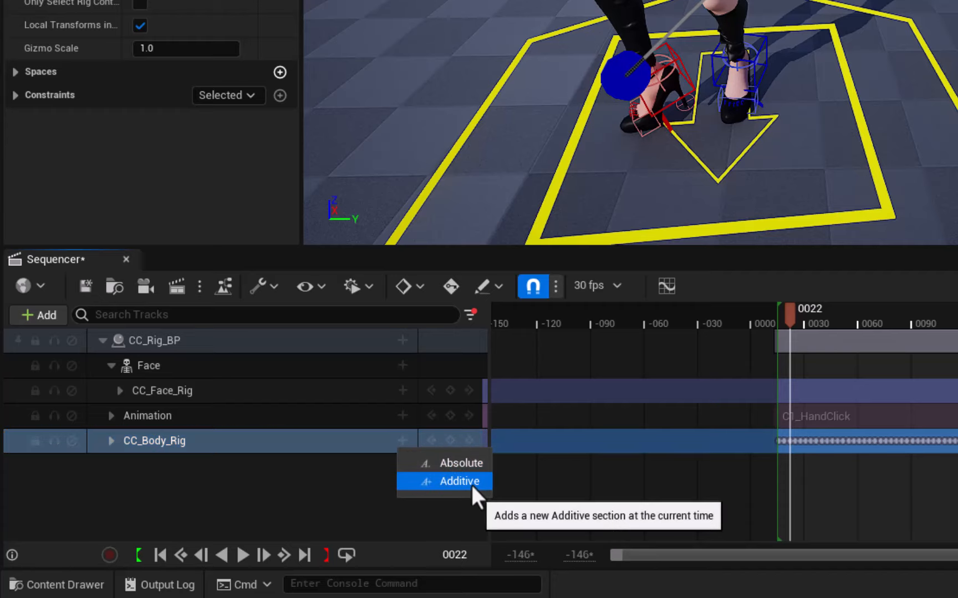
pyautogui.click(458, 481)
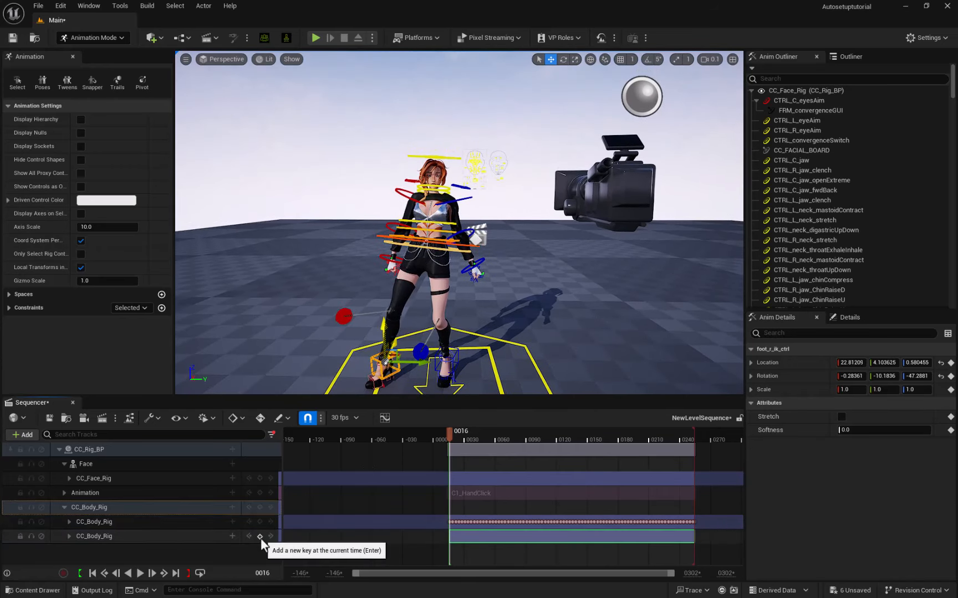
# - Key the adjusted foot pose on the additive layer and scrub to check the tweaked animation around frame 25
pyautogui.click(314, 38)
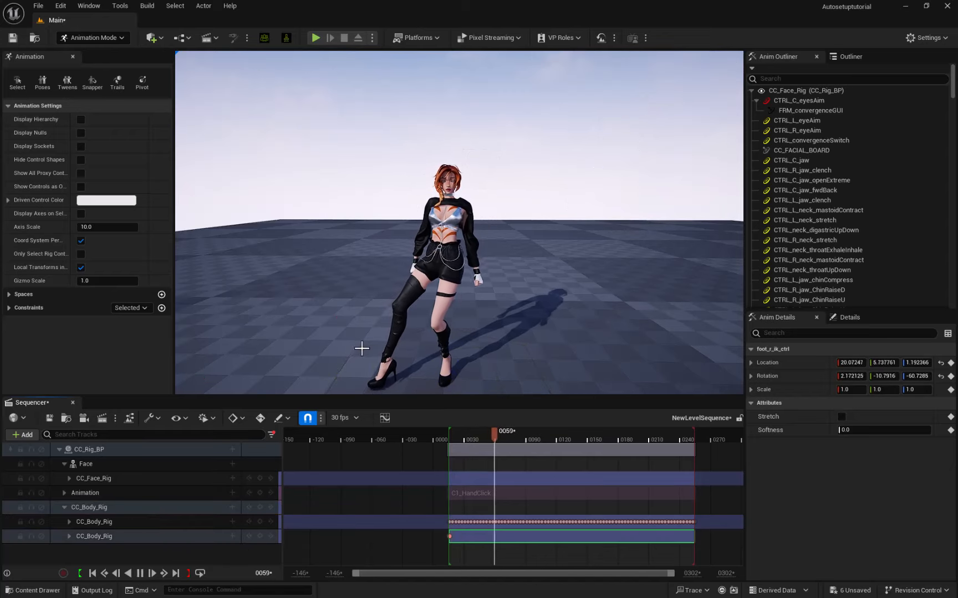
pyautogui.moveTo(493, 440); pyautogui.dragTo(648, 439)
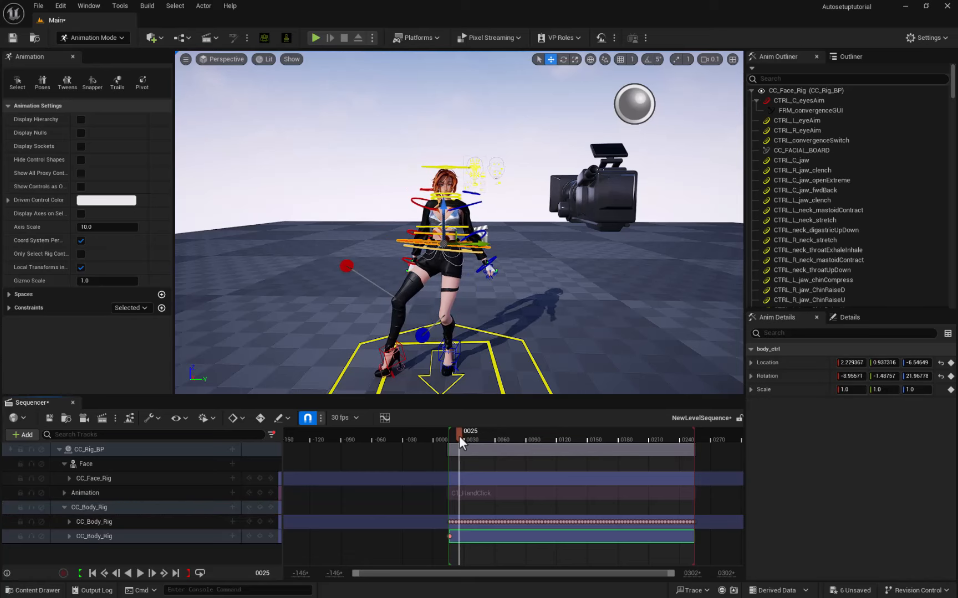
pyautogui.moveTo(460, 440); pyautogui.dragTo(482, 439)
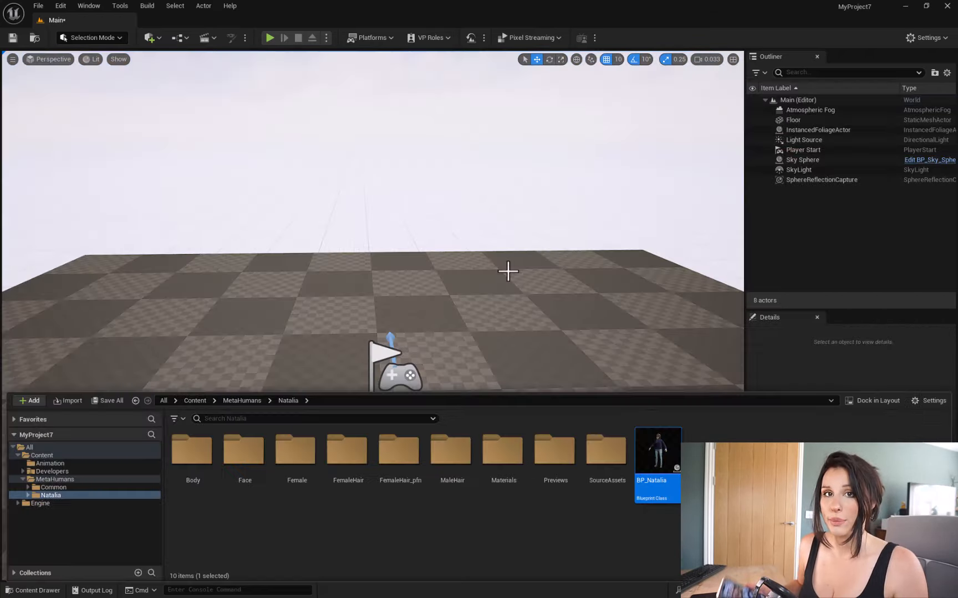
# - Drag BP_Natalia from the MetaHumans folder into the level viewport
pyautogui.moveTo(657, 450); pyautogui.dragTo(390, 305)
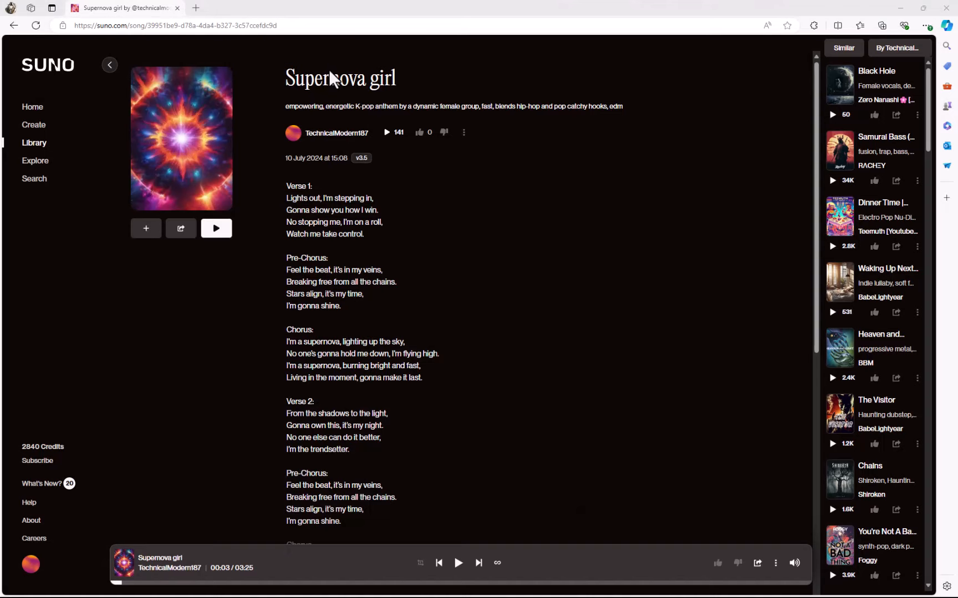
pyautogui.moveTo(287, 181)
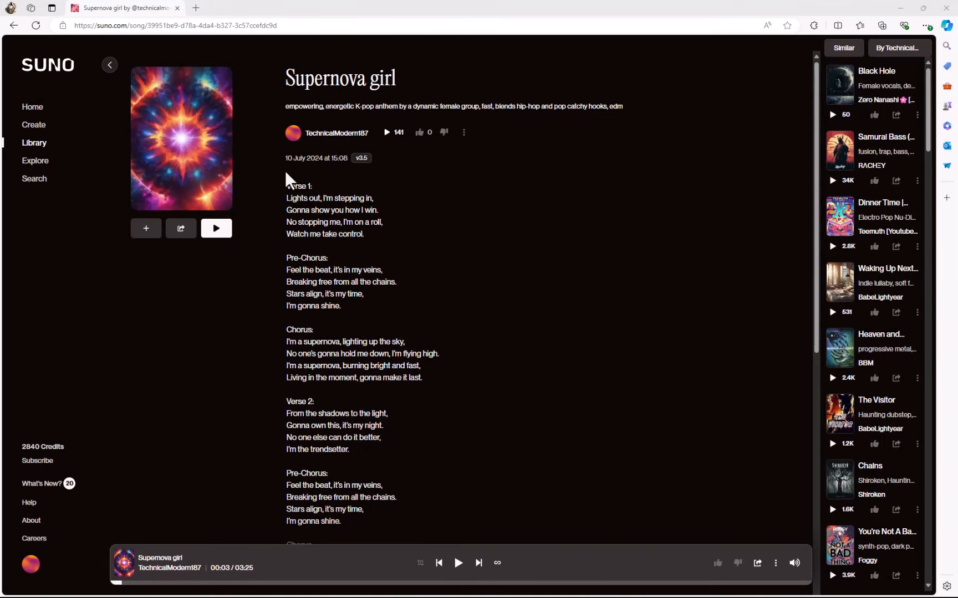
pyautogui.moveTo(299, 193)
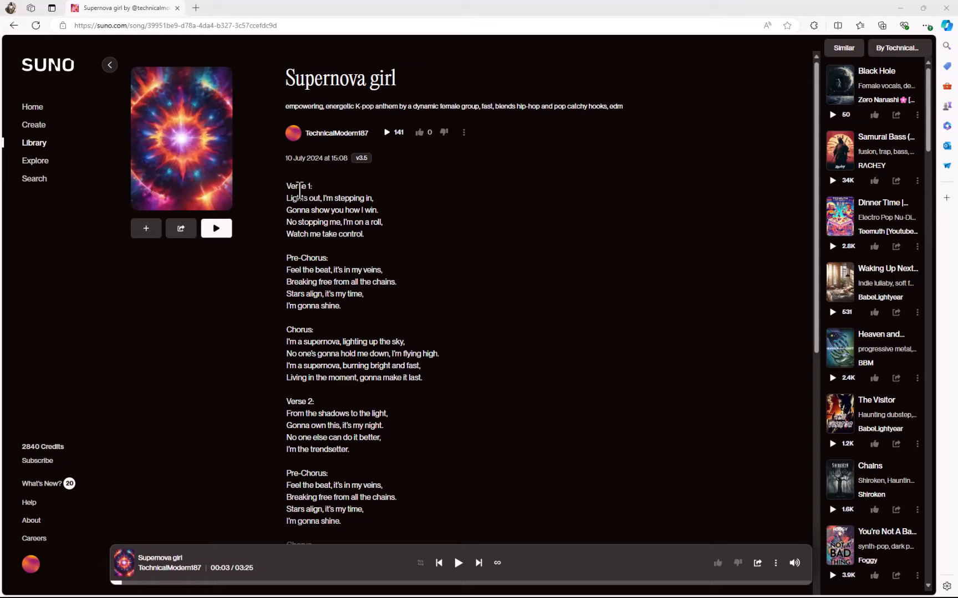
pyautogui.moveTo(330, 231)
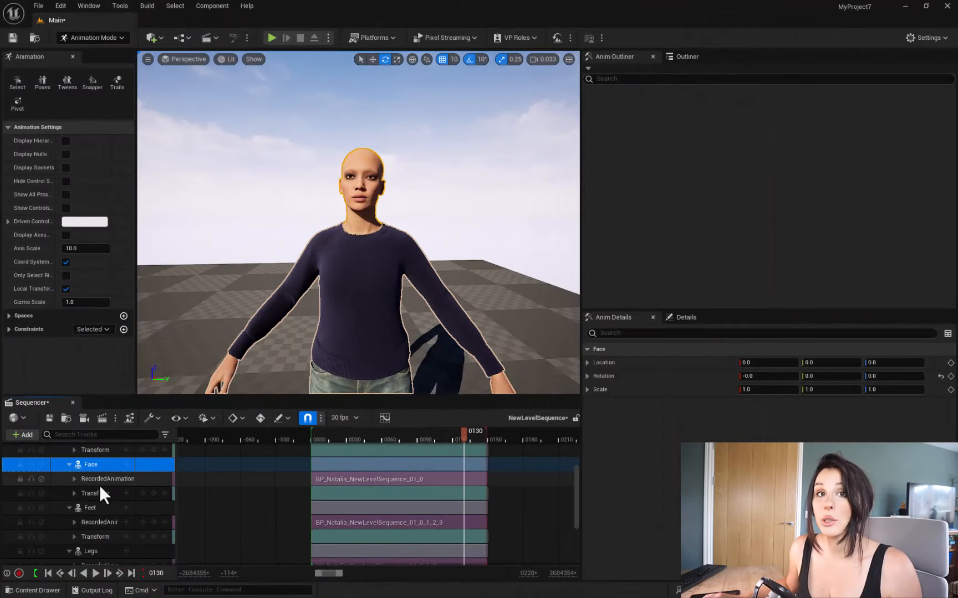
# - Bake the Face track to Face_ControlBoard_CtrlRig and start Export Control Rig FBX on the baked track
pyautogui.rightClick(91, 464)
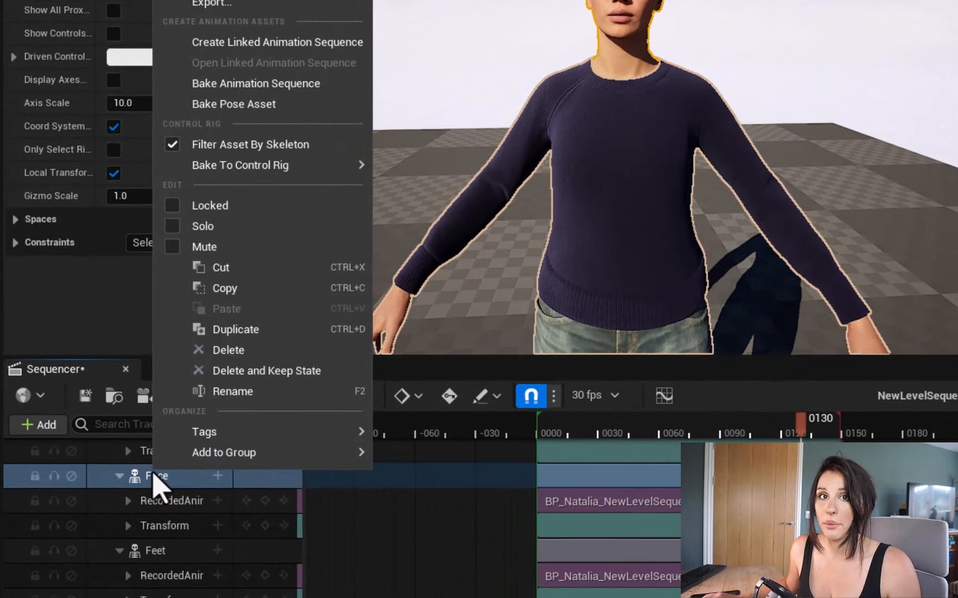
pyautogui.moveTo(264, 91)
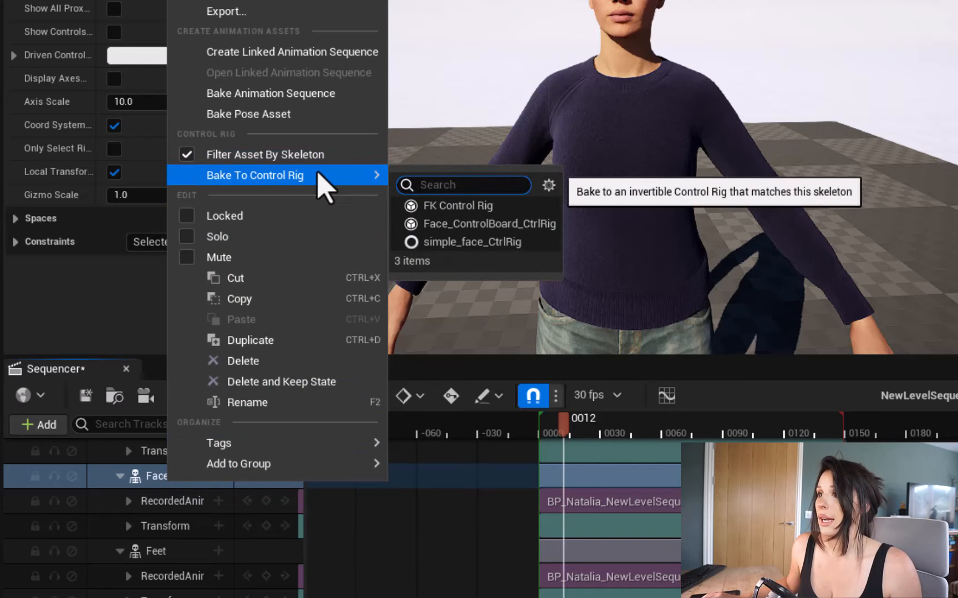
pyautogui.moveTo(455, 246)
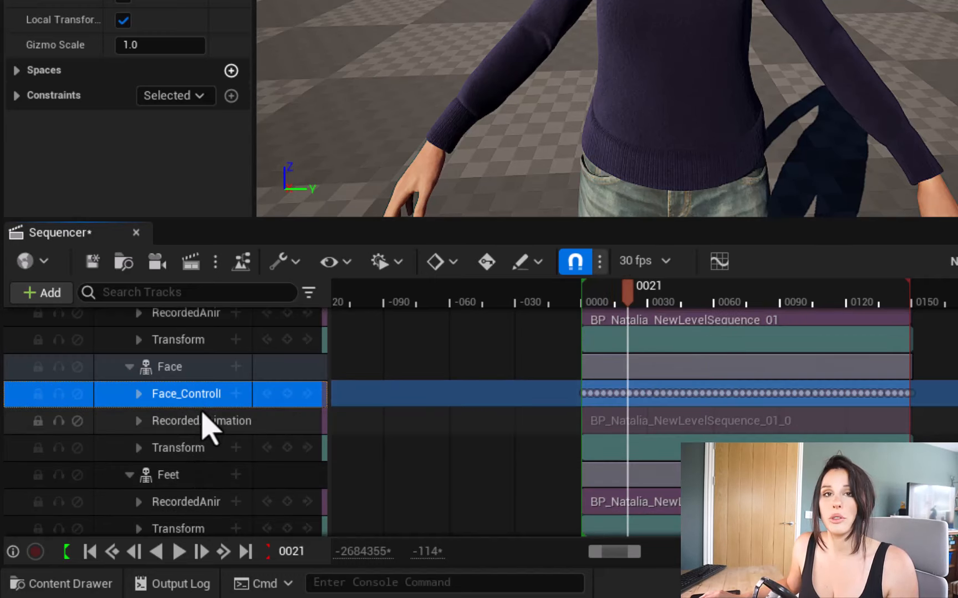
pyautogui.rightClick(186, 394)
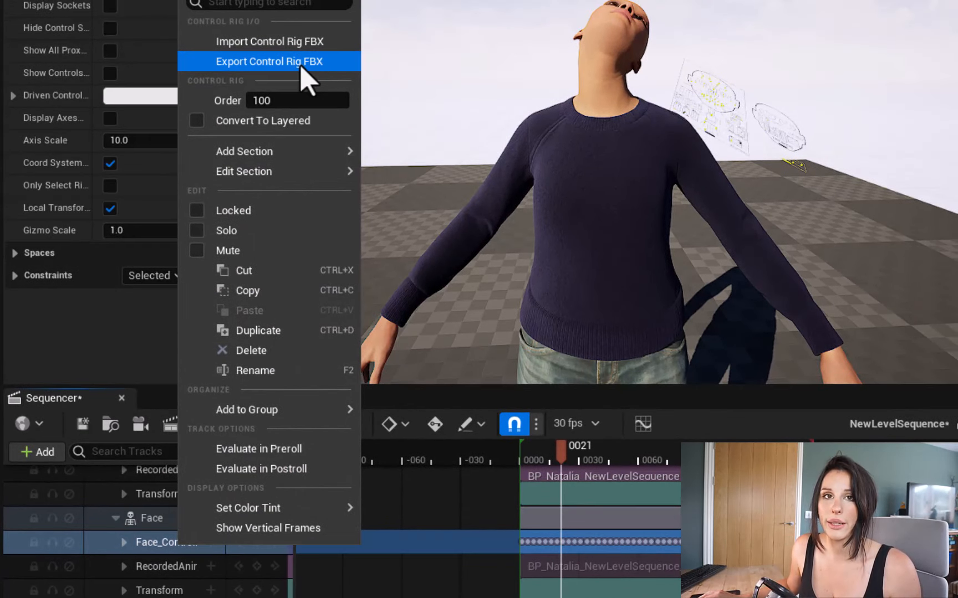
pyautogui.click(270, 61)
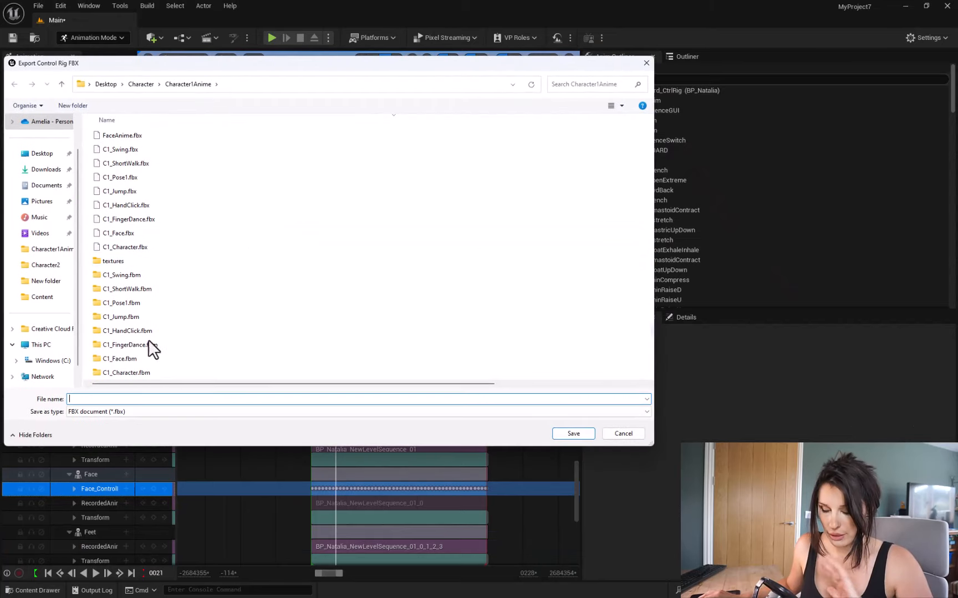
# - Save the exported face rig animation as FaceAnime_Test.fbx
pyautogui.write('FaceAnime.fbx')
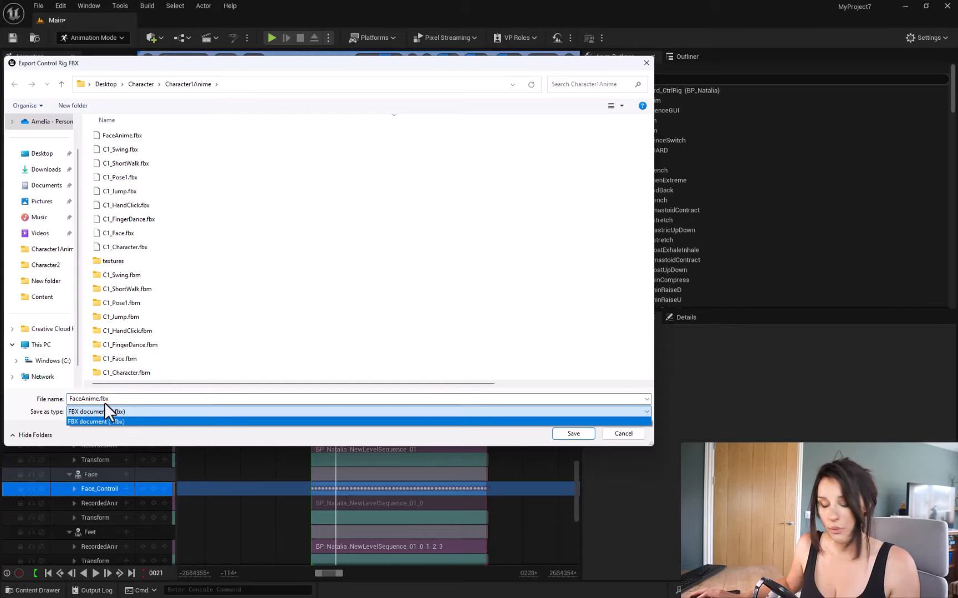
pyautogui.click(95, 422)
pyautogui.write('_Test')
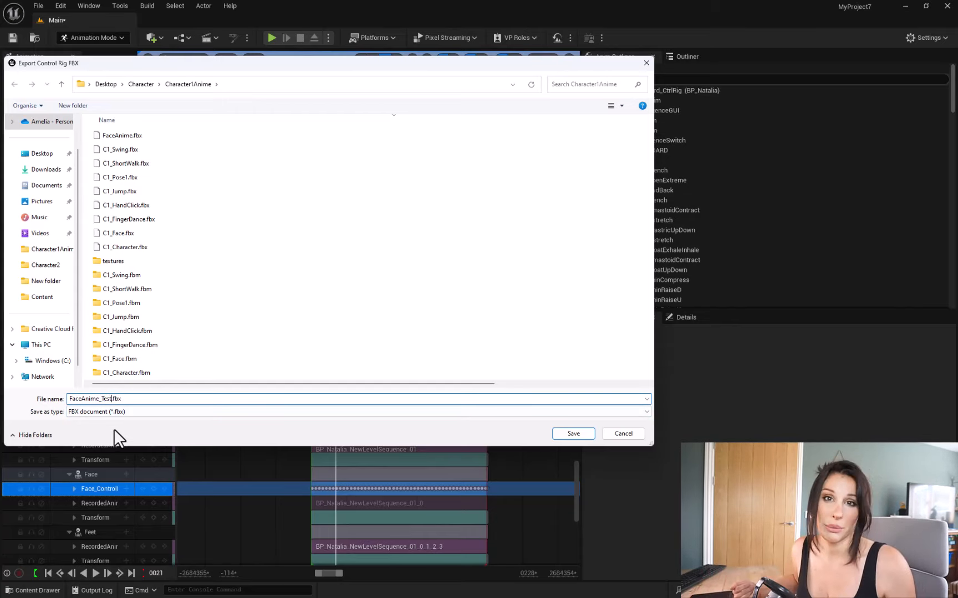
pyautogui.click(573, 433)
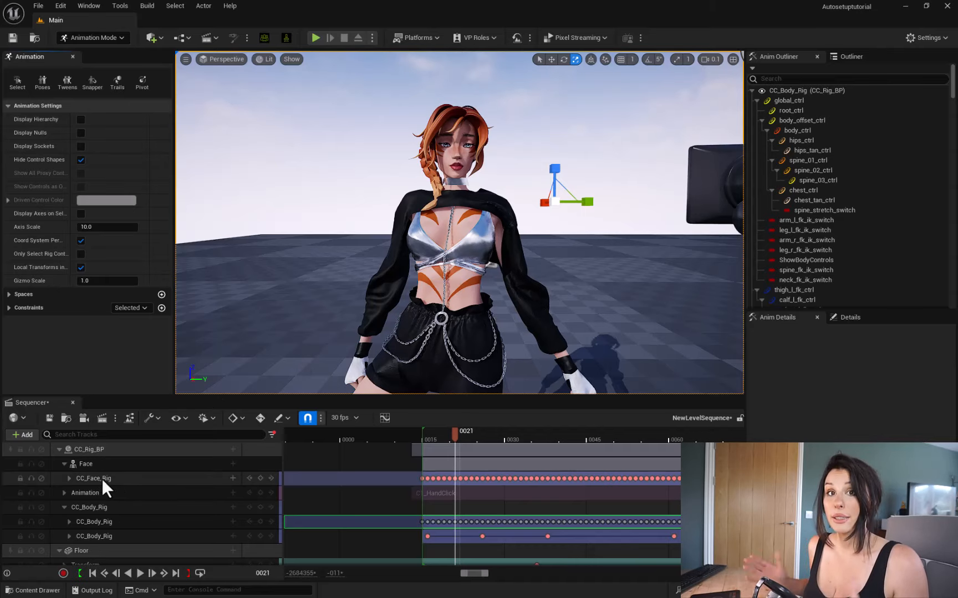
# - Import FaceAnime_Test.fbx onto the CC_Face_Rig track via Import Control Rig FBX
pyautogui.click(94, 479)
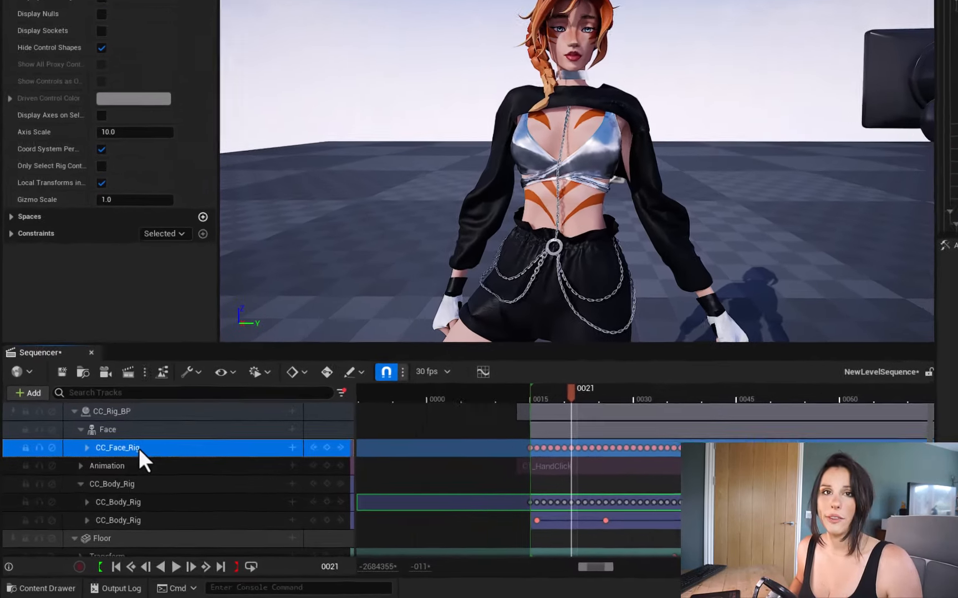
pyautogui.rightClick(118, 449)
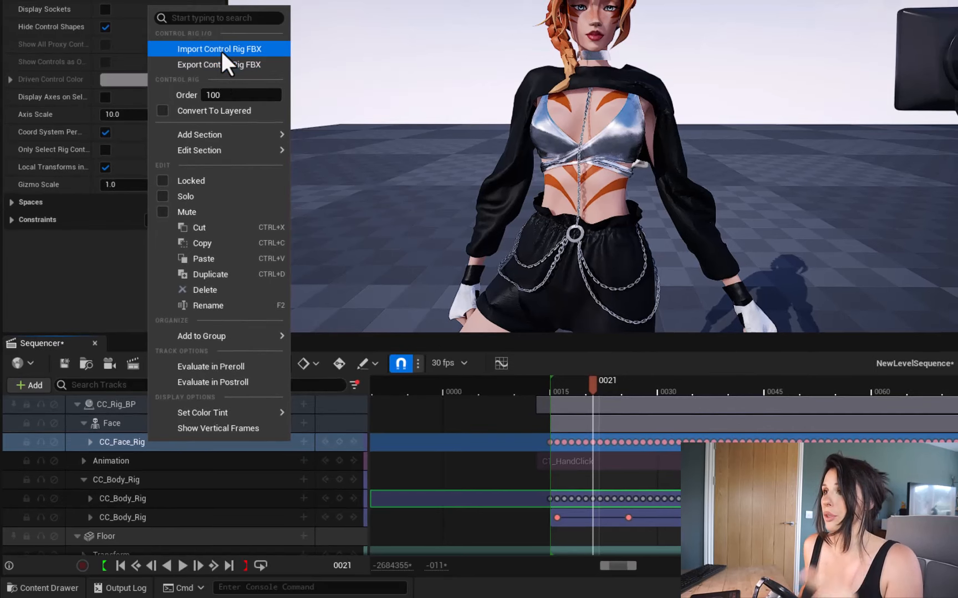
pyautogui.click(222, 48)
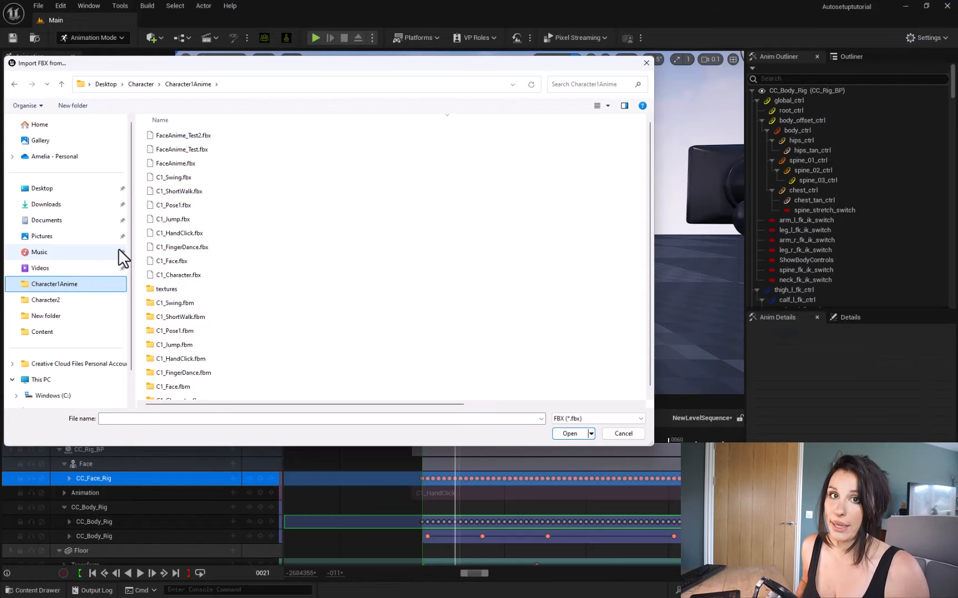
pyautogui.click(183, 149)
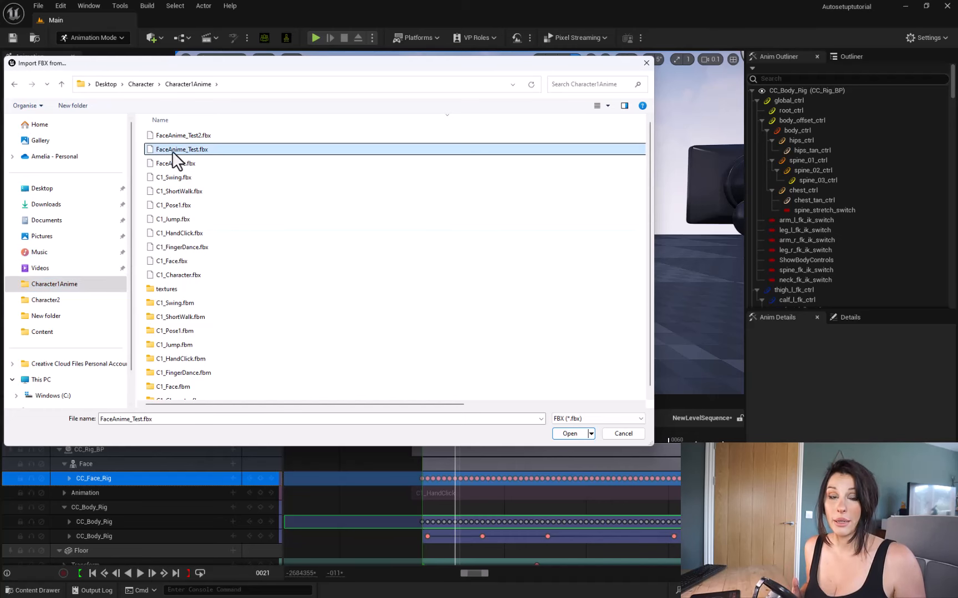
pyautogui.click(569, 433)
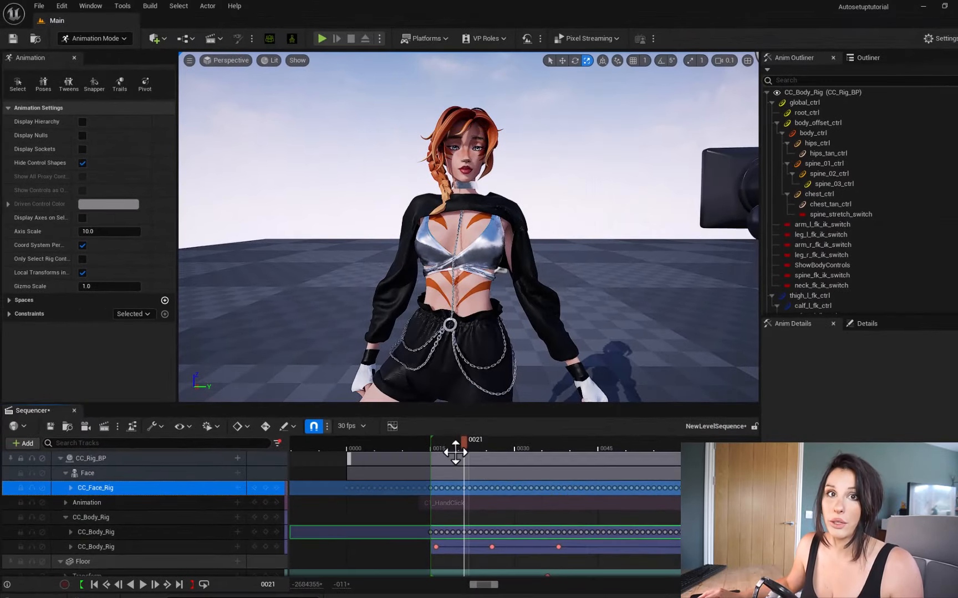
# - Scrub and stop the sequence around frame 47 to inspect the face animation, then switch to MyProject9's camera-cut scene
pyautogui.moveTo(463, 452); pyautogui.dragTo(533, 452)
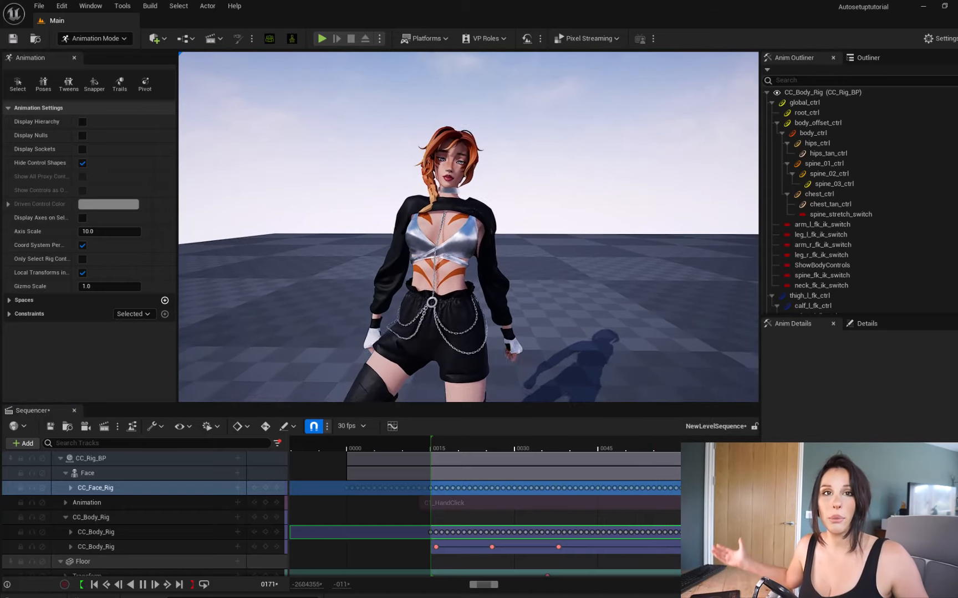
pyautogui.click(608, 451)
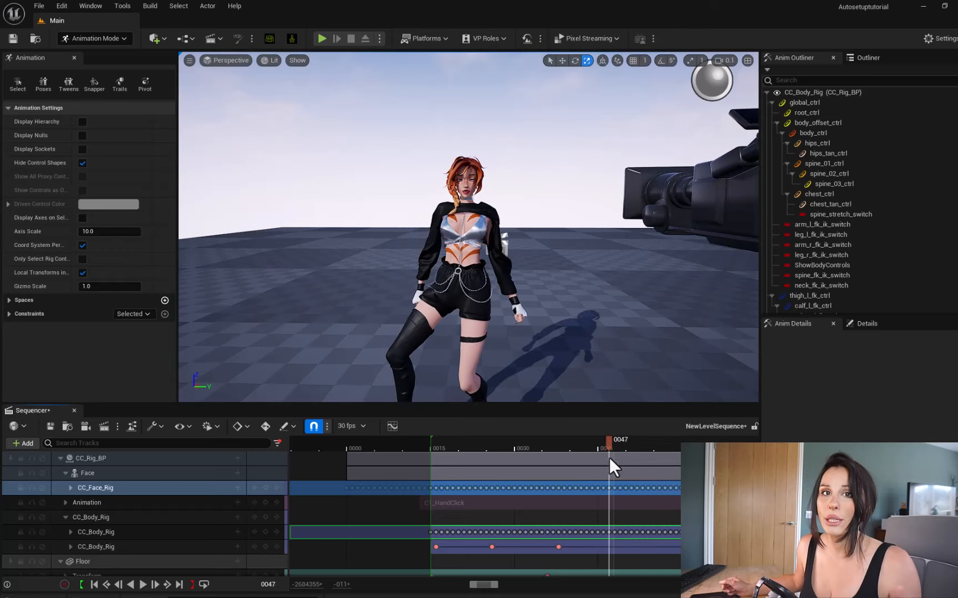
pyautogui.moveTo(611, 448); pyautogui.dragTo(485, 448)
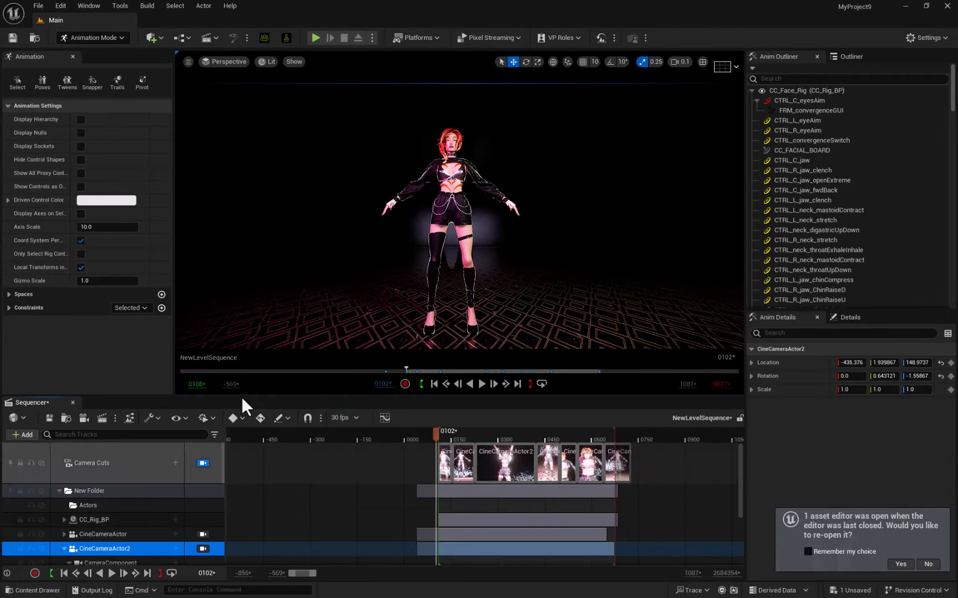
pyautogui.click(481, 384)
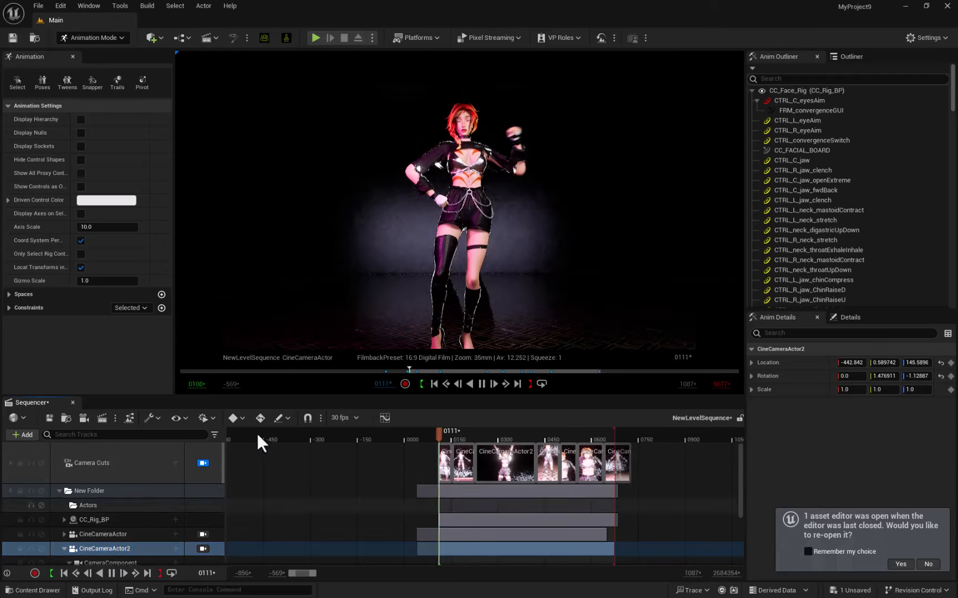